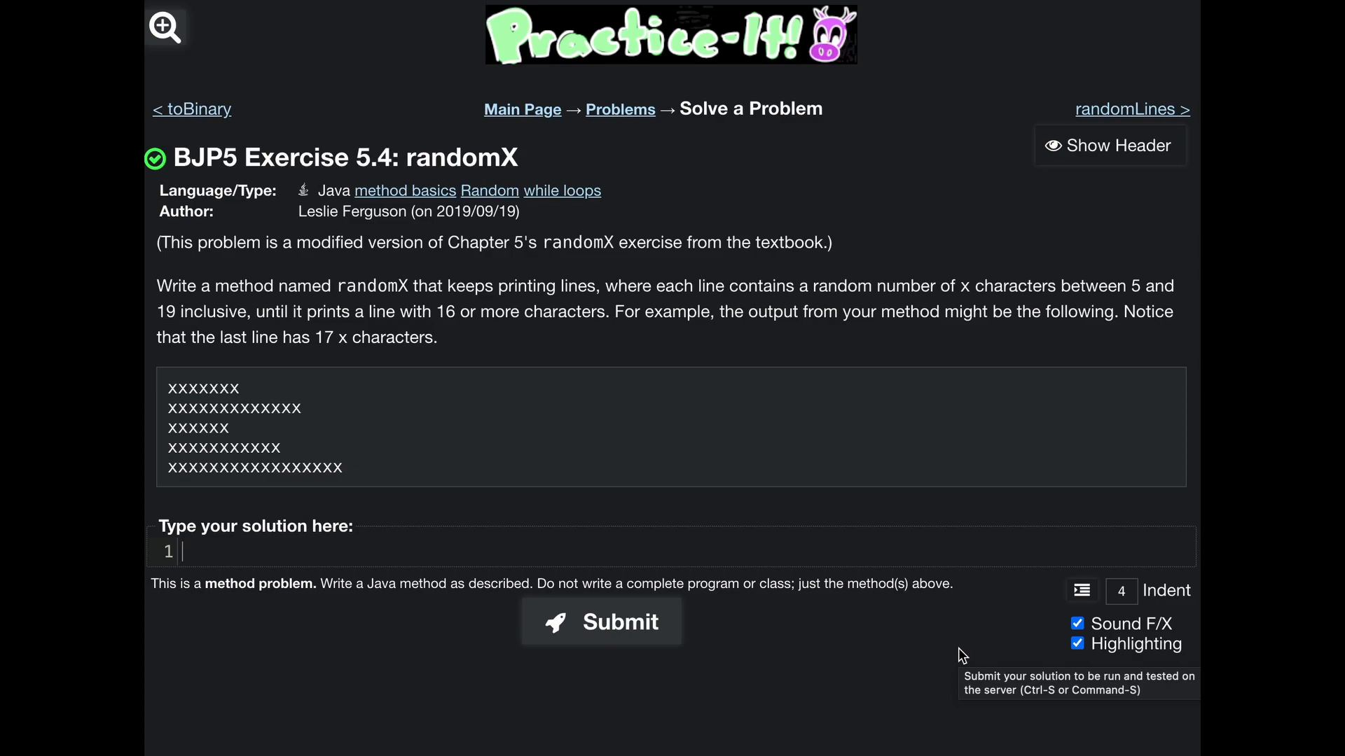
Type the header public static void randomX() { and begin the body line with 'Rand'.
{"action": "type", "text": "public"}
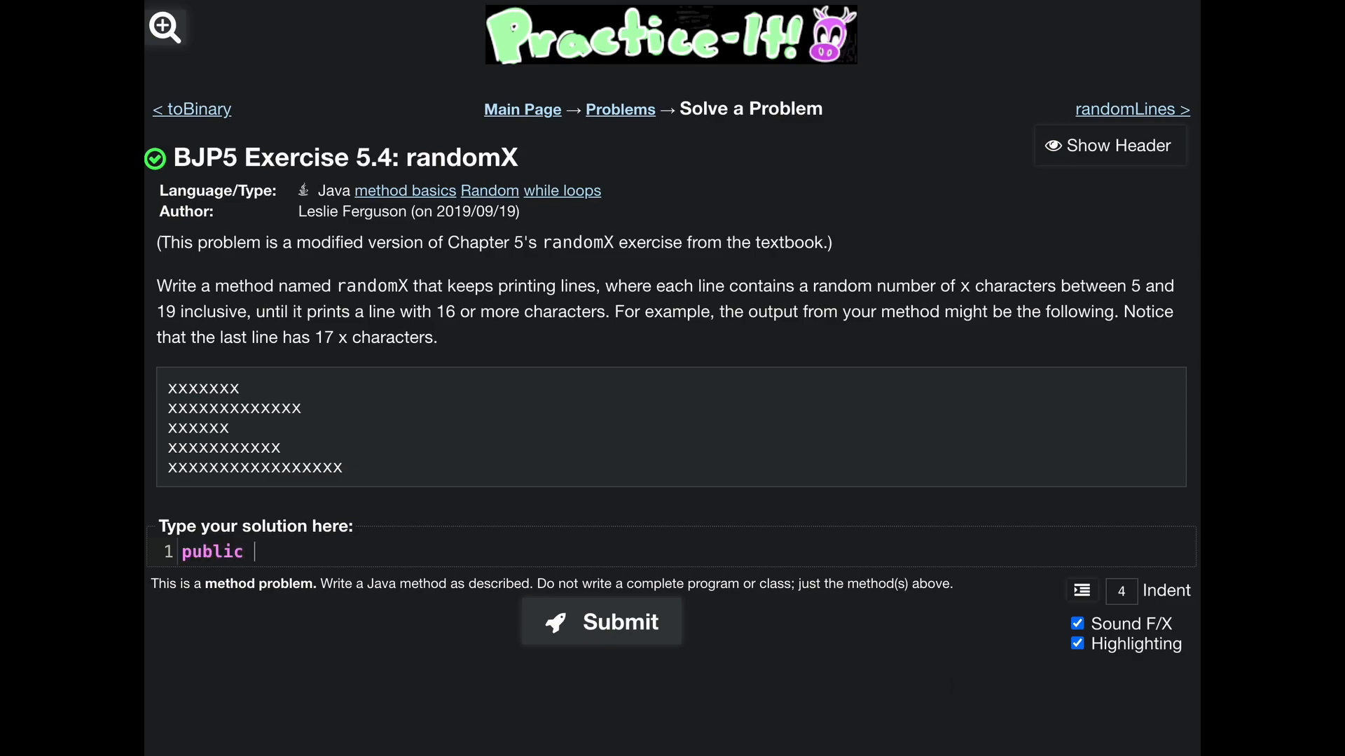
{"action": "type", "text": "static"}
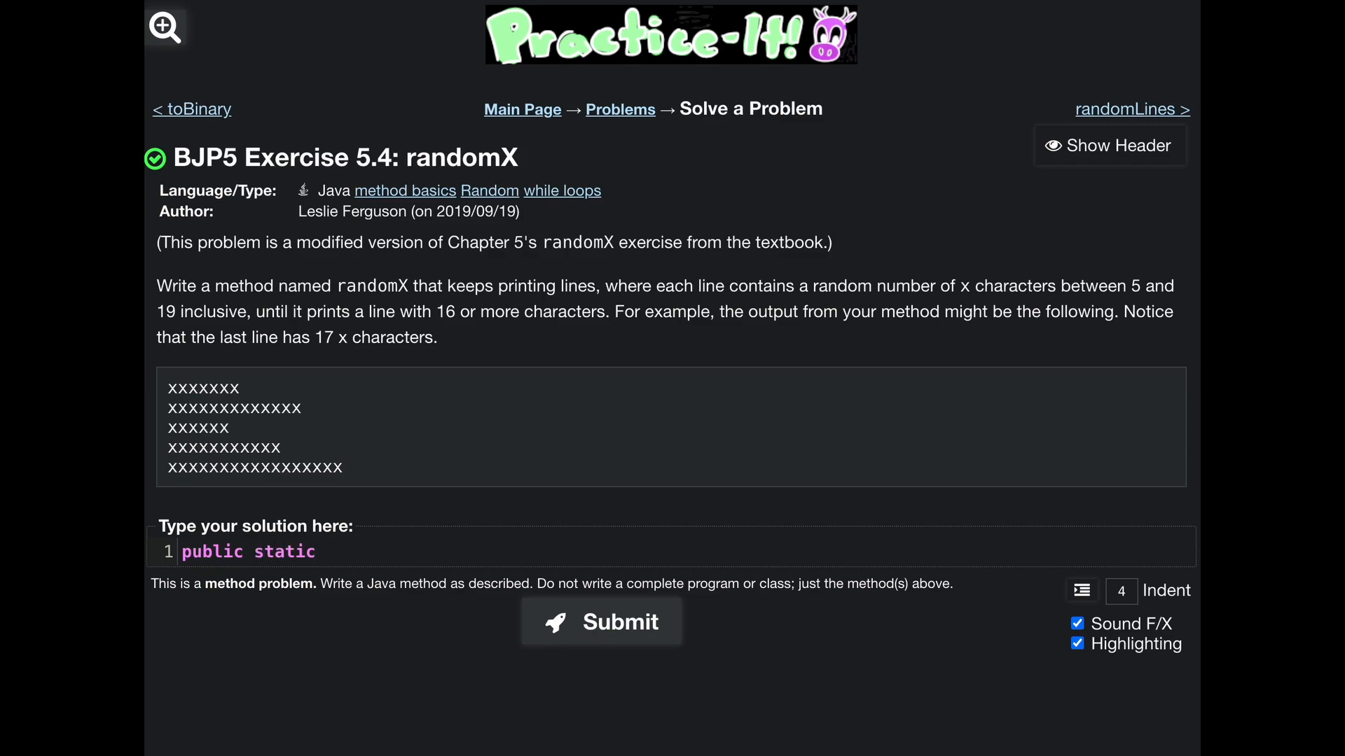
{"action": "type", "text": "void"}
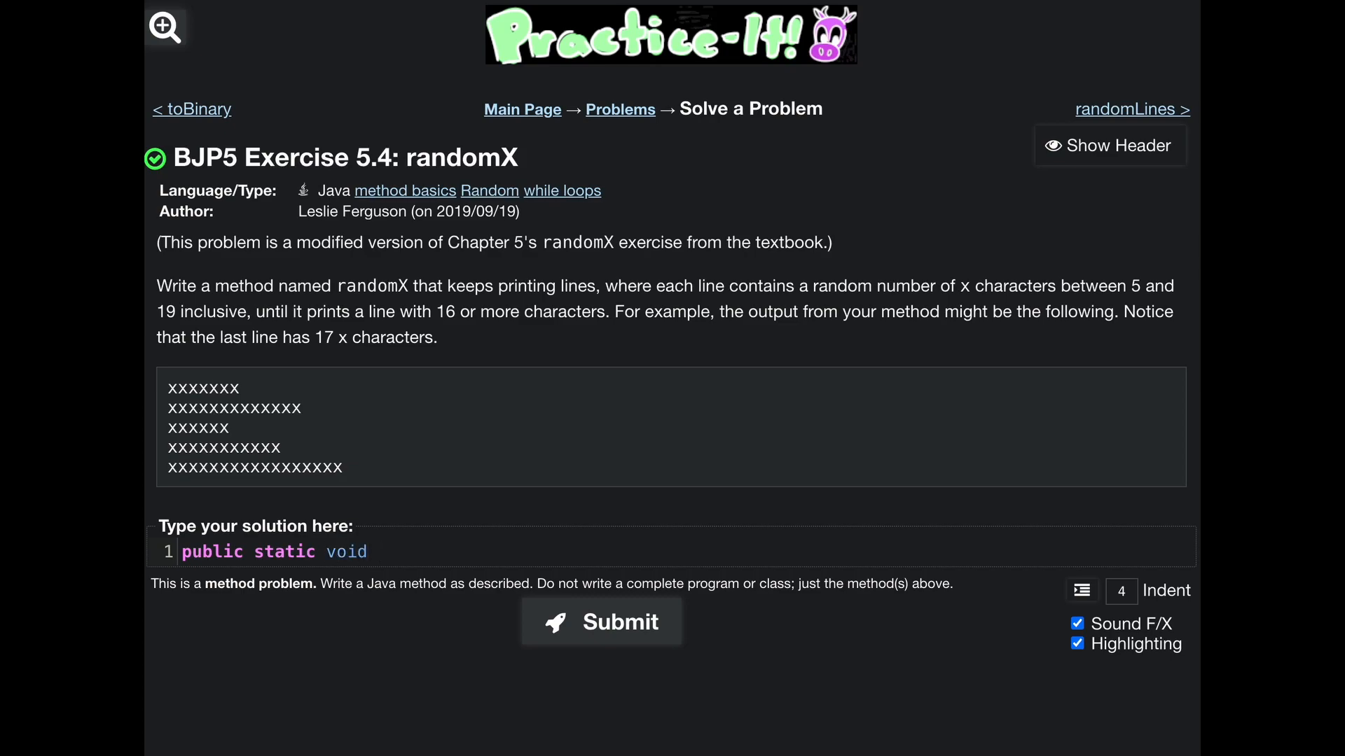
{"action": "type", "text": "random"}
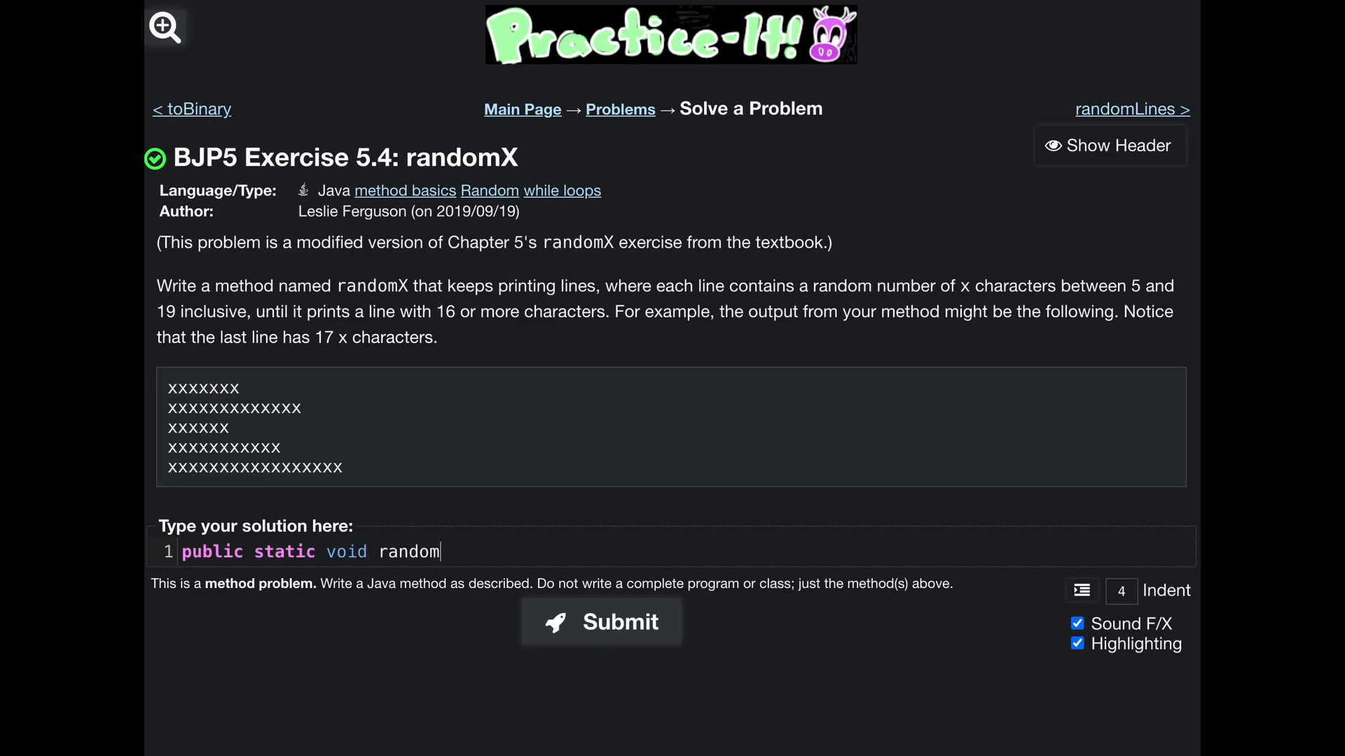
{"action": "type", "text": "X() {"}
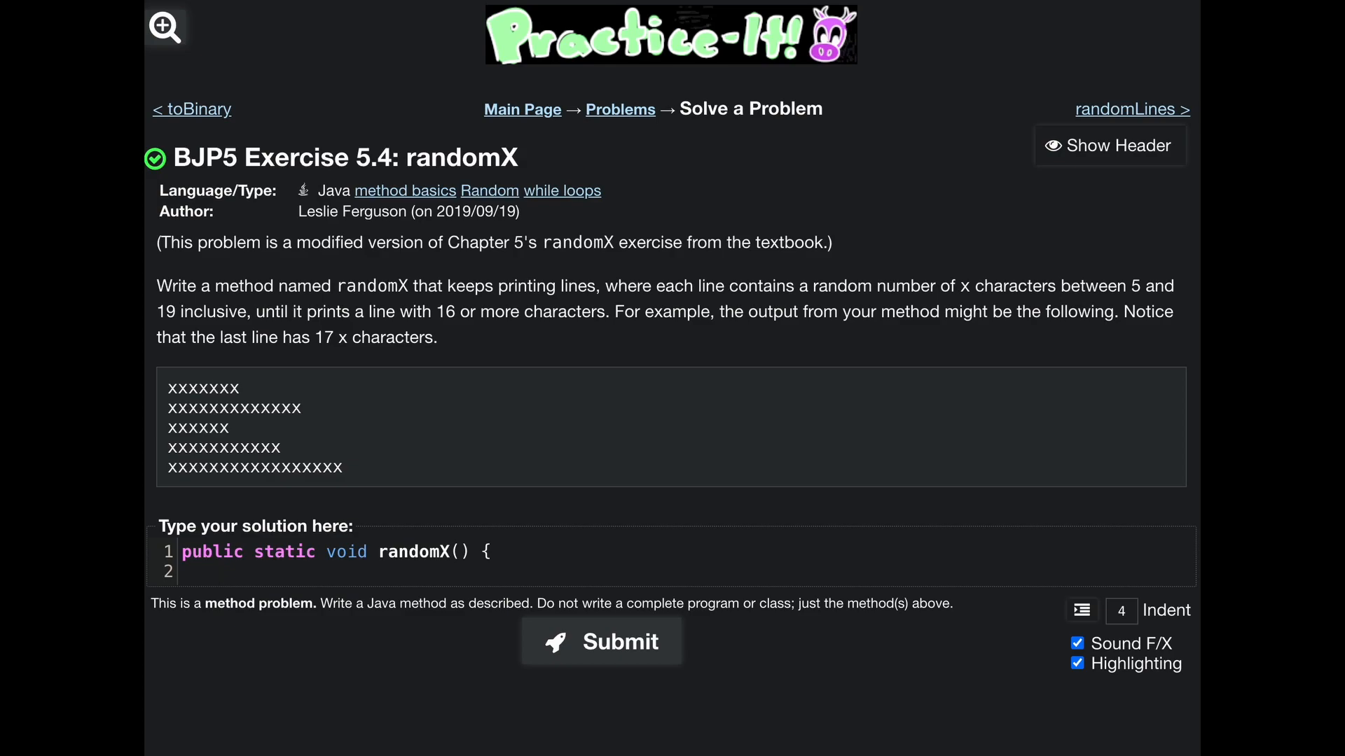
{"action": "type", "text": "Rand"}
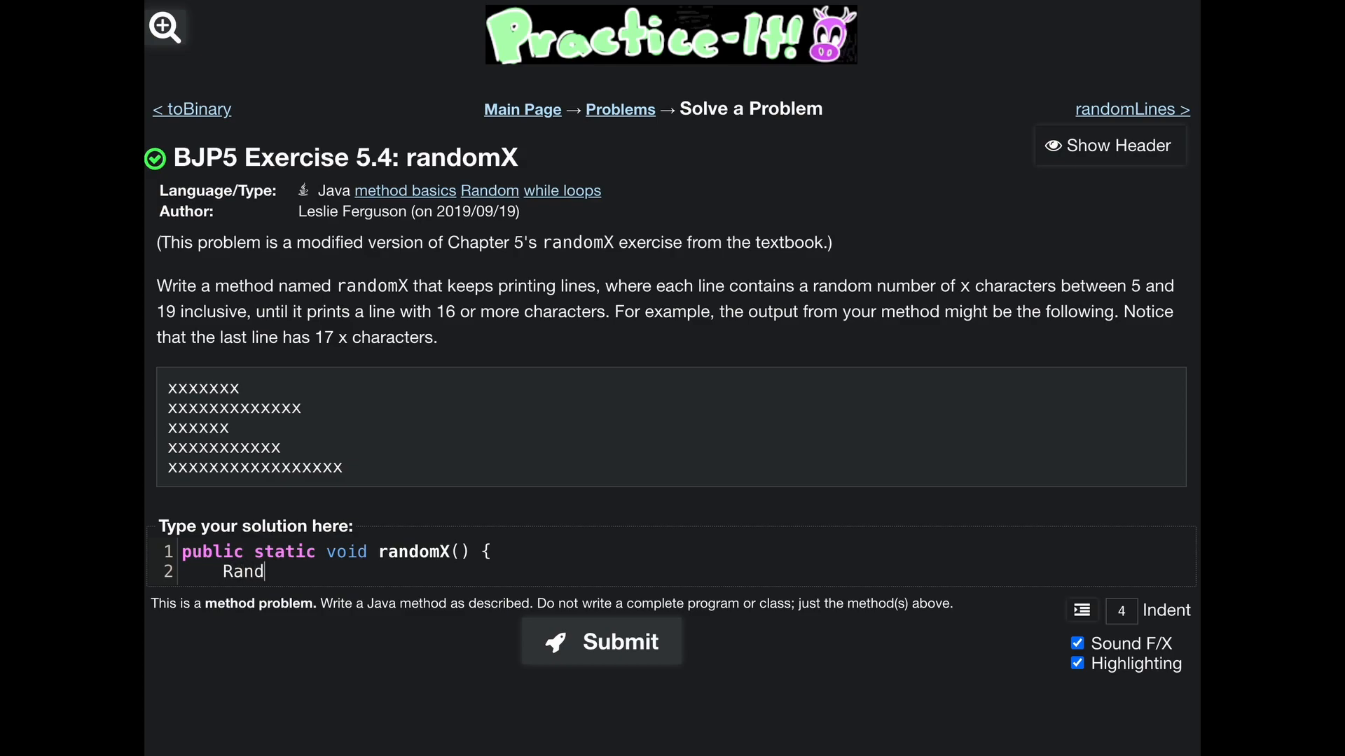
Finish the body line as Random r = new Random(); with blank lines below it.
{"action": "type", "text": "om ra"}
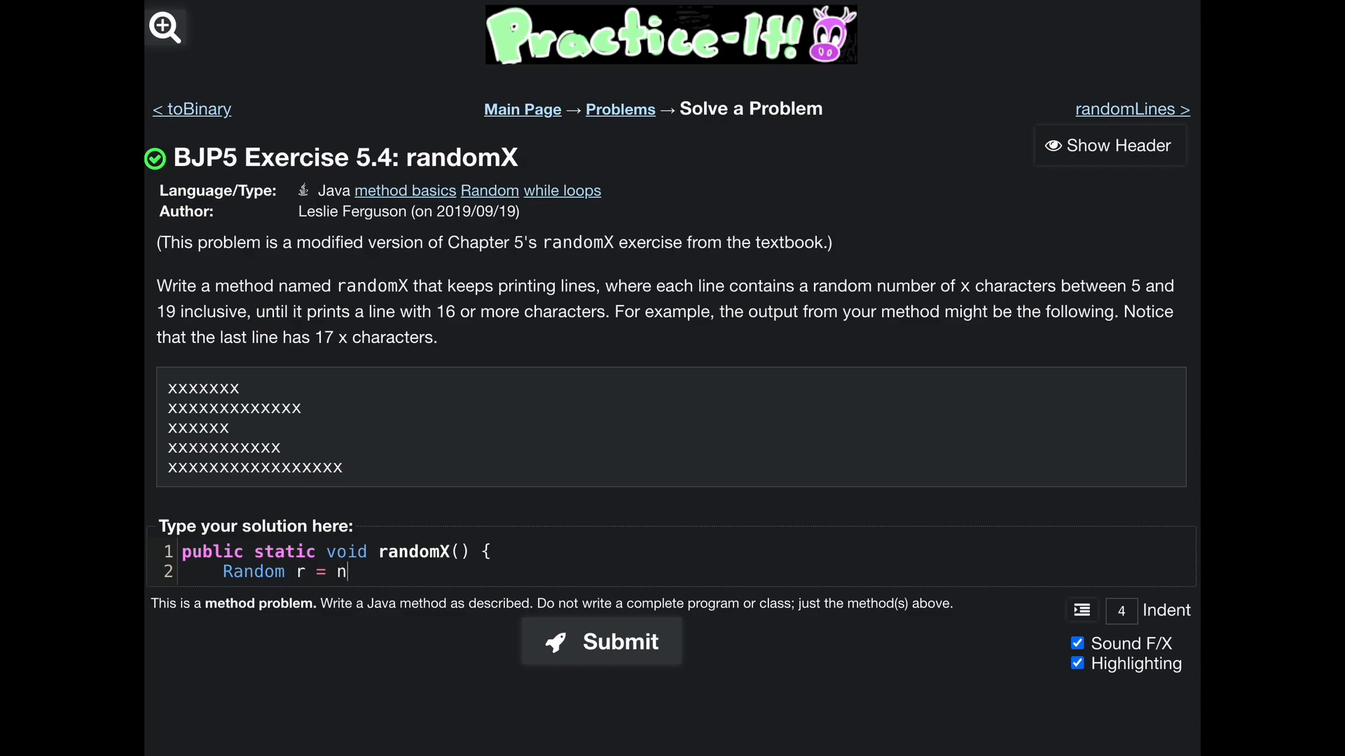
{"action": "type", "text": "ew Random()"}
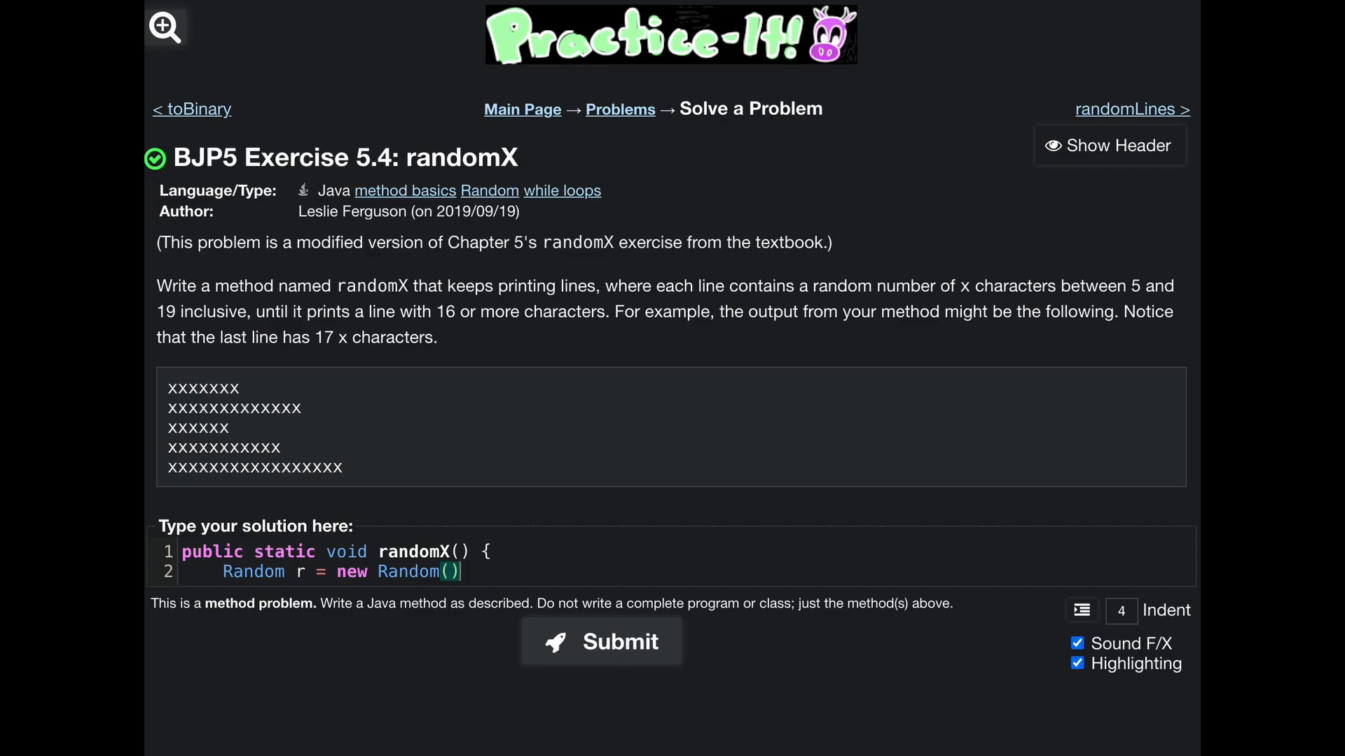
{"action": "type", "text": ";"}
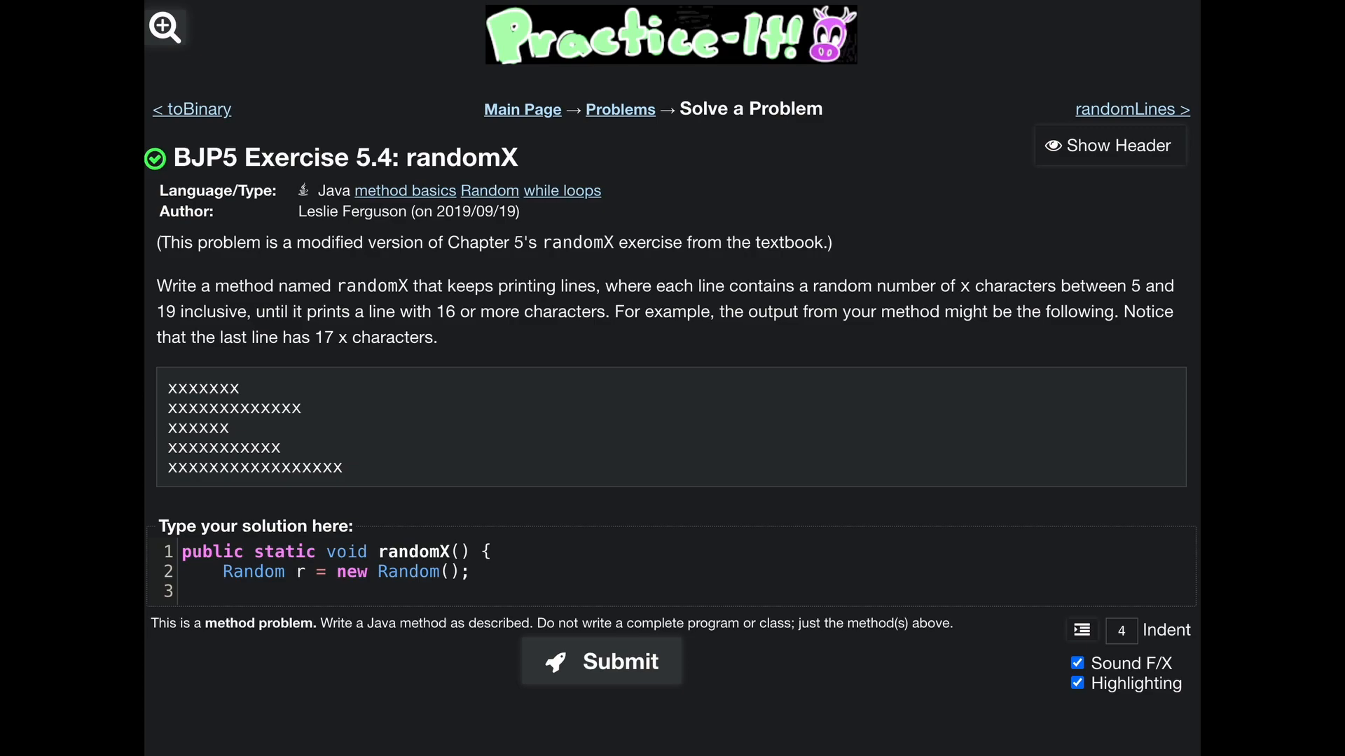
{"action": "mouse_move", "coordinate": [633, 507]}
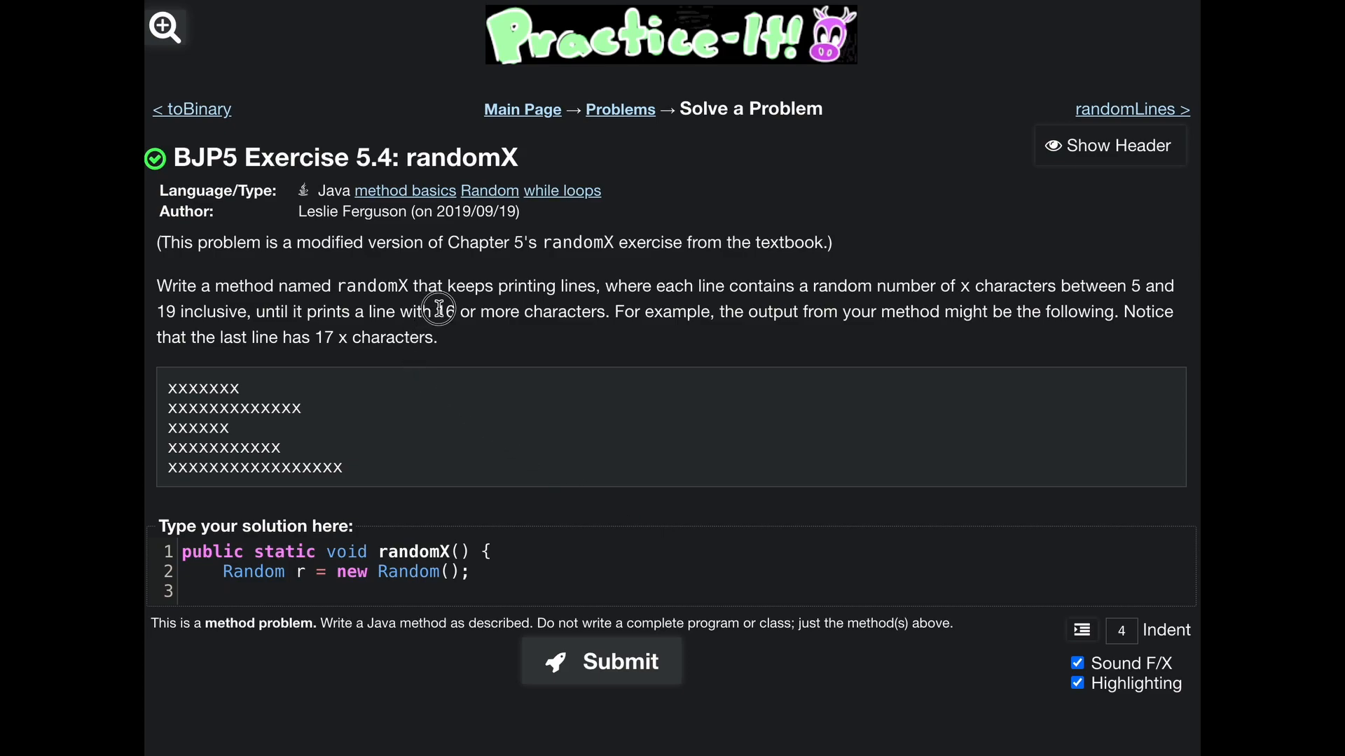
{"action": "left_click_drag", "start_coordinate": [436, 311], "coordinate": [600, 311]}
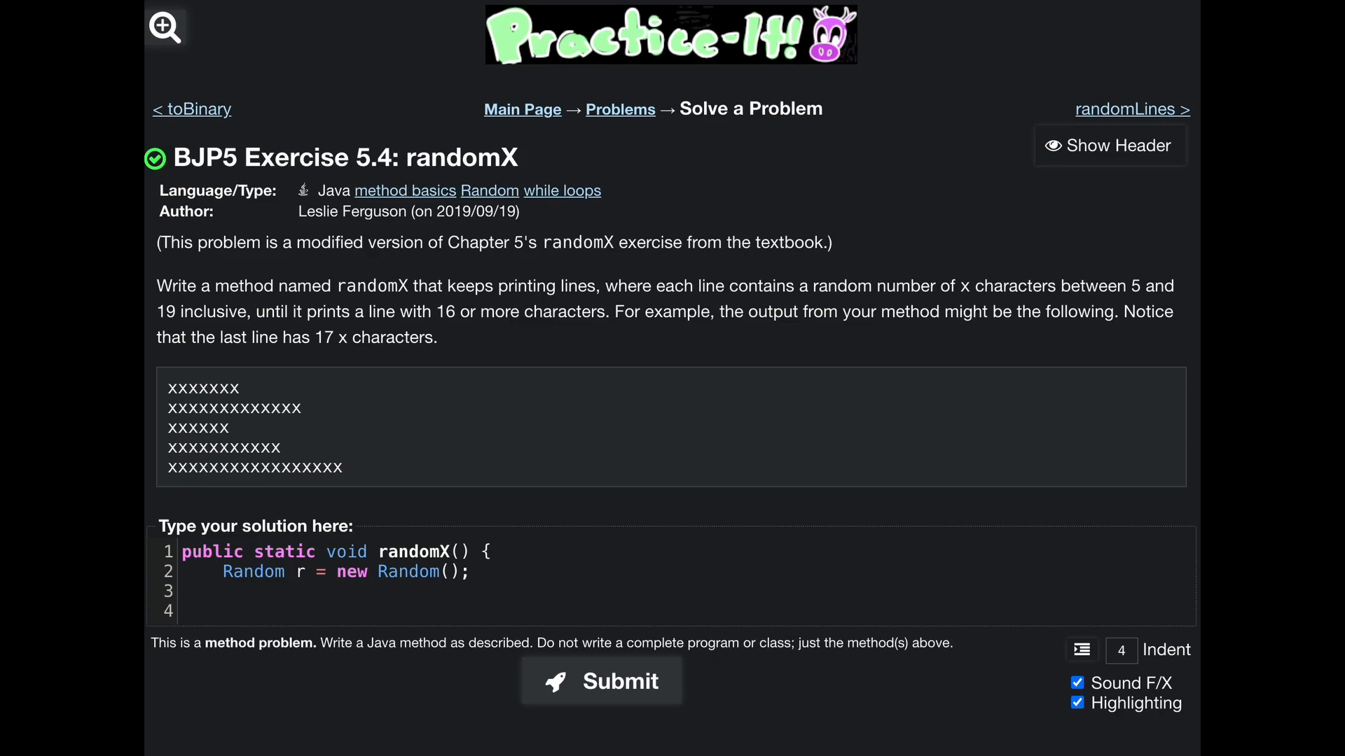
Add an empty do { } block followed by an unfinished while( condition.
{"action": "type", "text": "do"}
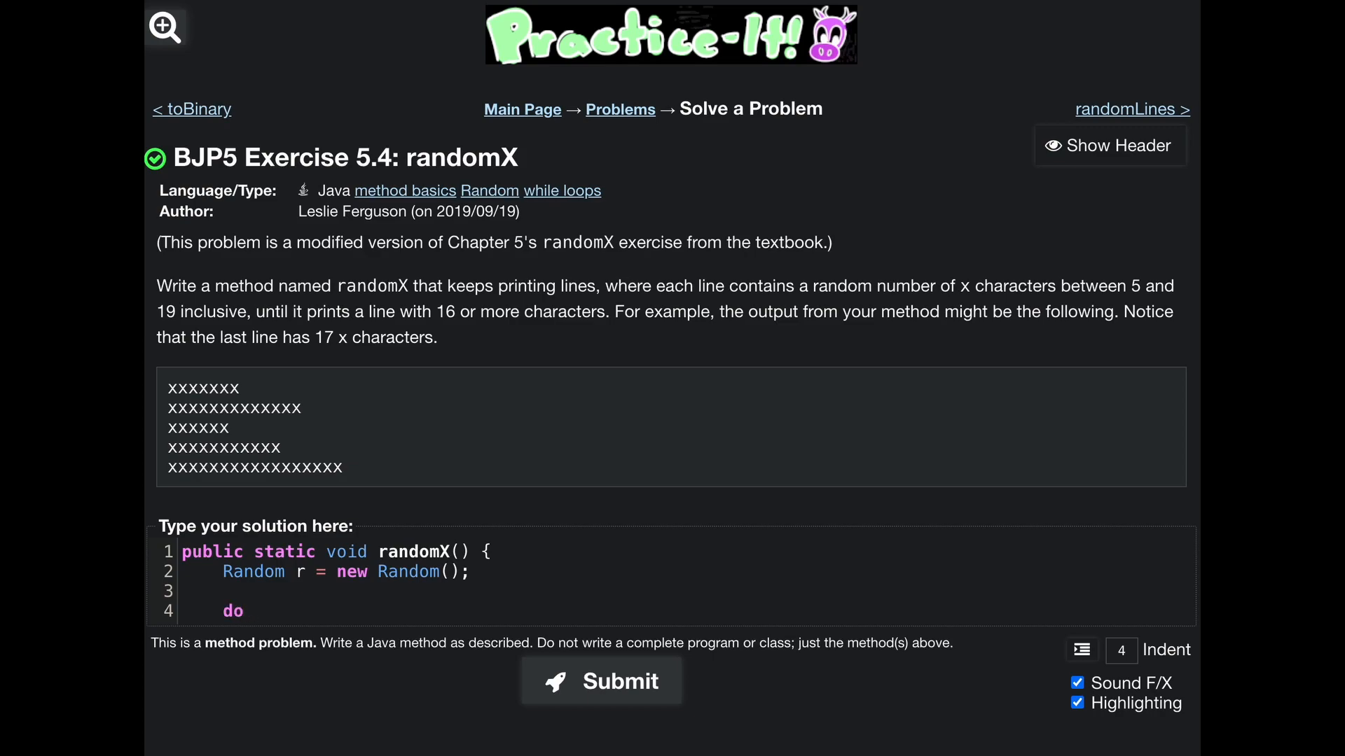
{"action": "type", "text": "{"}
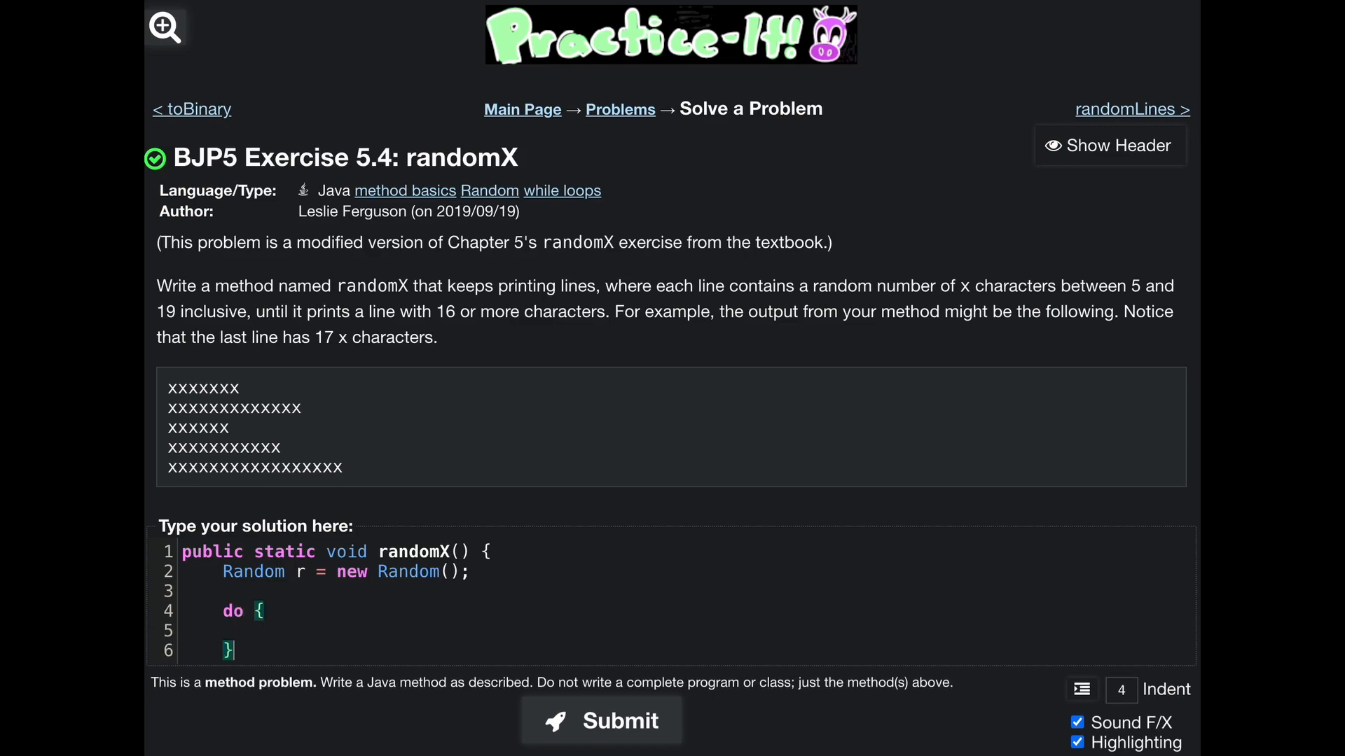
{"action": "type", "text": "while("}
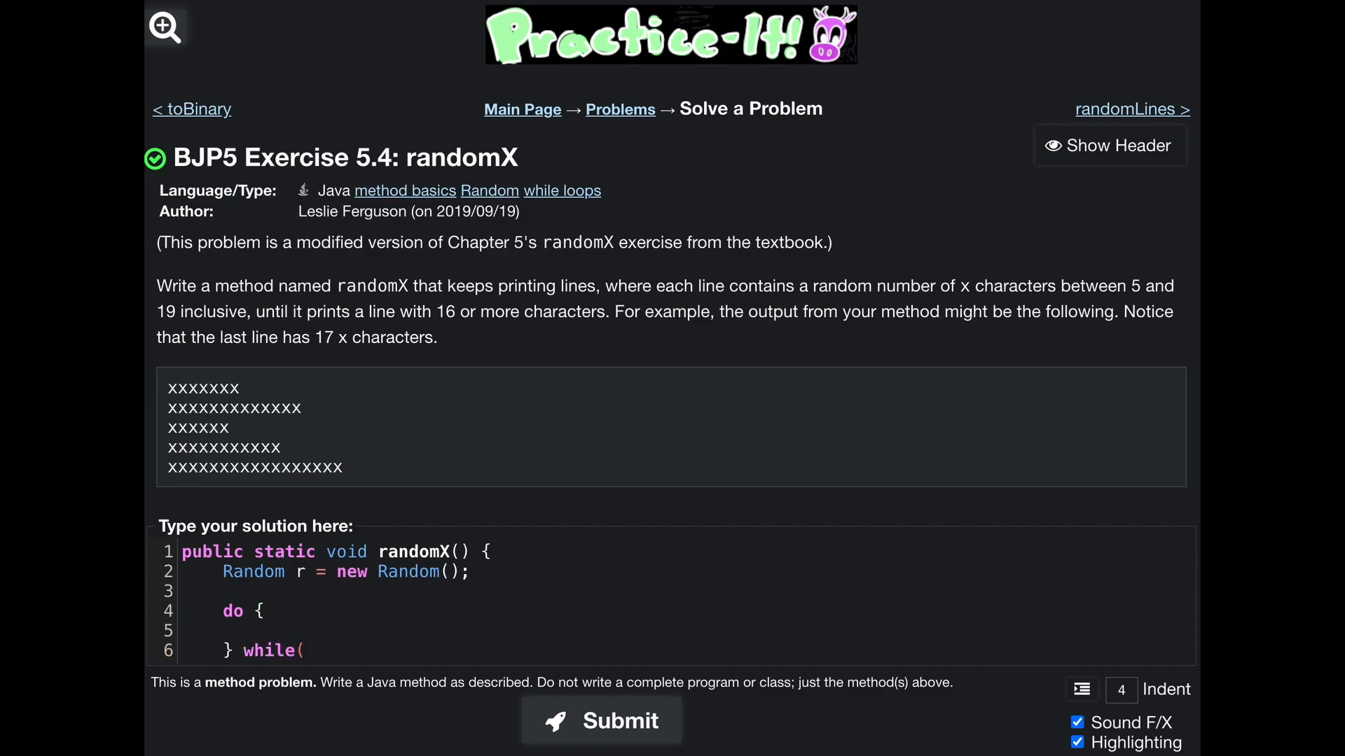
{"action": "left_click", "coordinate": [307, 650]}
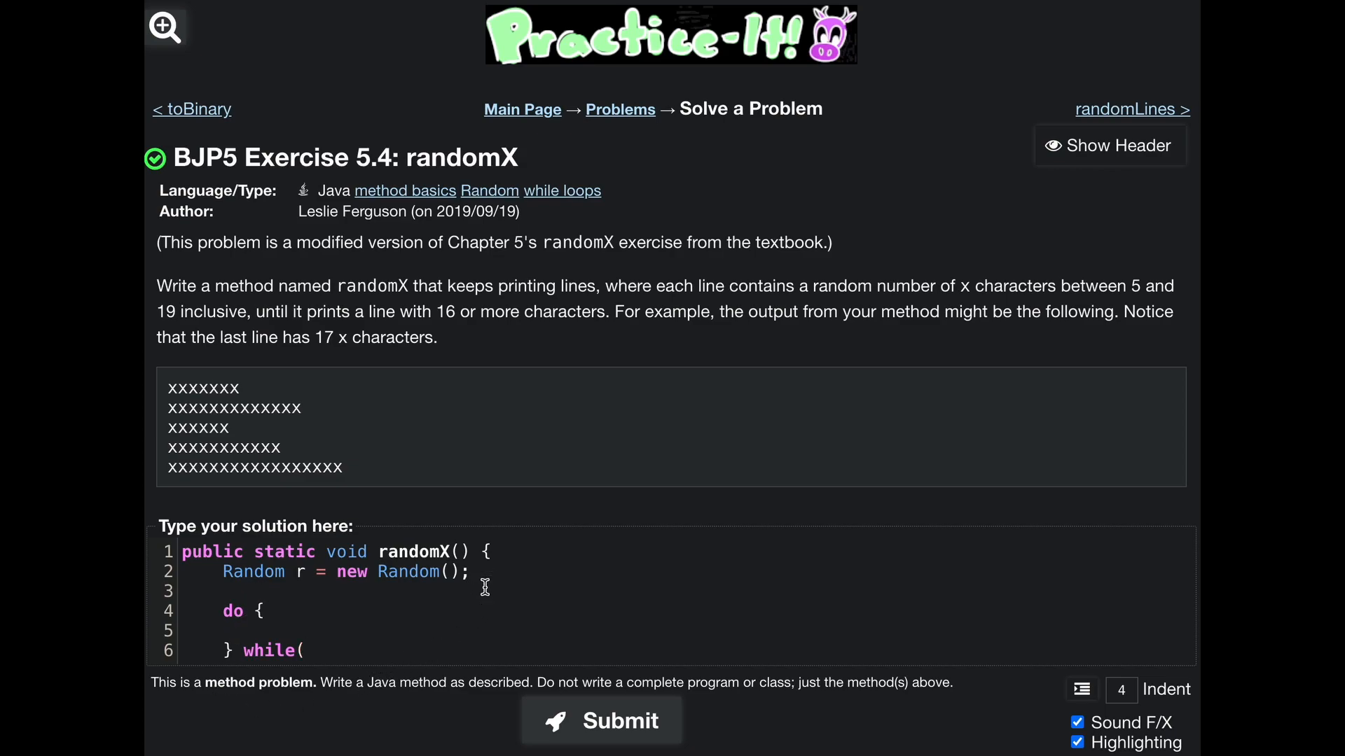
Add the line int random = r.nextInt(); before the do loop.
{"action": "type", "text": "int"}
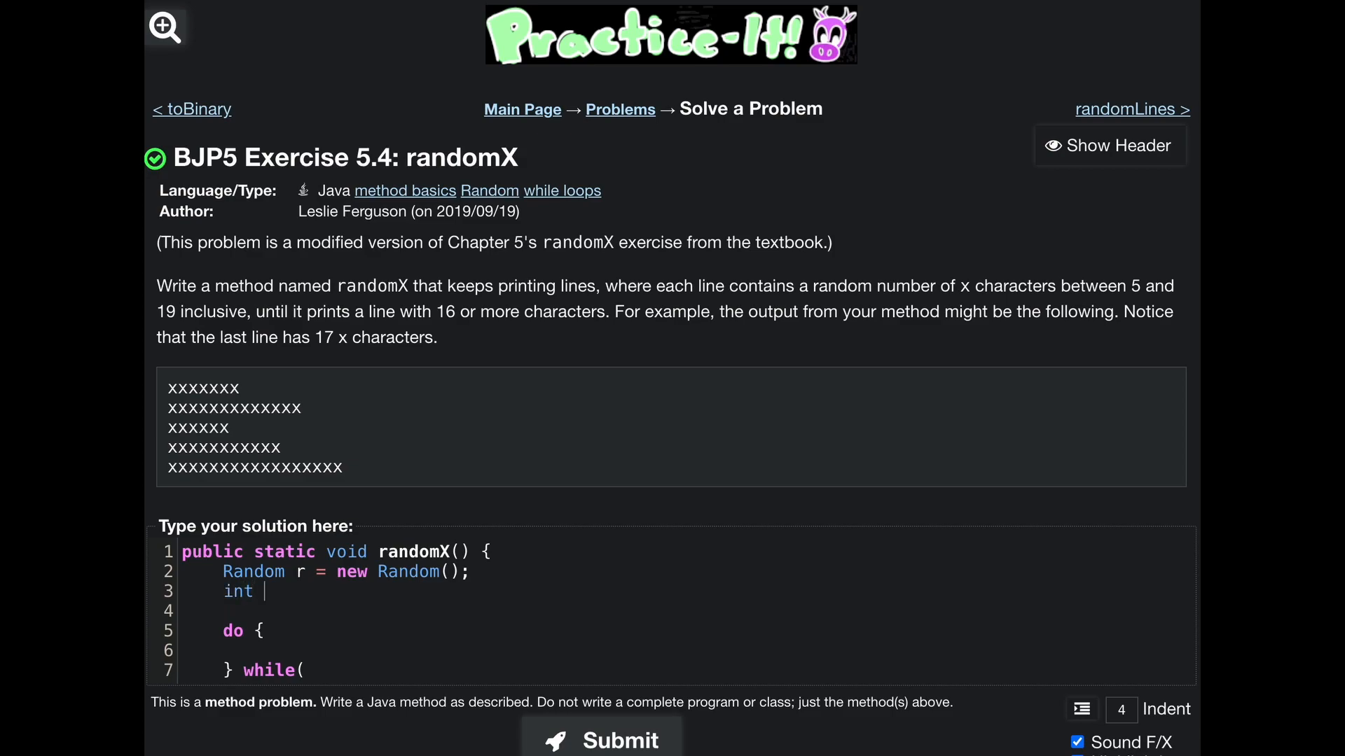
{"action": "type", "text": "r"}
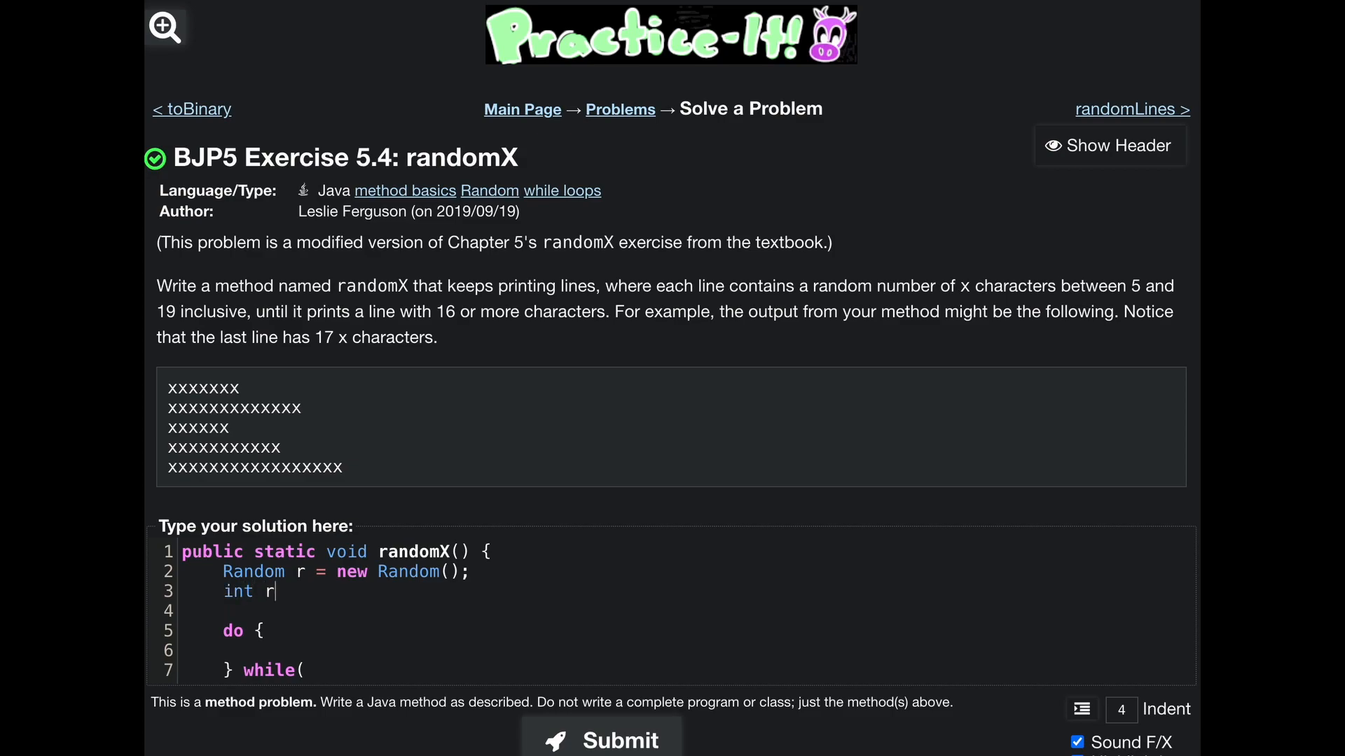
{"action": "type", "text": "andom ="}
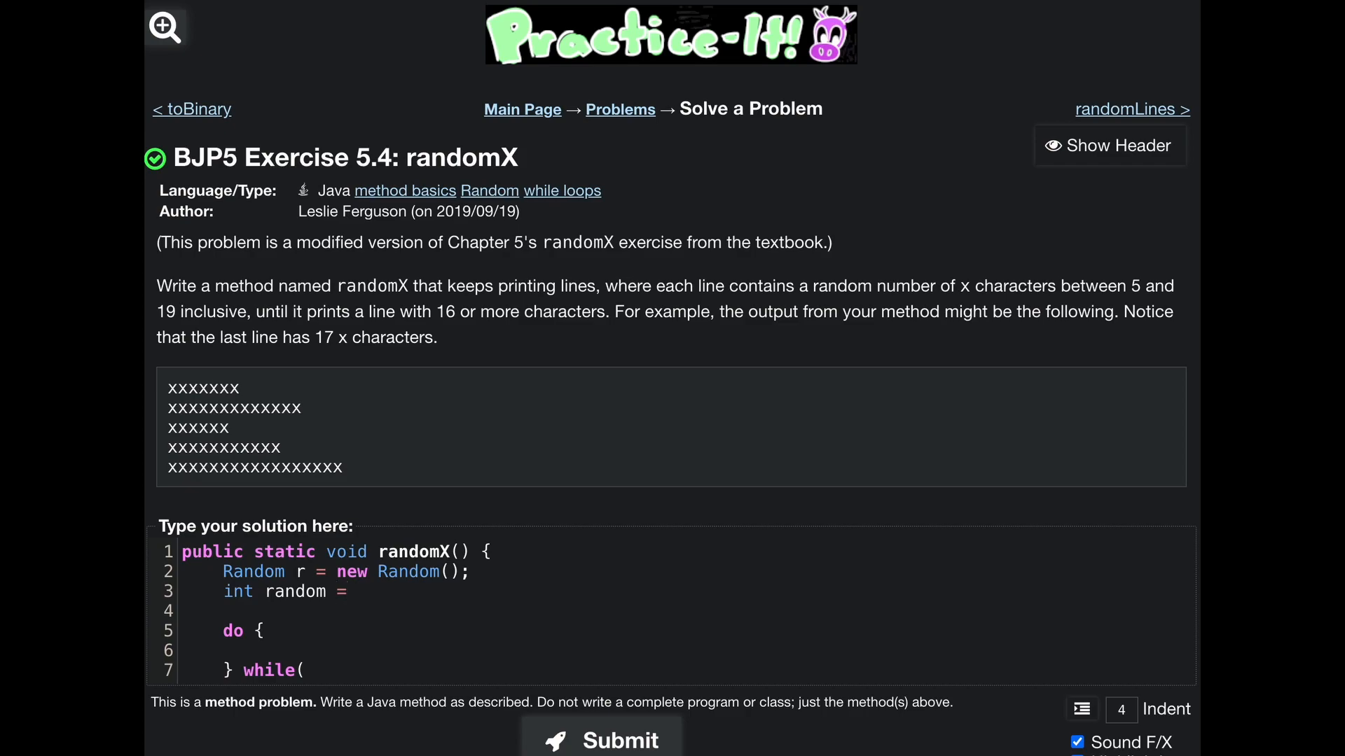
{"action": "type", "text": "r.next"}
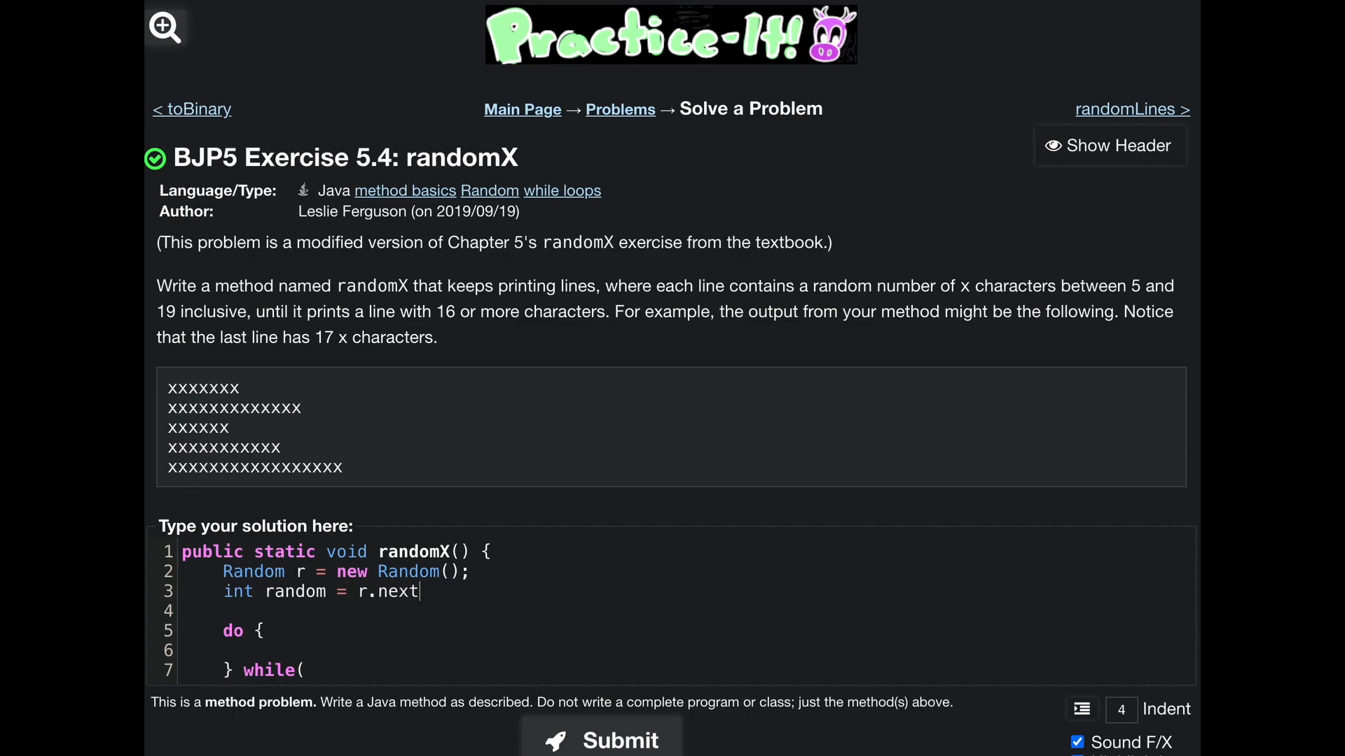
{"action": "type", "text": "Int()"}
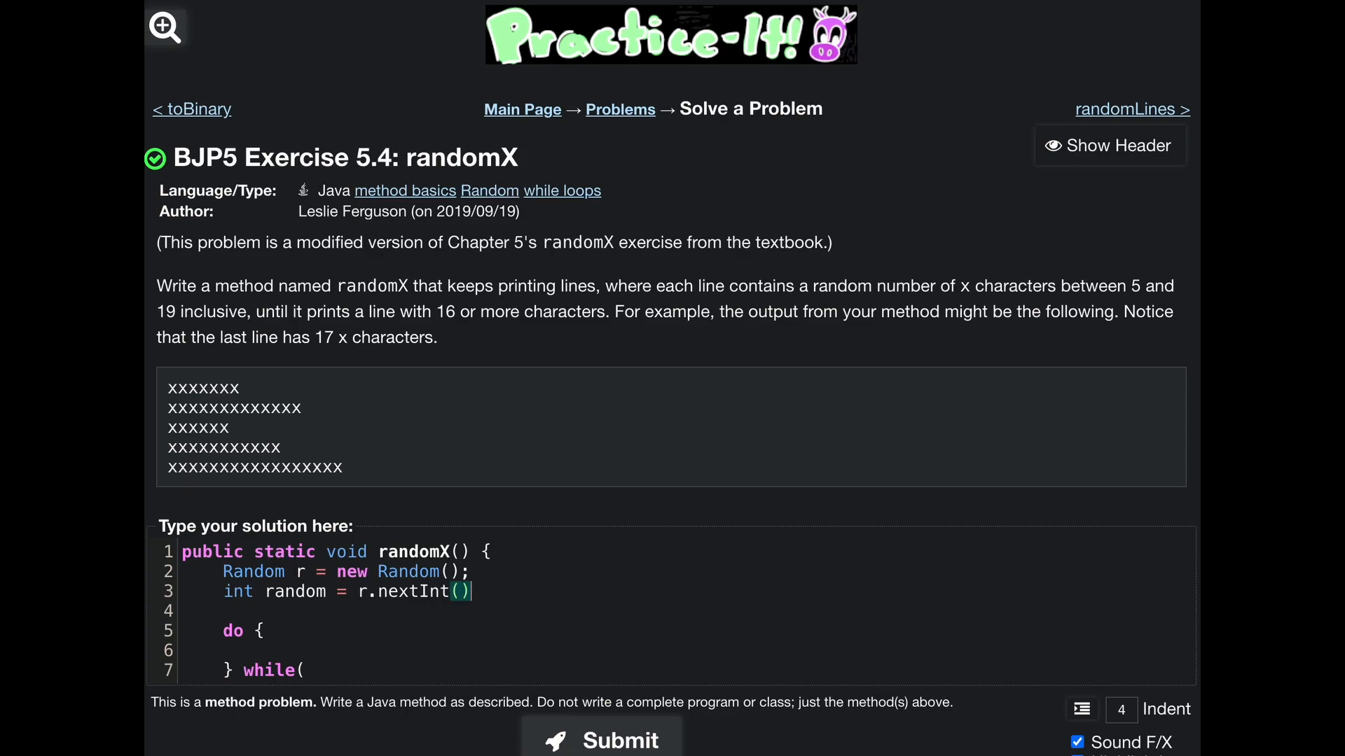
{"action": "type", "text": ";"}
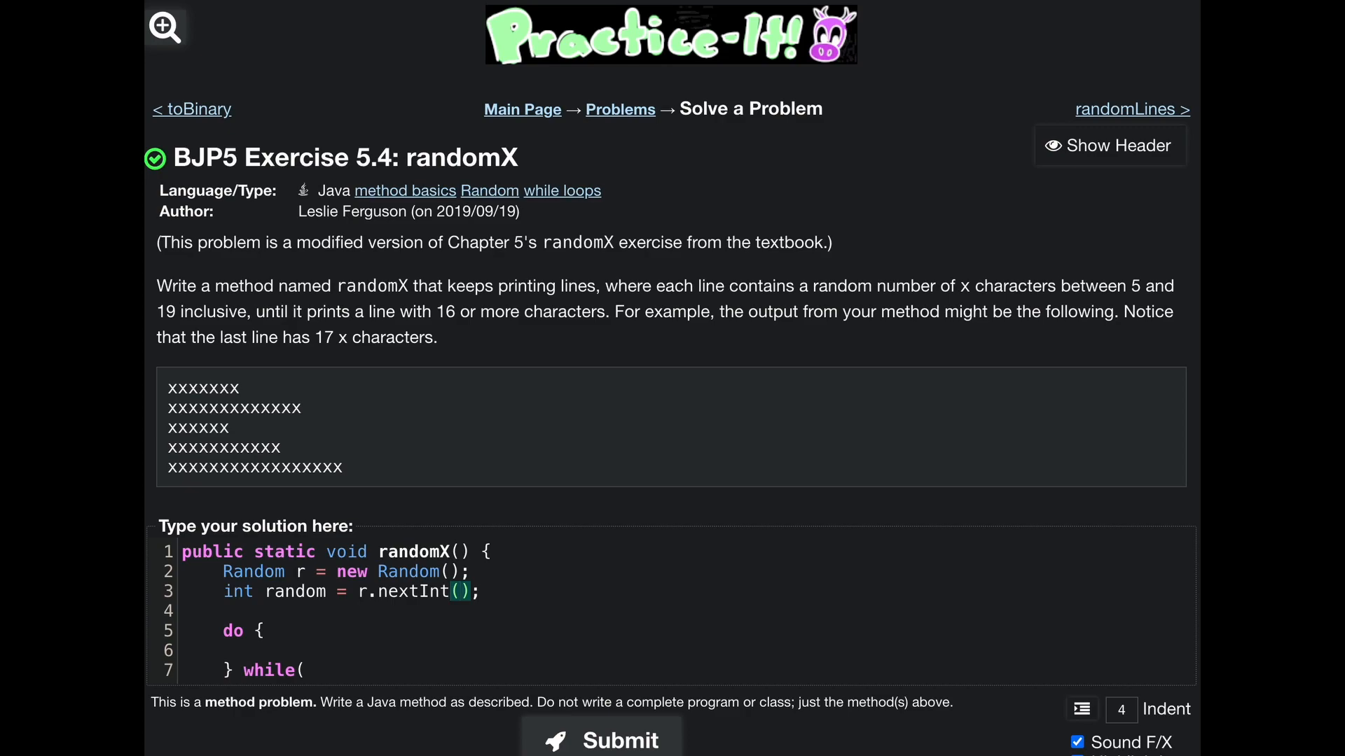
Change the length to 5+r.nextInt(15) and write the condition while(random<16).
{"action": "left_click", "coordinate": [459, 591]}
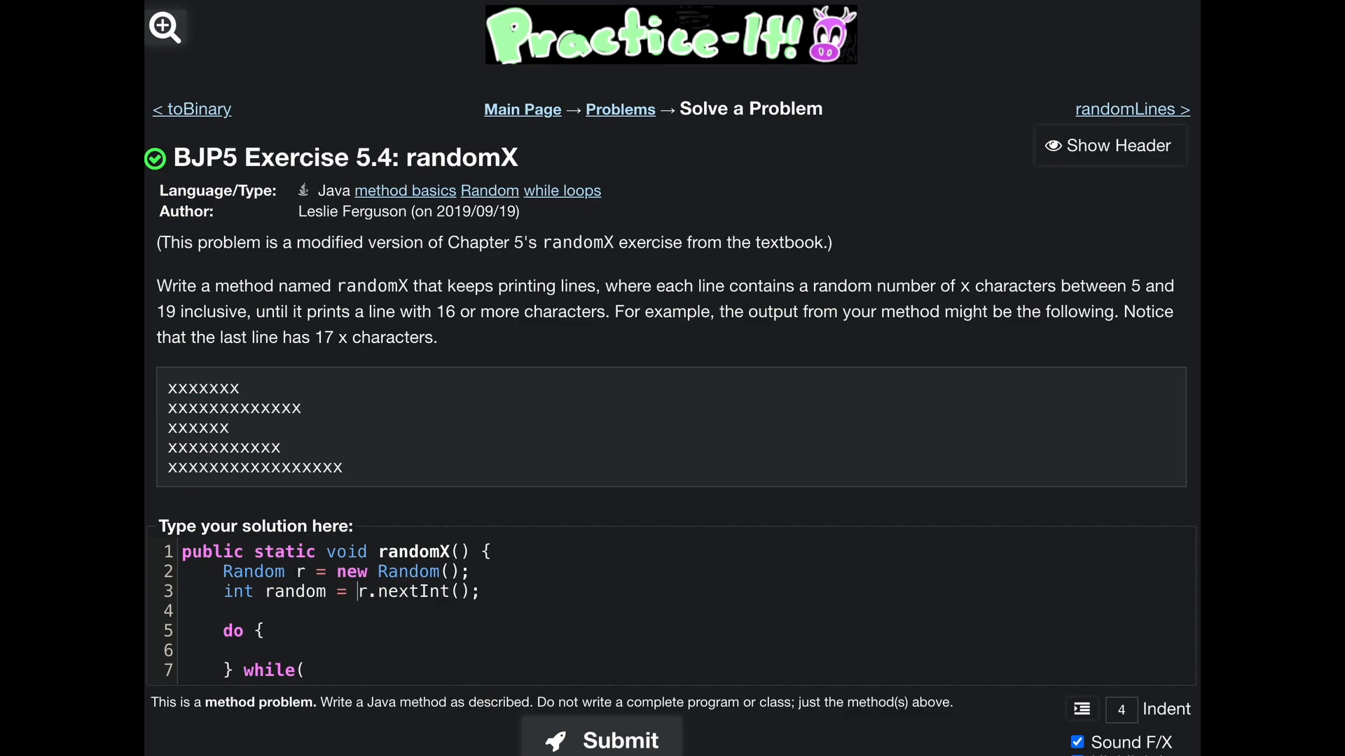
{"action": "type", "text": "5+"}
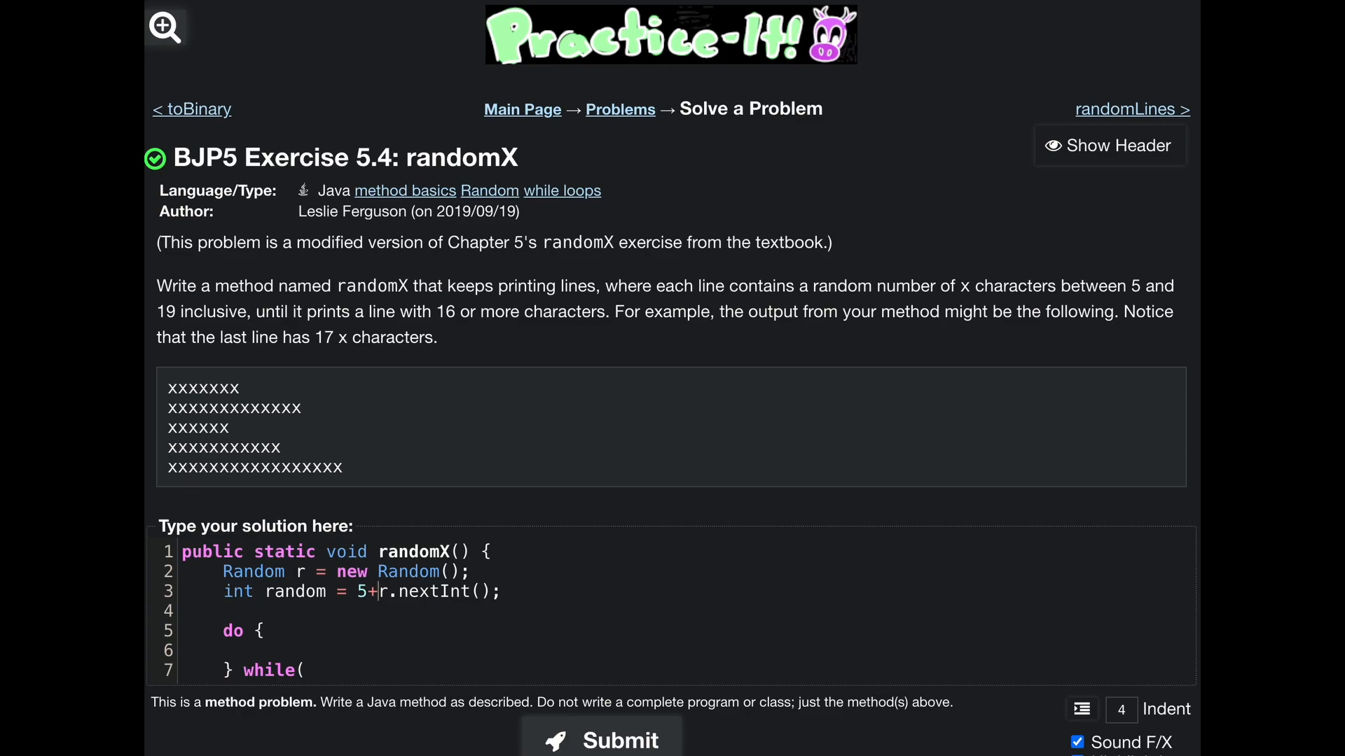
{"action": "mouse_move", "coordinate": [429, 741]}
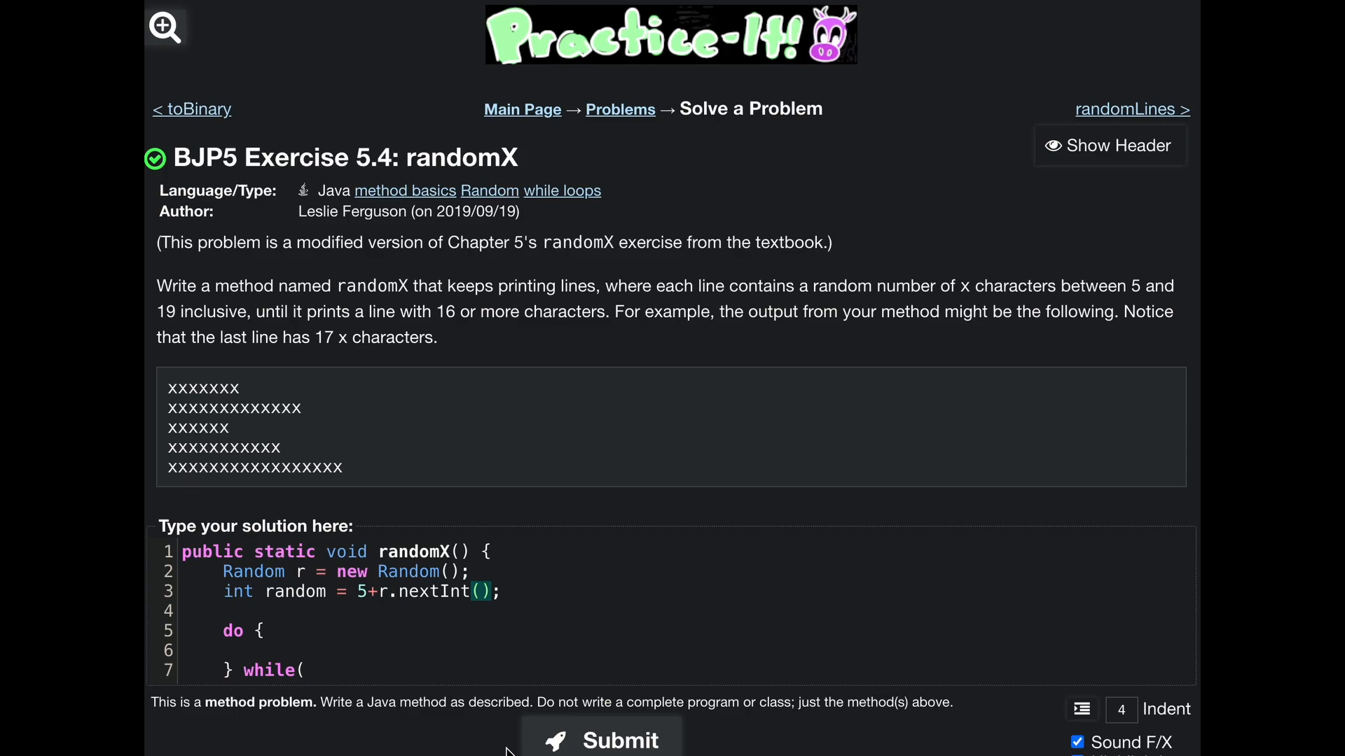
{"action": "type", "text": "15"}
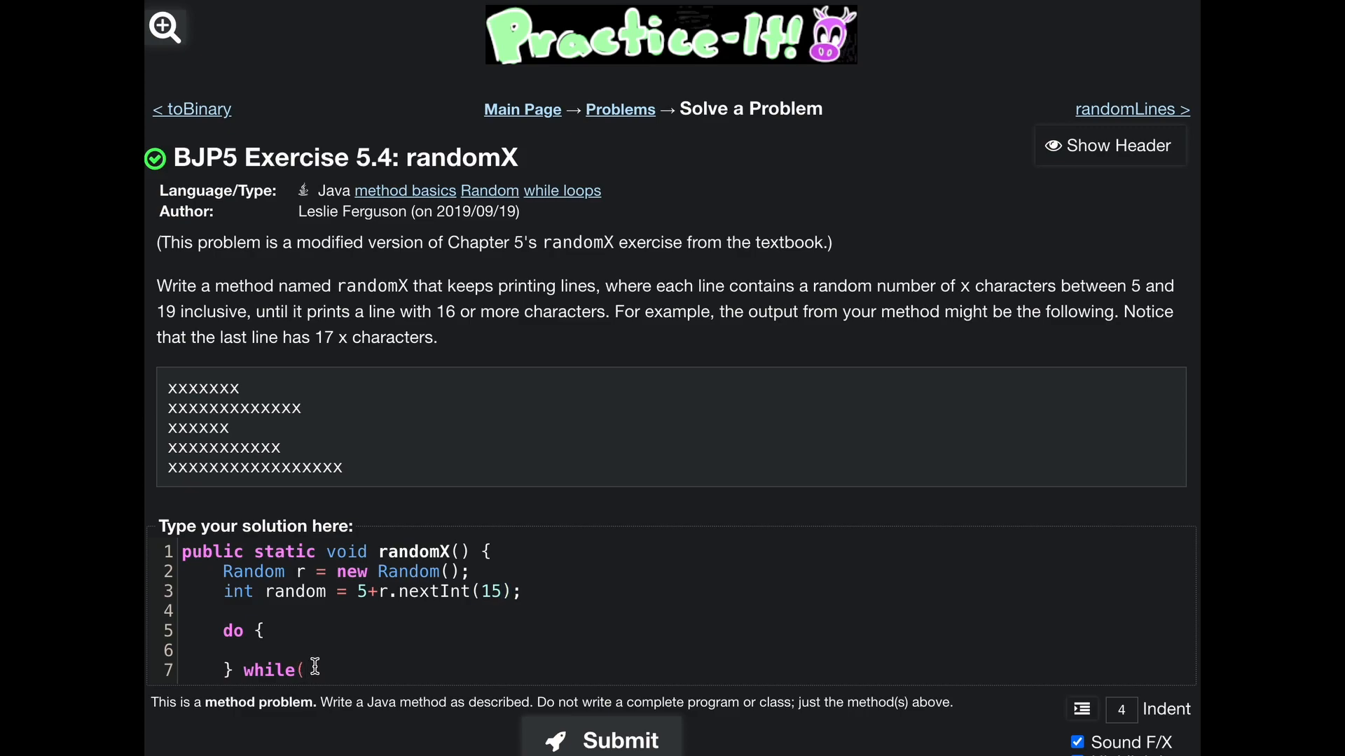
{"action": "type", "text": "random<"}
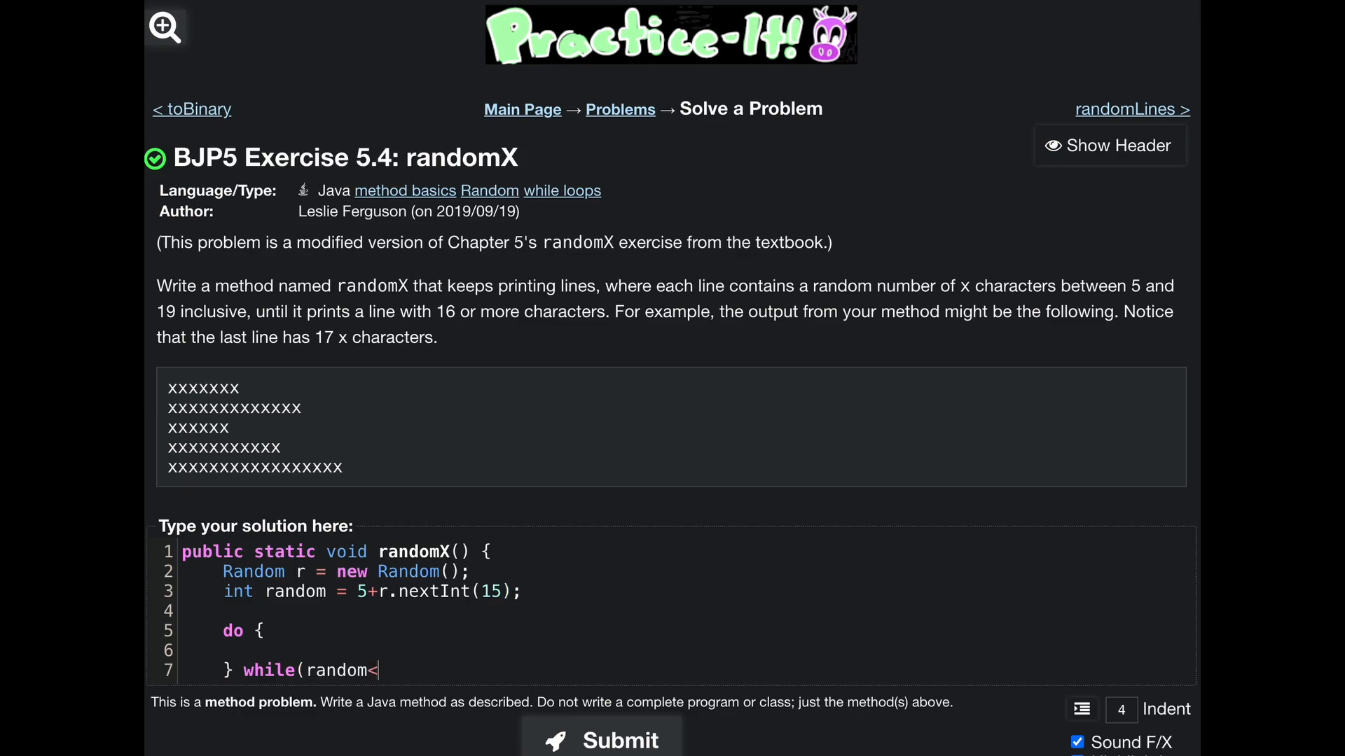
{"action": "type", "text": "16)"}
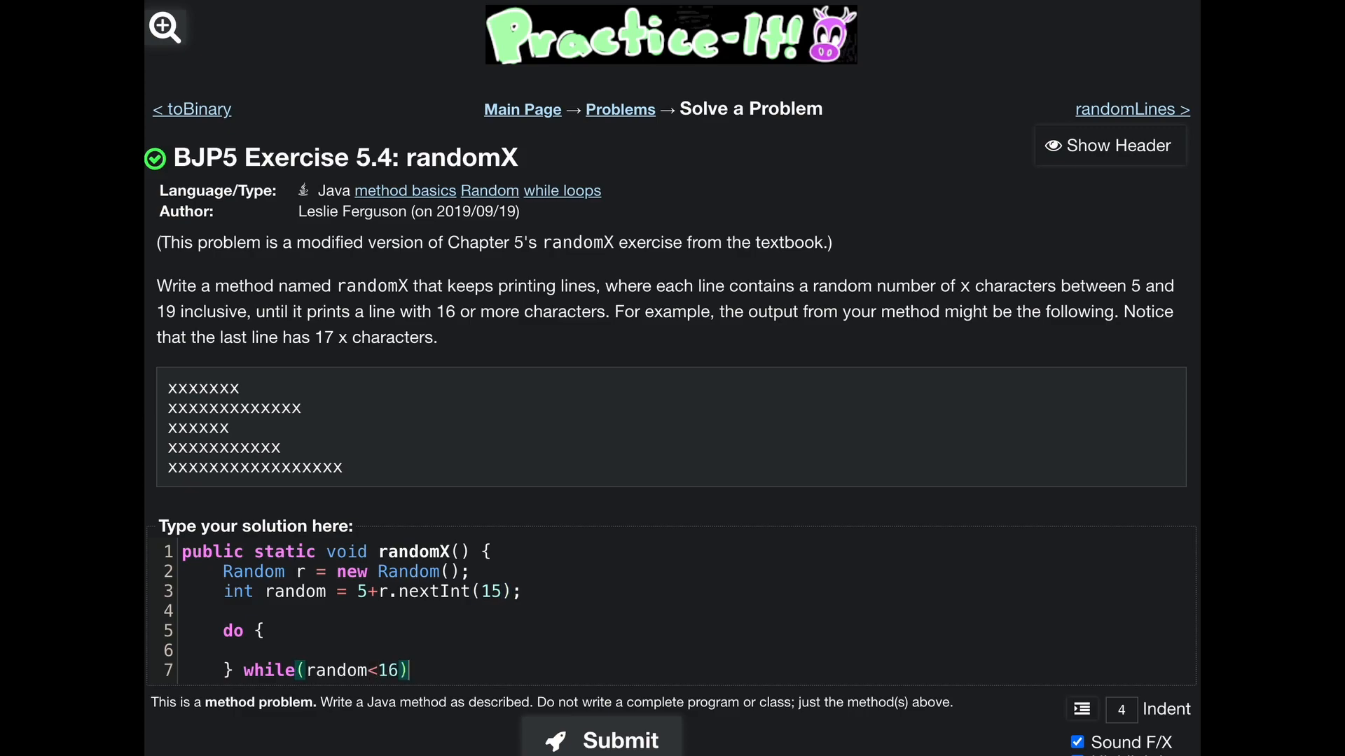
End while(random<16) with a semicolon and add a blank line inside the do block.
{"action": "type", "text": ";"}
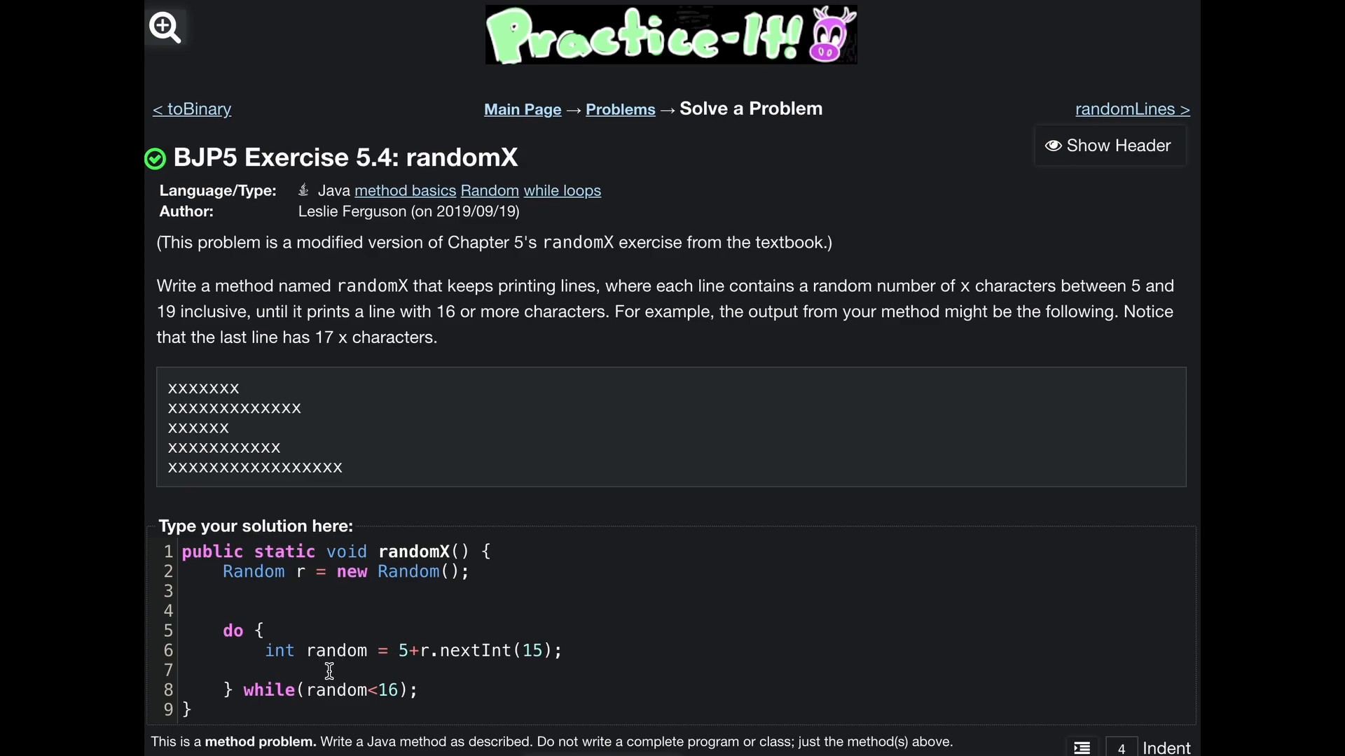
{"action": "key", "text": "Return"}
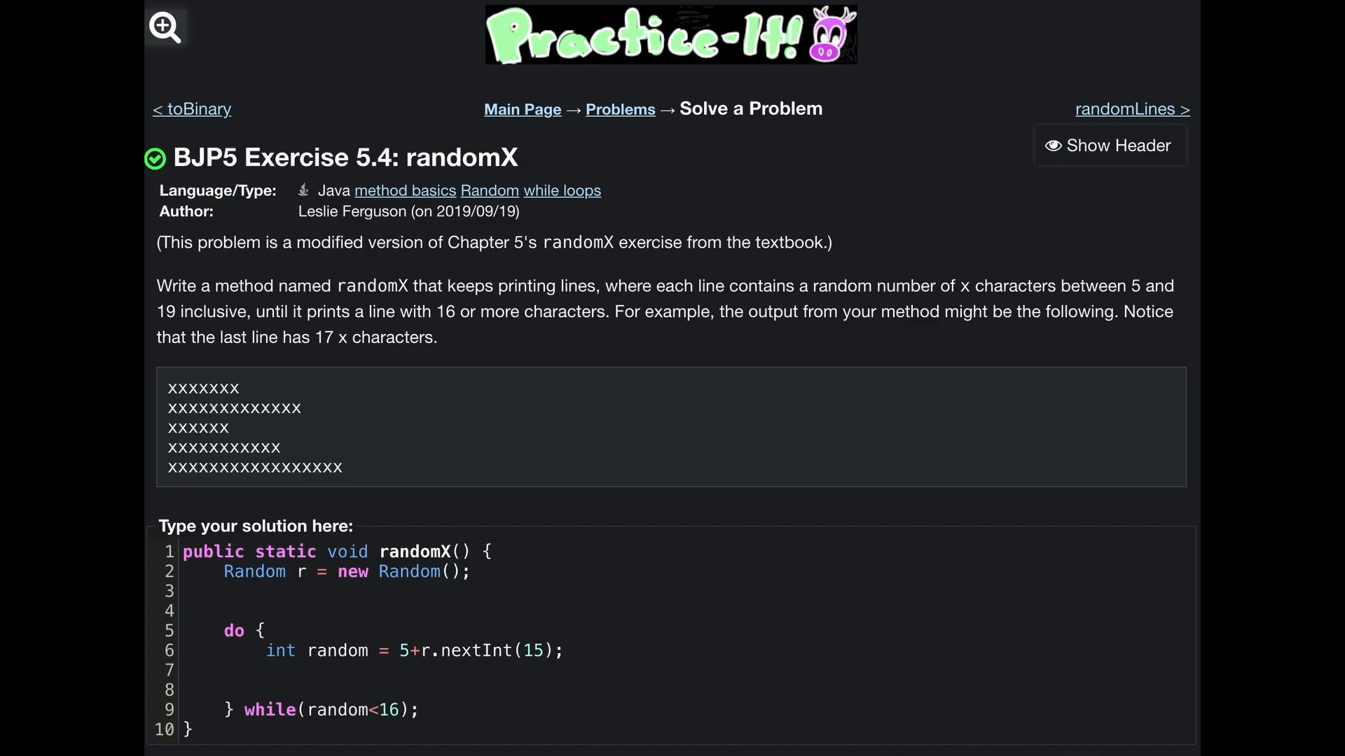
Write for(int a=0; a<random; a++) with body System.out.print('x'); inside the do block.
{"action": "type", "text": "f"}
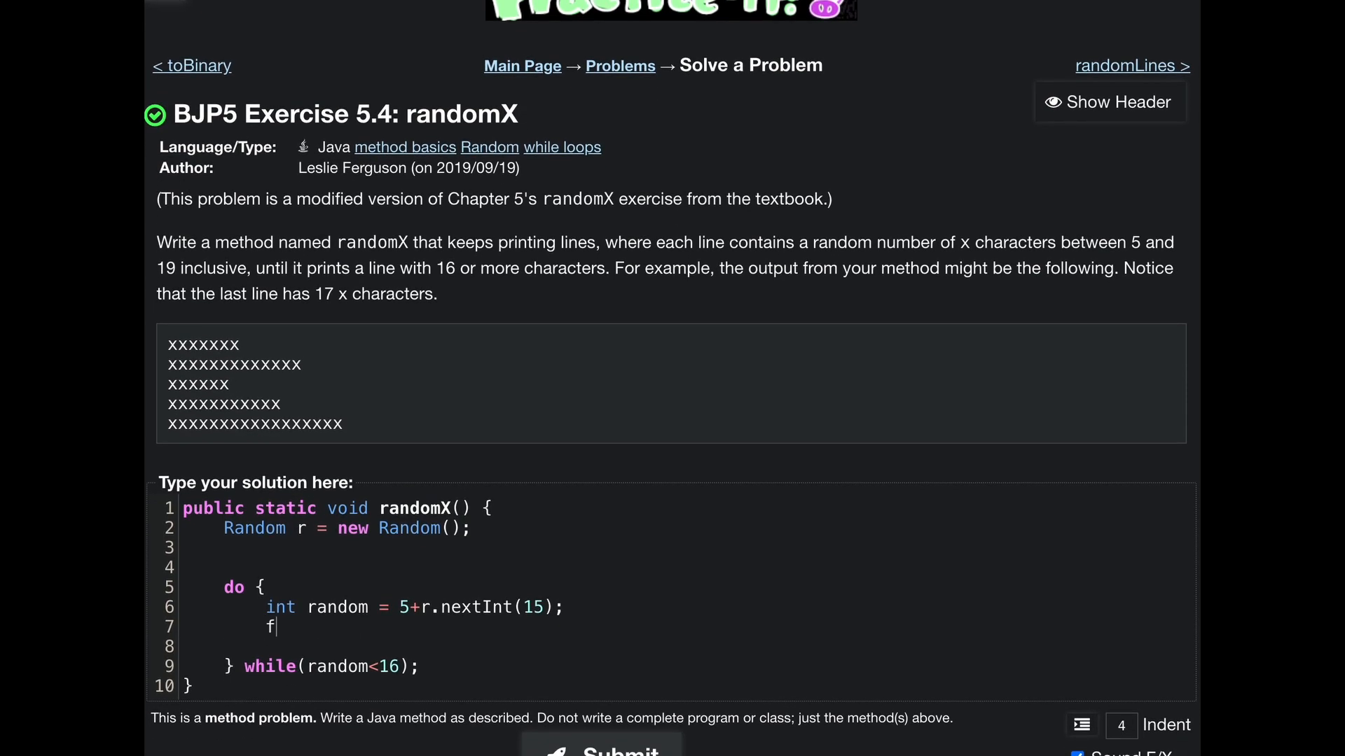
{"action": "type", "text": "or(int"}
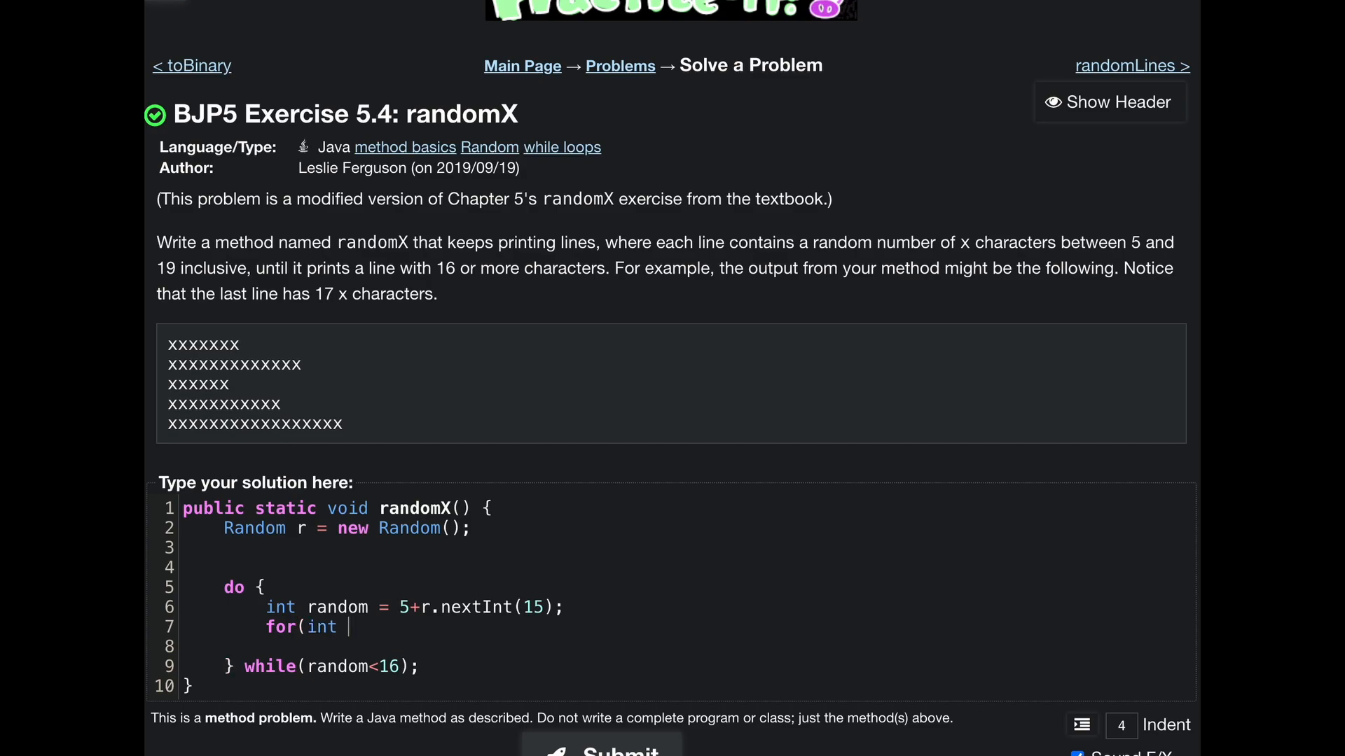
{"action": "type", "text": "a=0"}
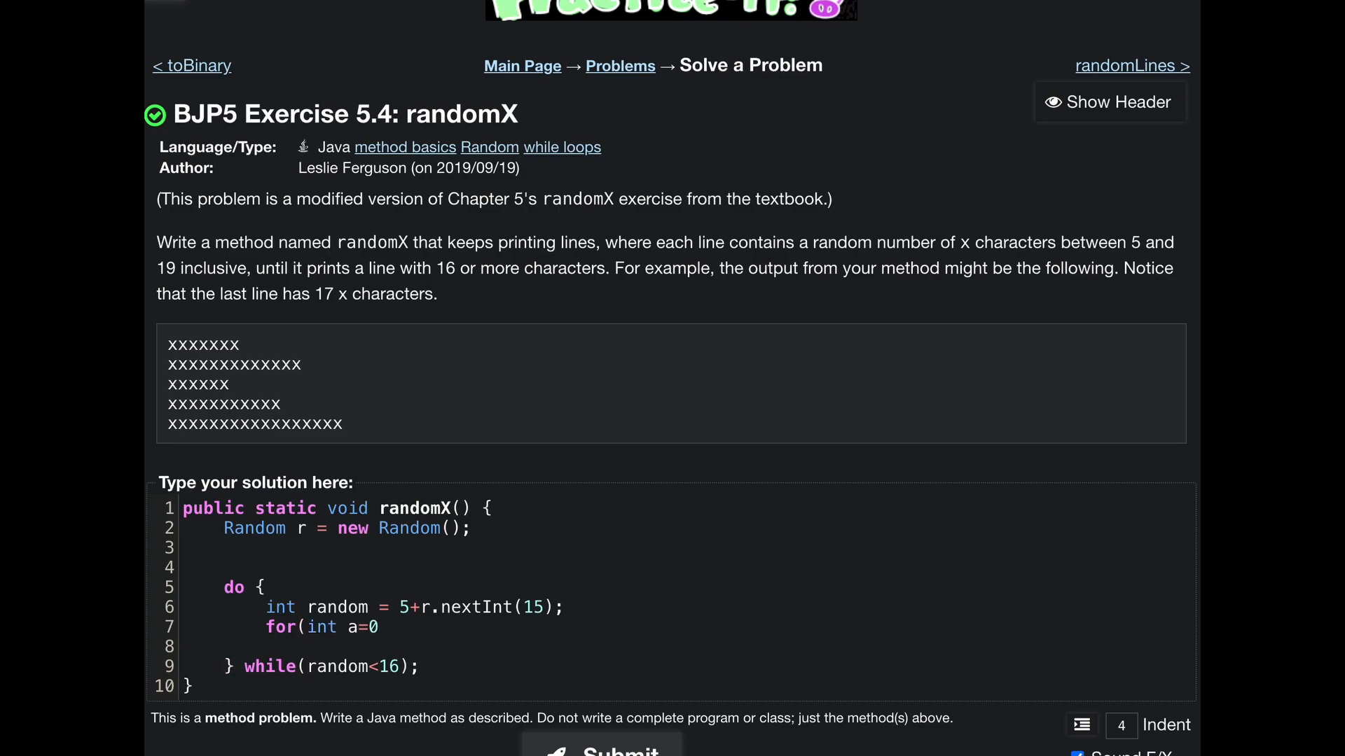
{"action": "type", "text": ";"}
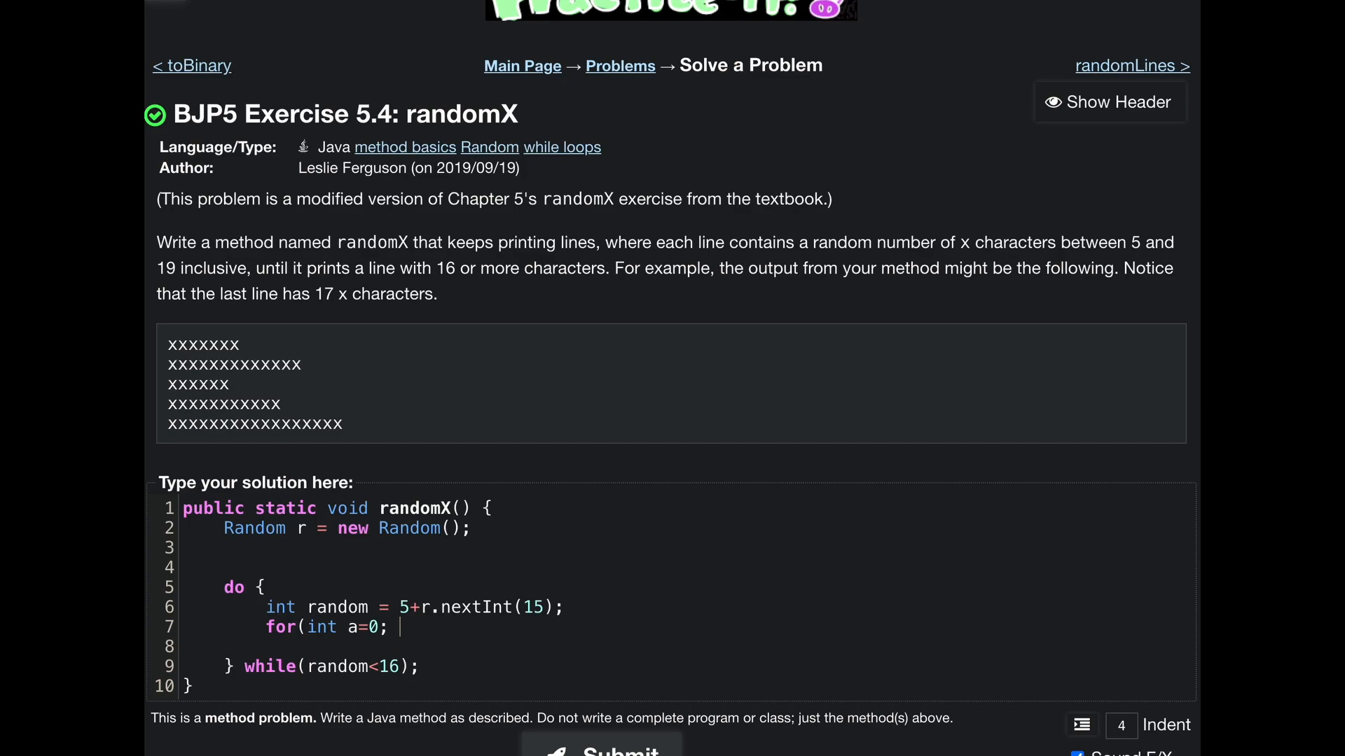
{"action": "type", "text": "a<"}
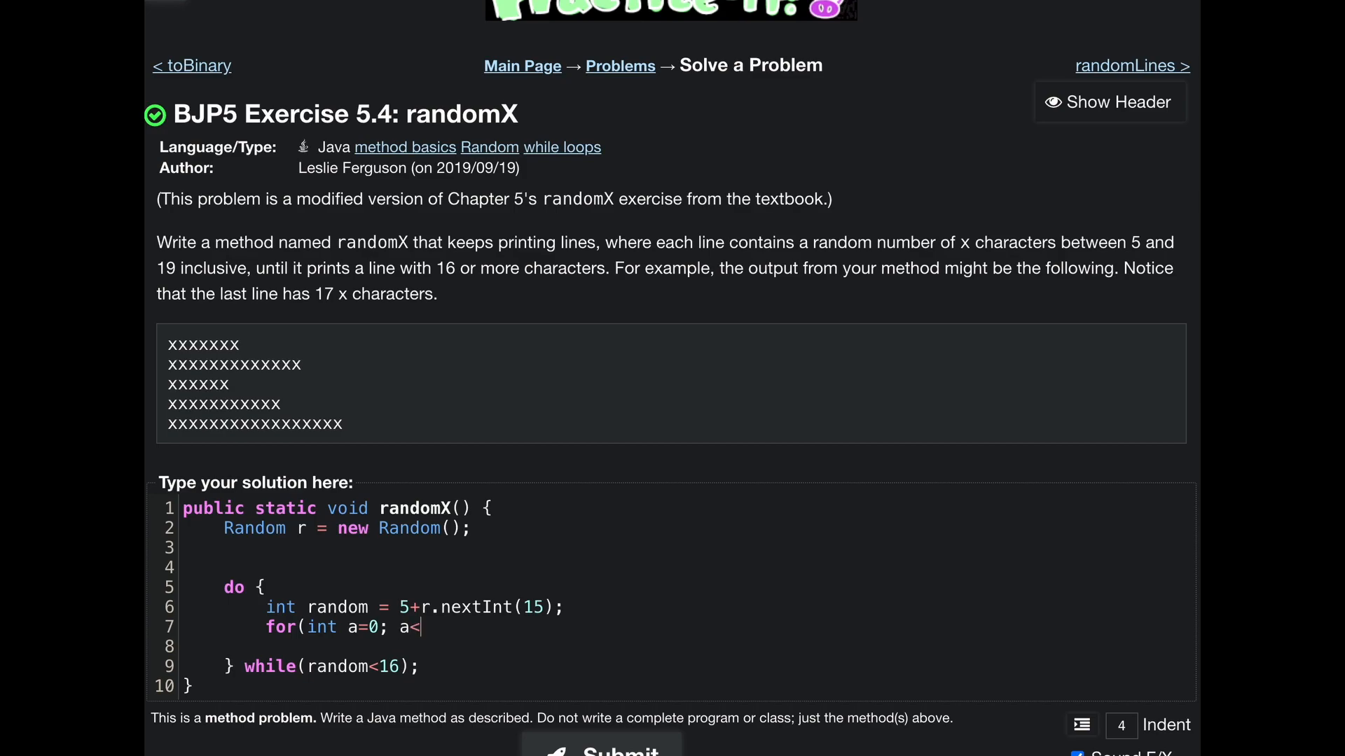
{"action": "type", "text": "rando"}
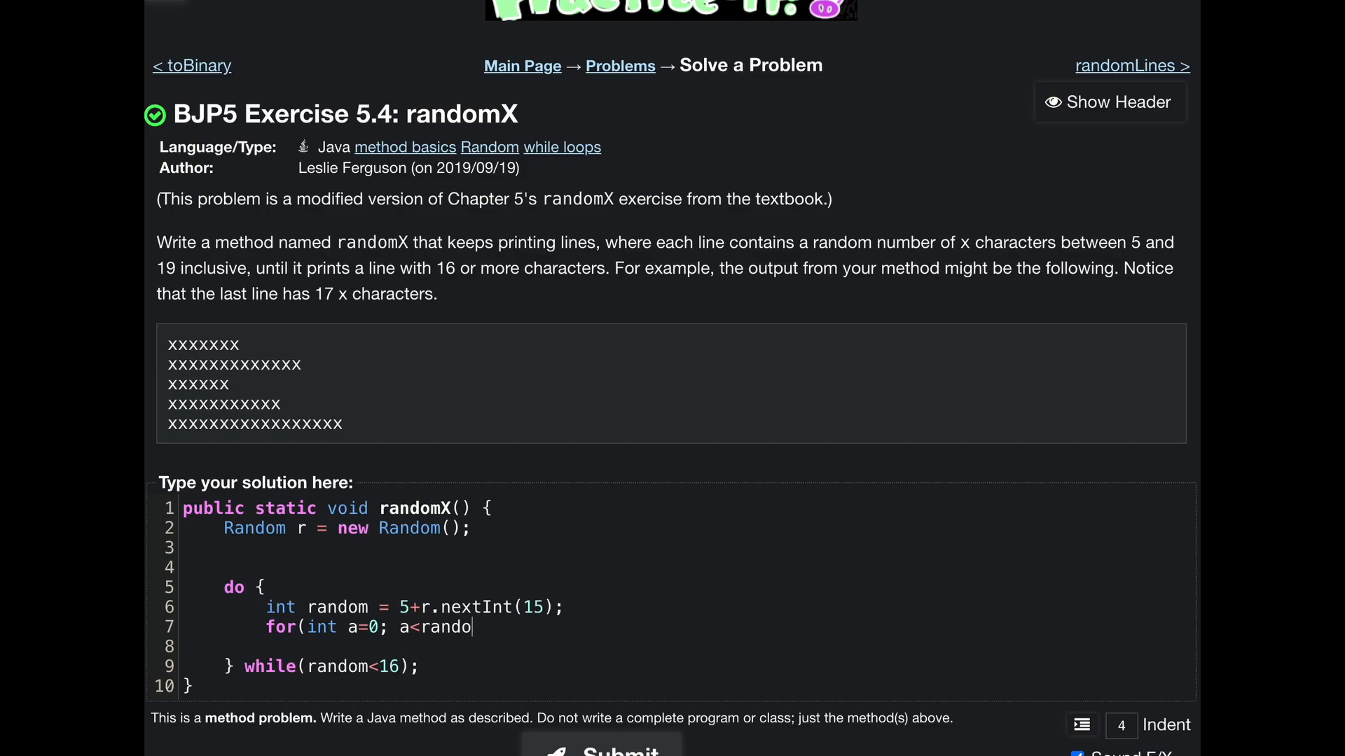
{"action": "type", "text": "m; a++) {"}
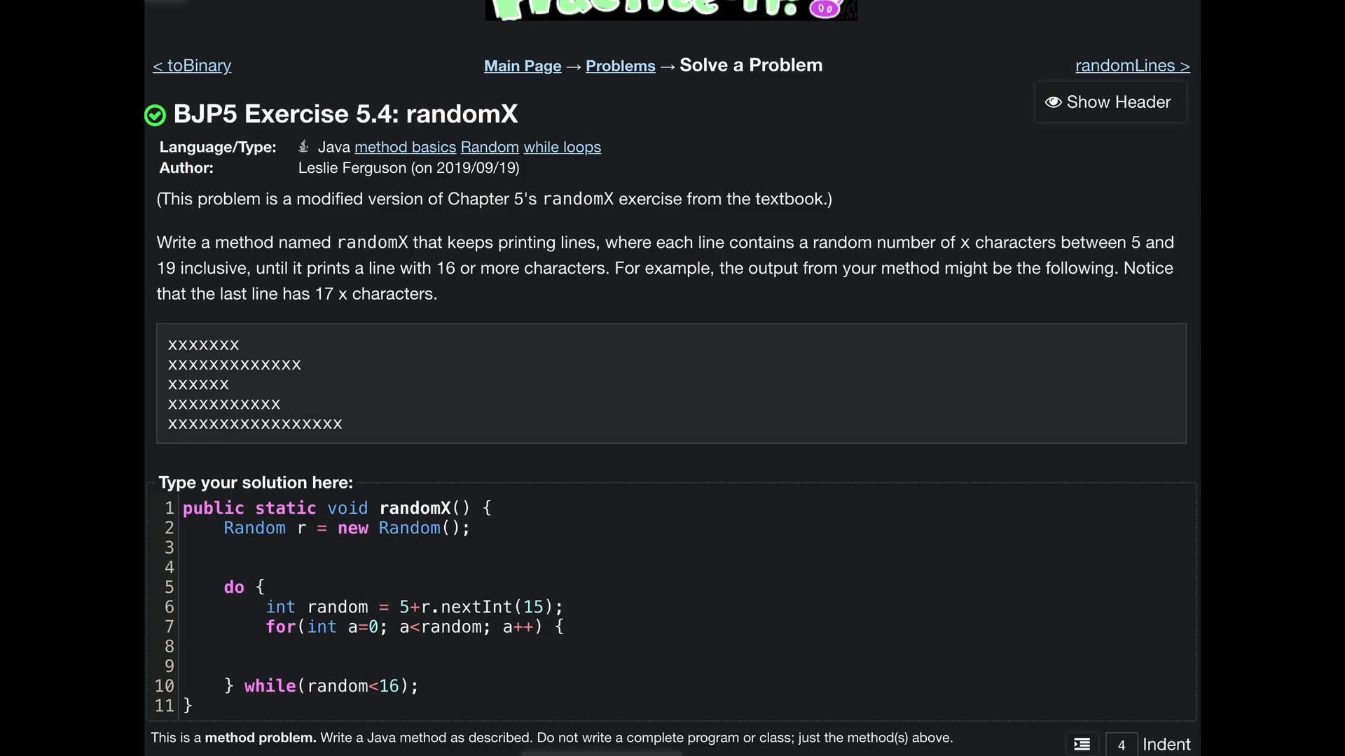
{"action": "mouse_move", "coordinate": [589, 622]}
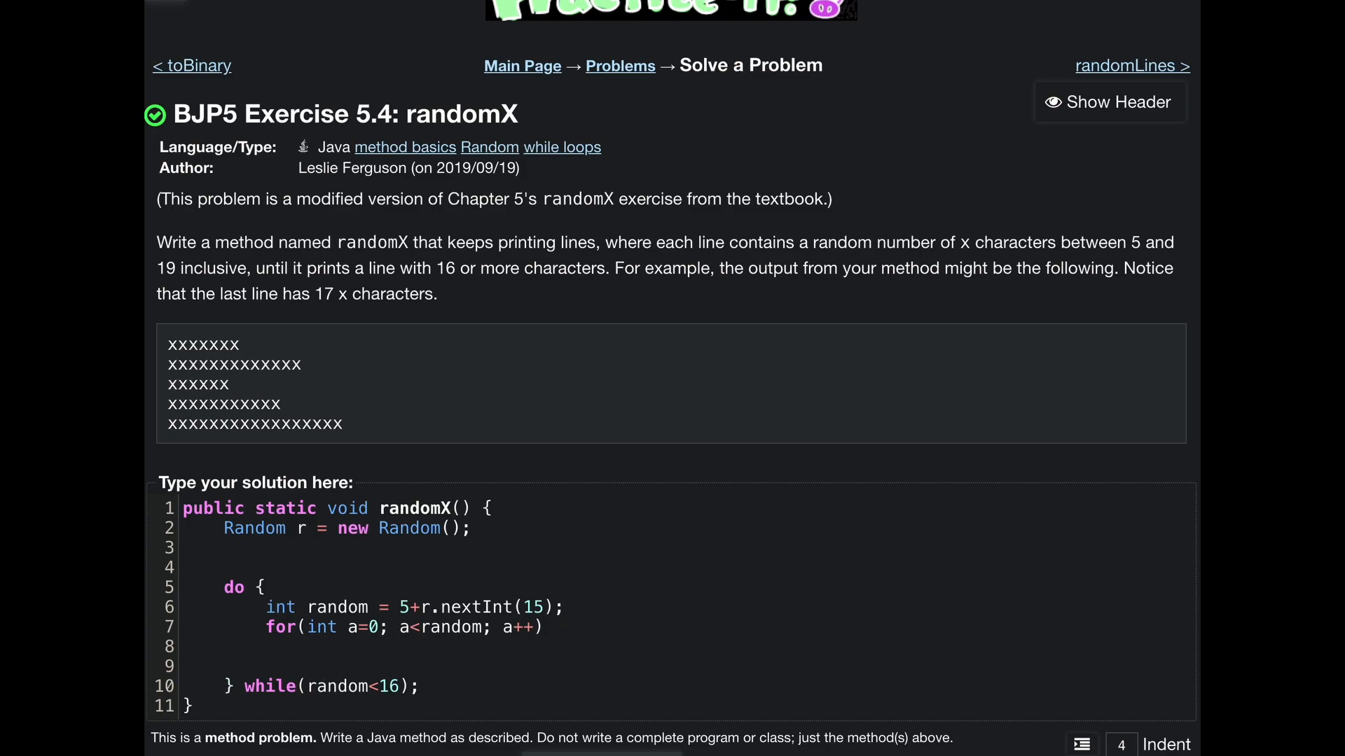
{"action": "type", "text": "System."}
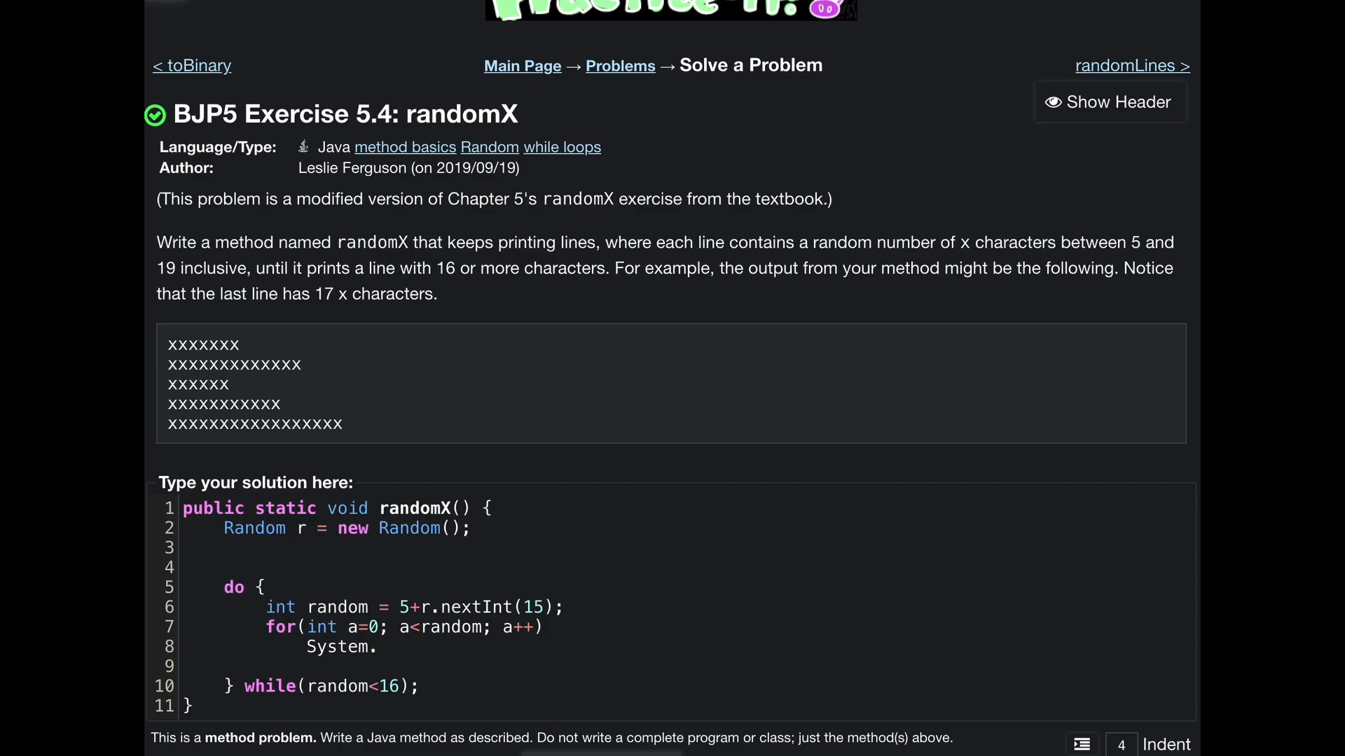
{"action": "type", "text": "out.print"}
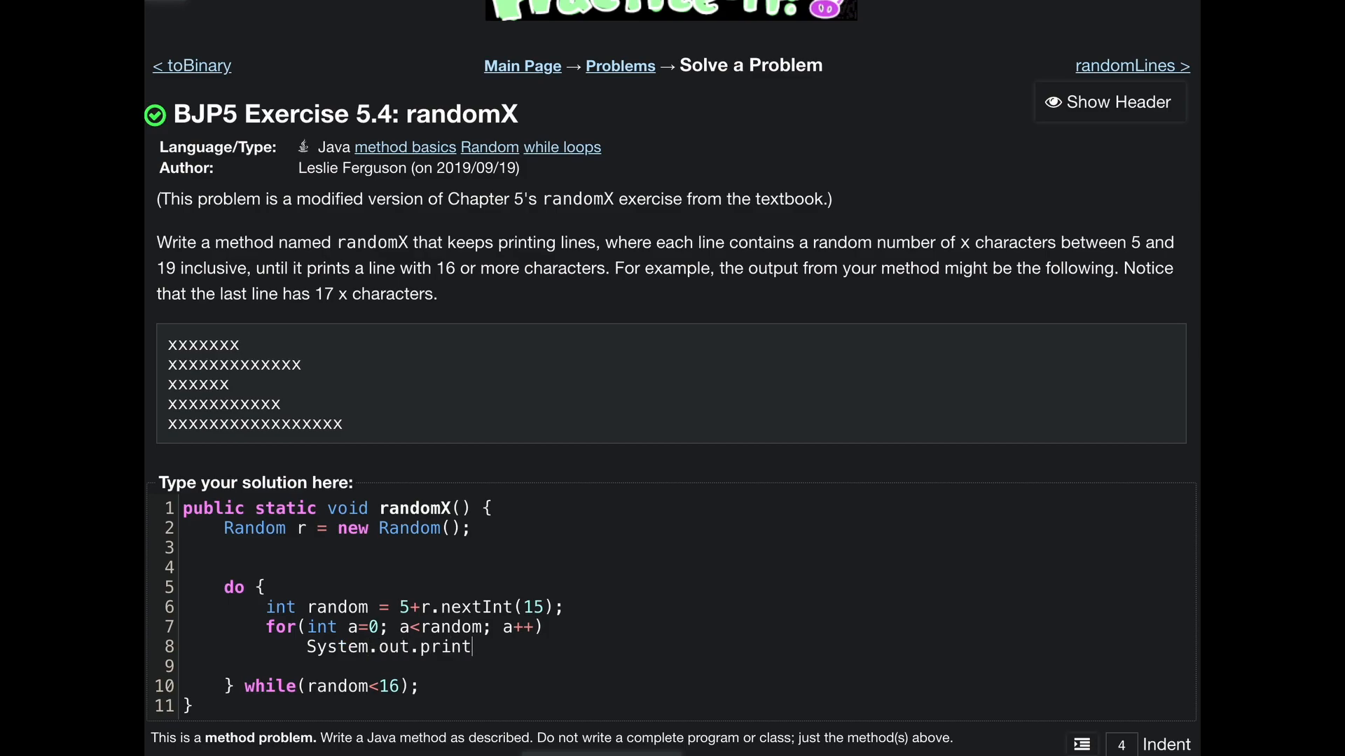
{"action": "type", "text": "('x\""}
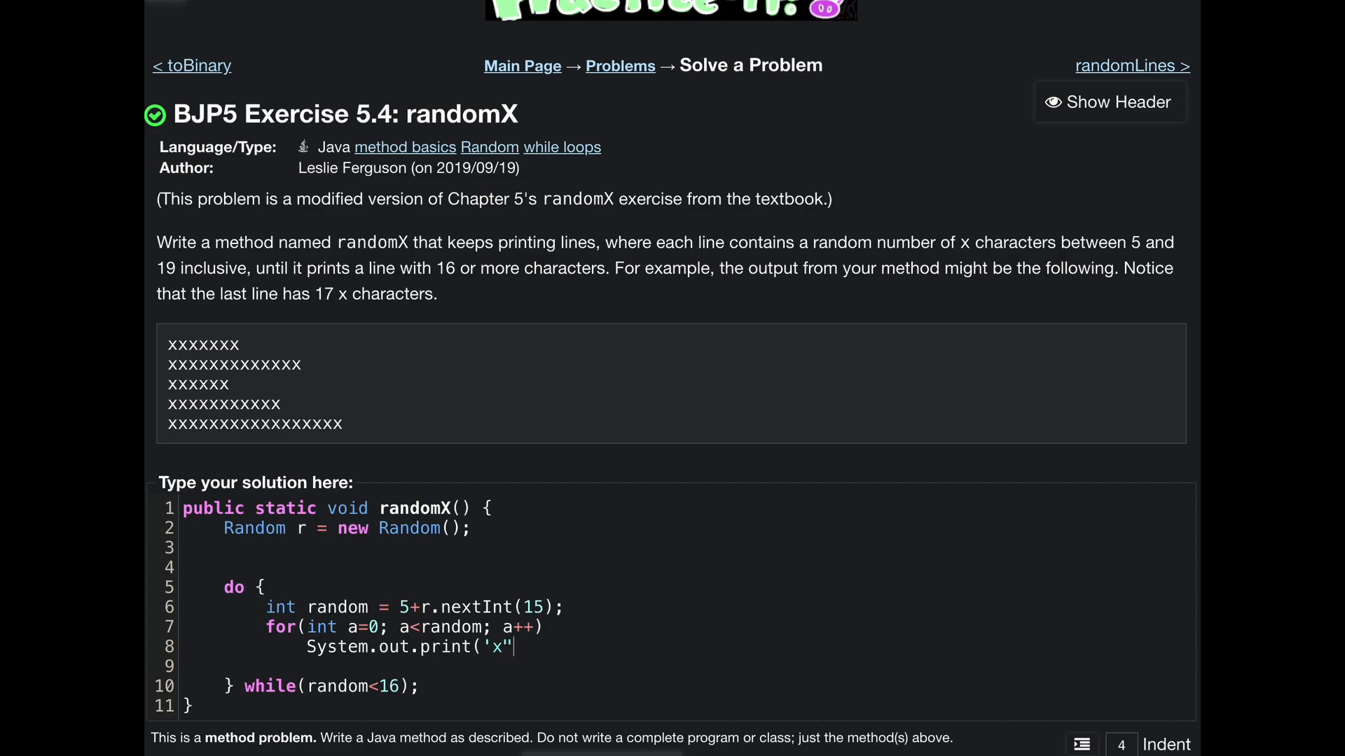
{"action": "type", "text": ");"}
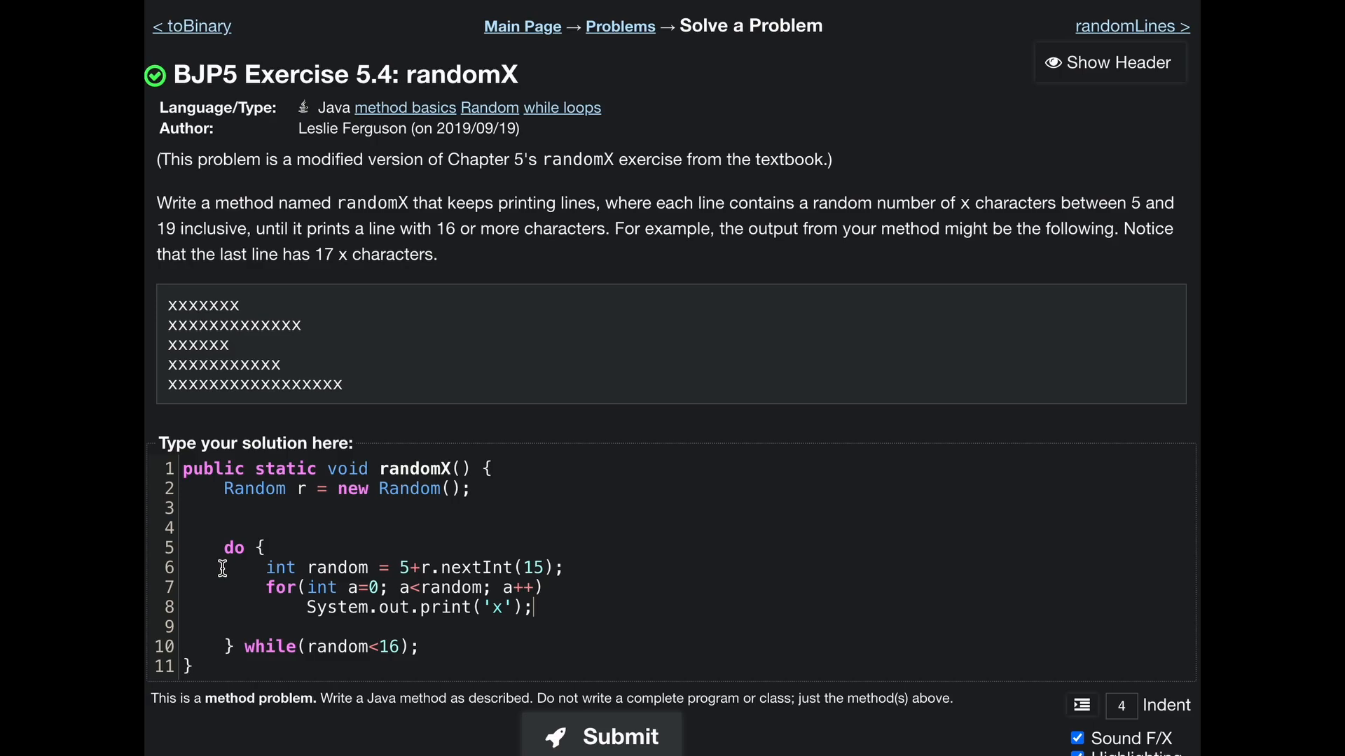
{"action": "mouse_move", "coordinate": [219, 553]}
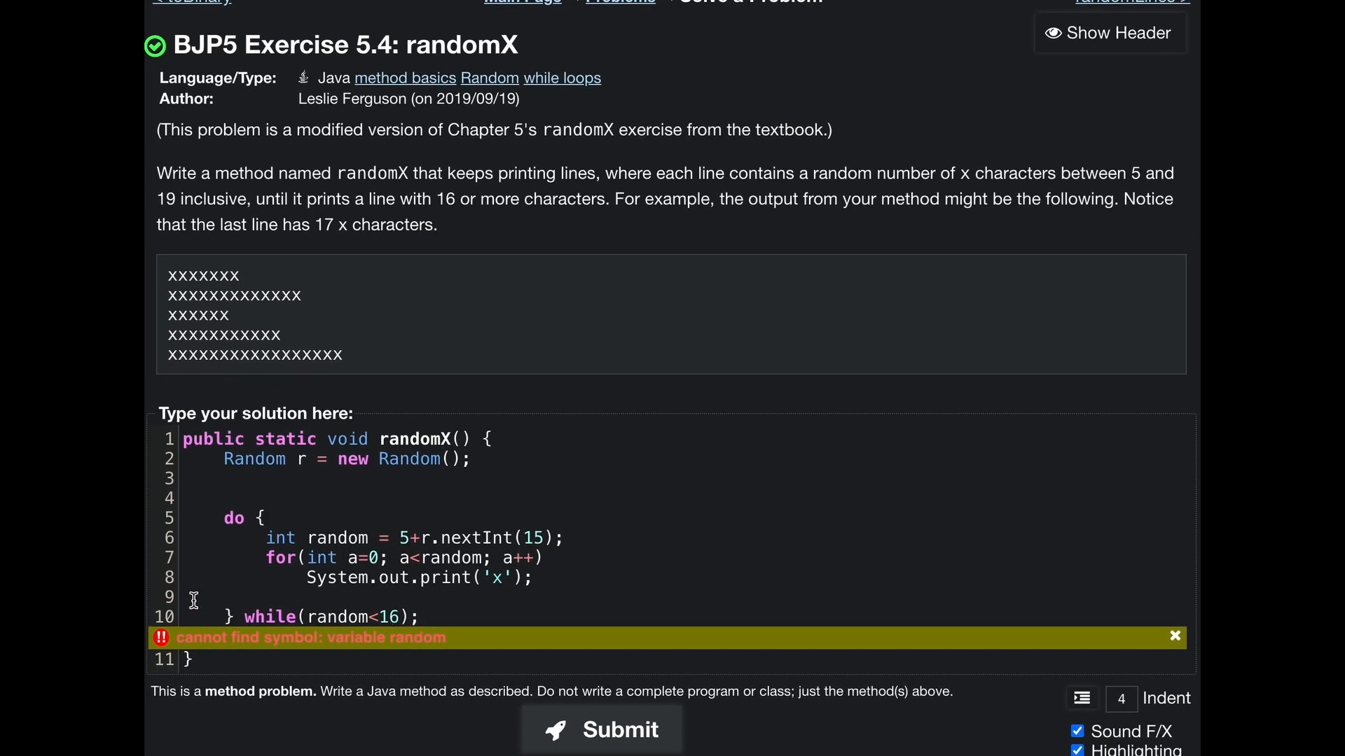
{"action": "mouse_move", "coordinate": [282, 588]}
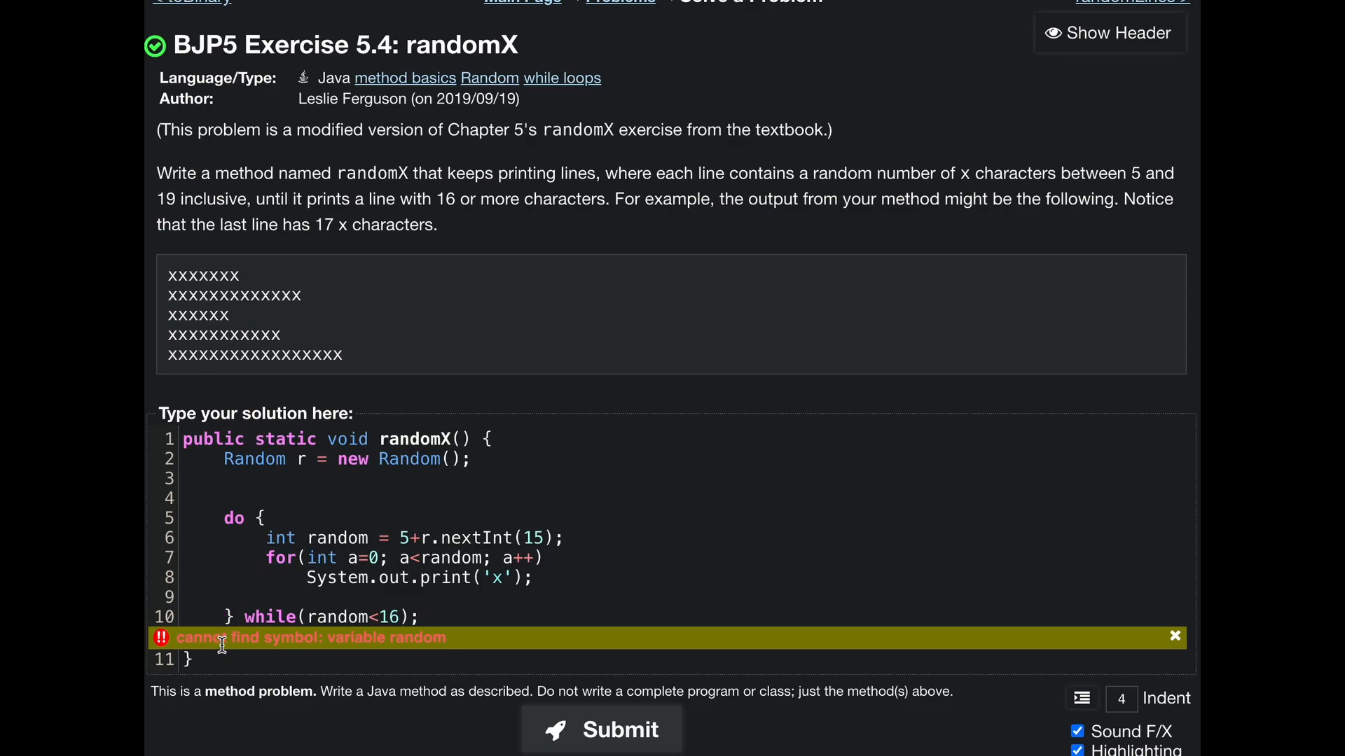
{"action": "mouse_move", "coordinate": [282, 504]}
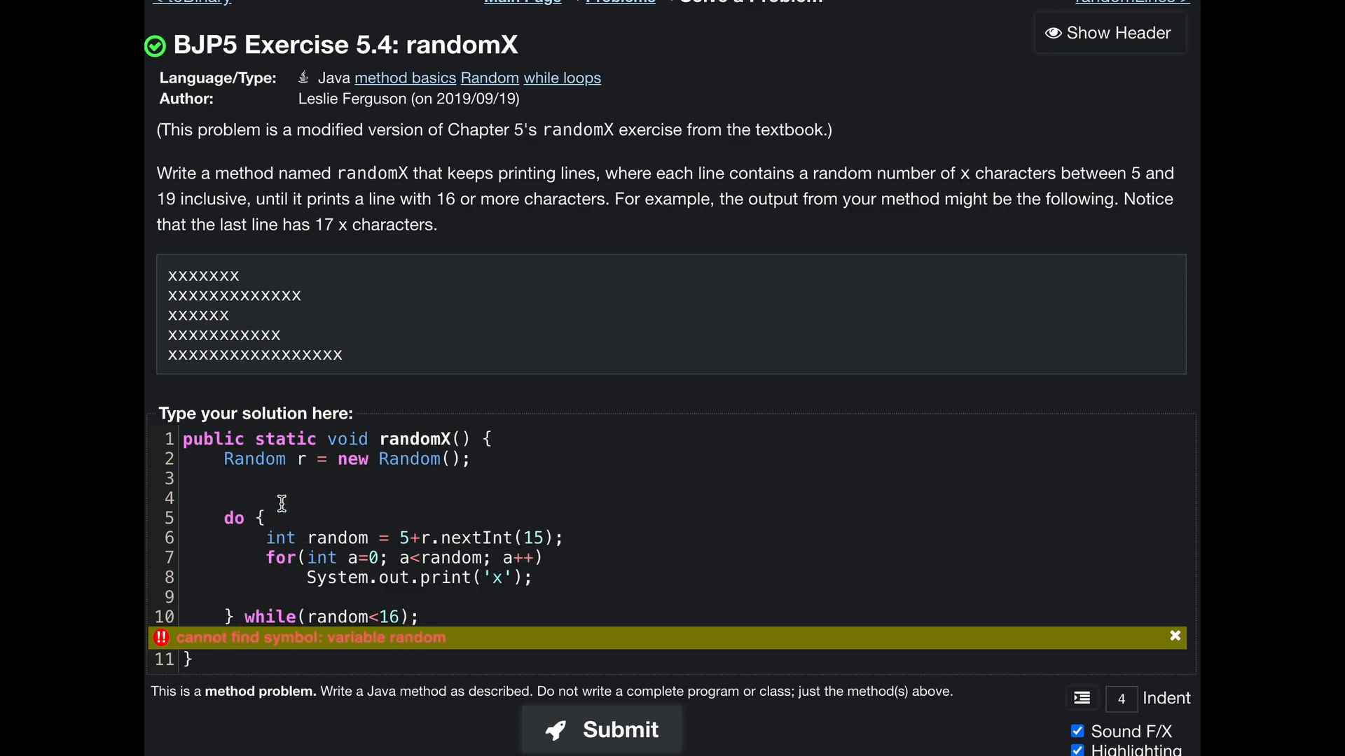
Declare int random; above the do loop so the loop only reassigns random.
{"action": "type", "text": "i"}
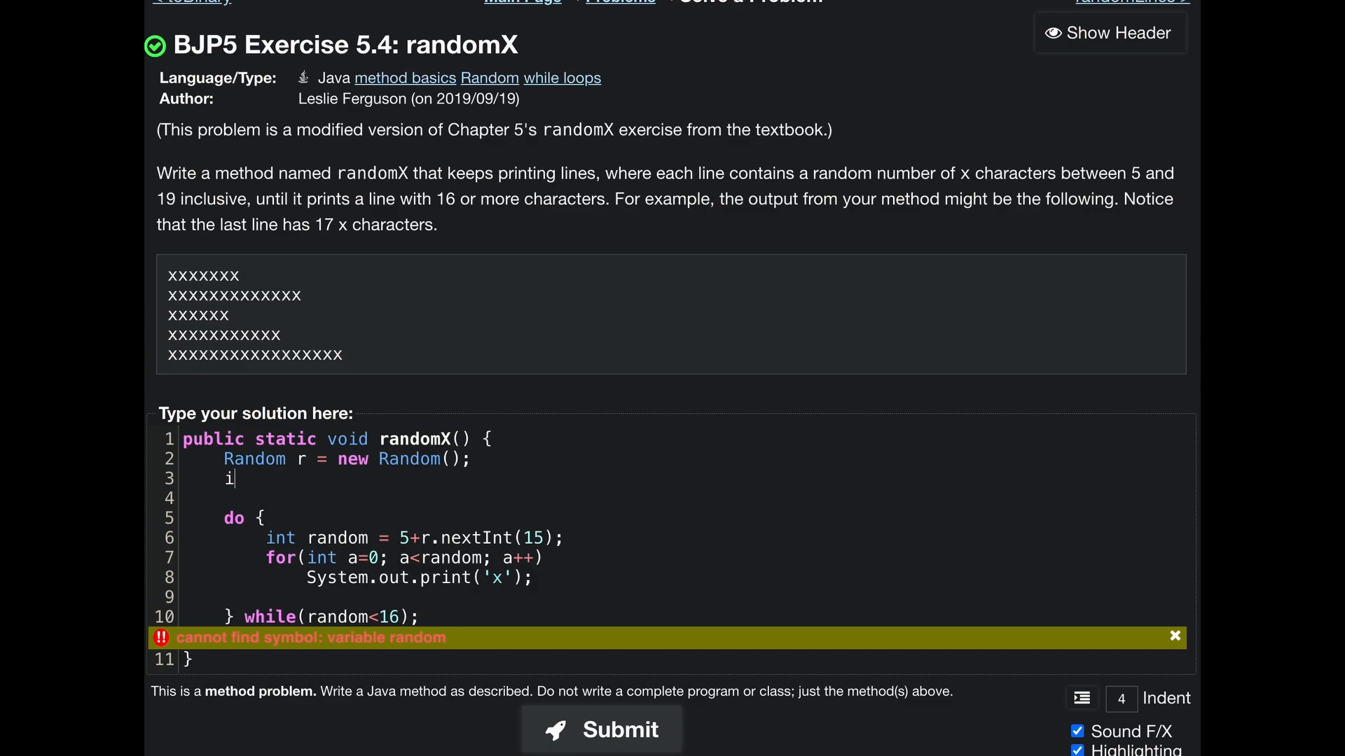
{"action": "type", "text": "nt"}
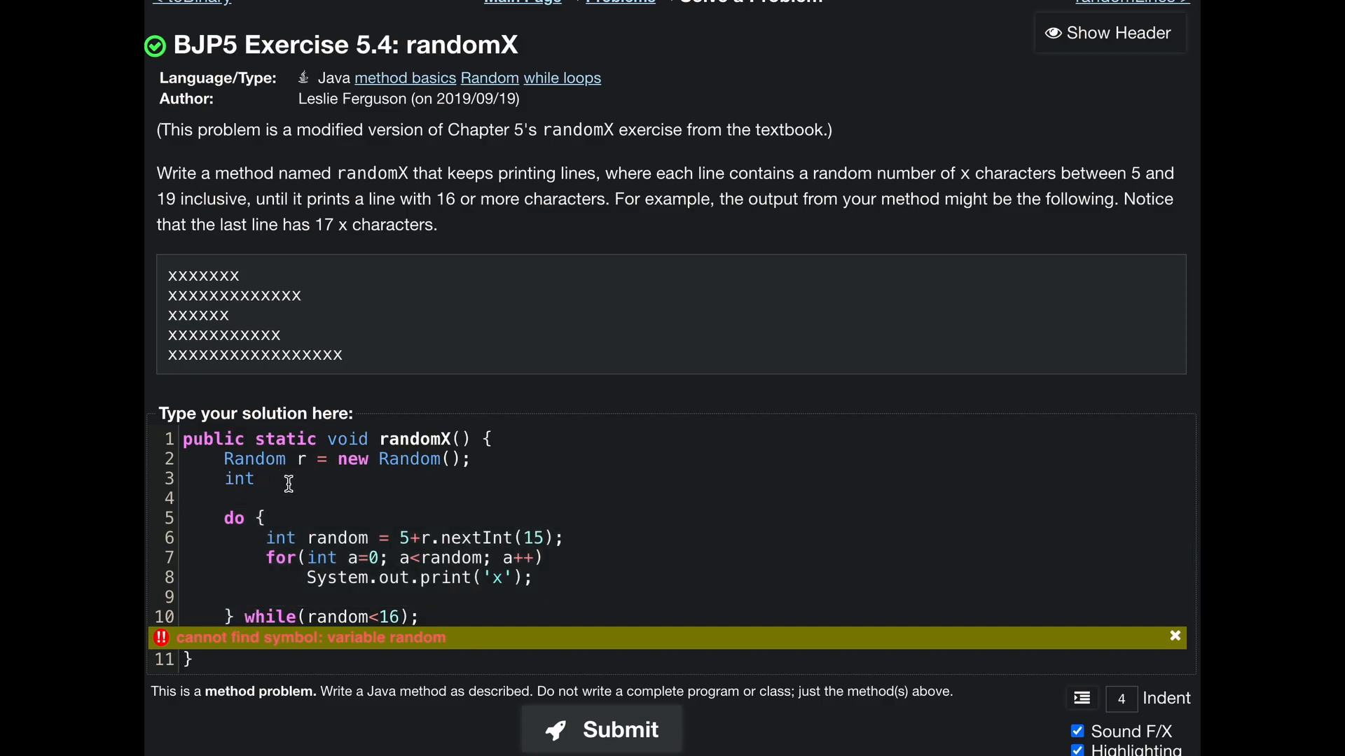
{"action": "type", "text": "random;"}
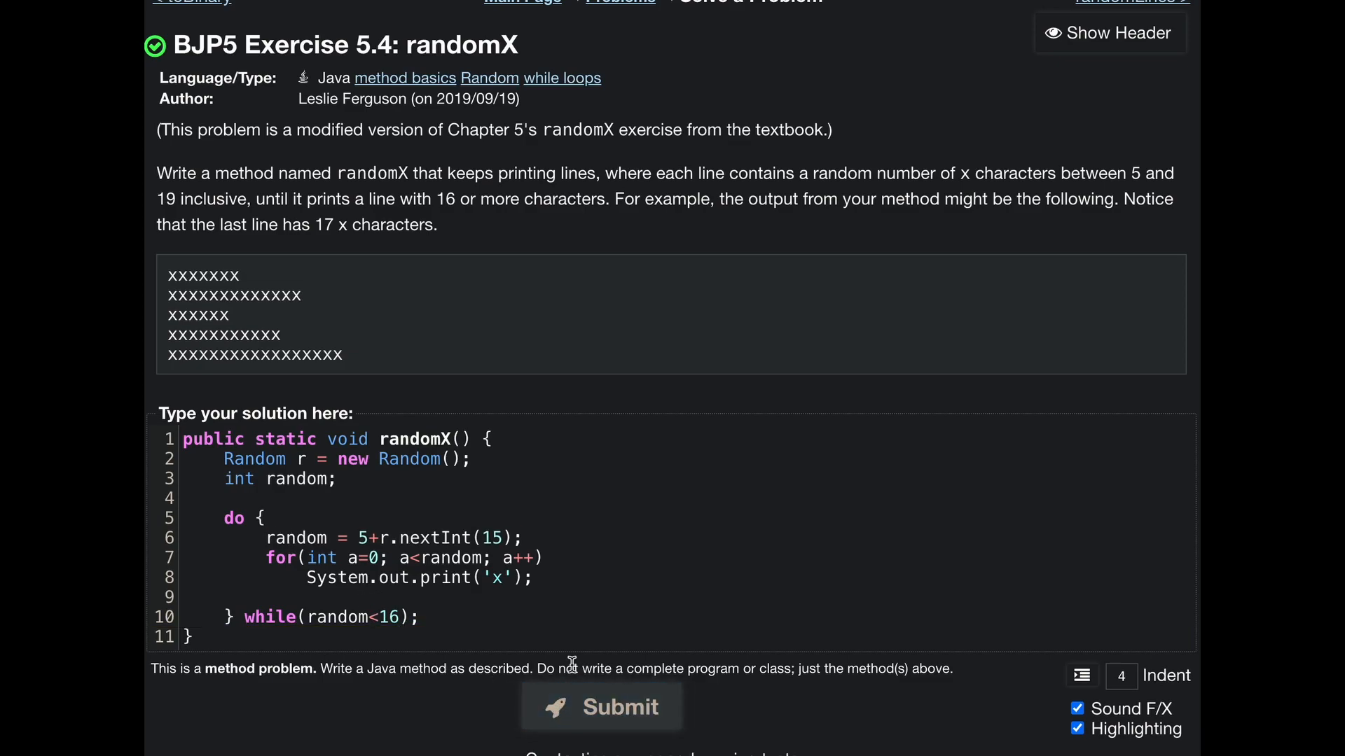
Submit (1 of 4 tests pass), then add Systemout.println(); after the for loop.
{"action": "left_click", "coordinate": [601, 707]}
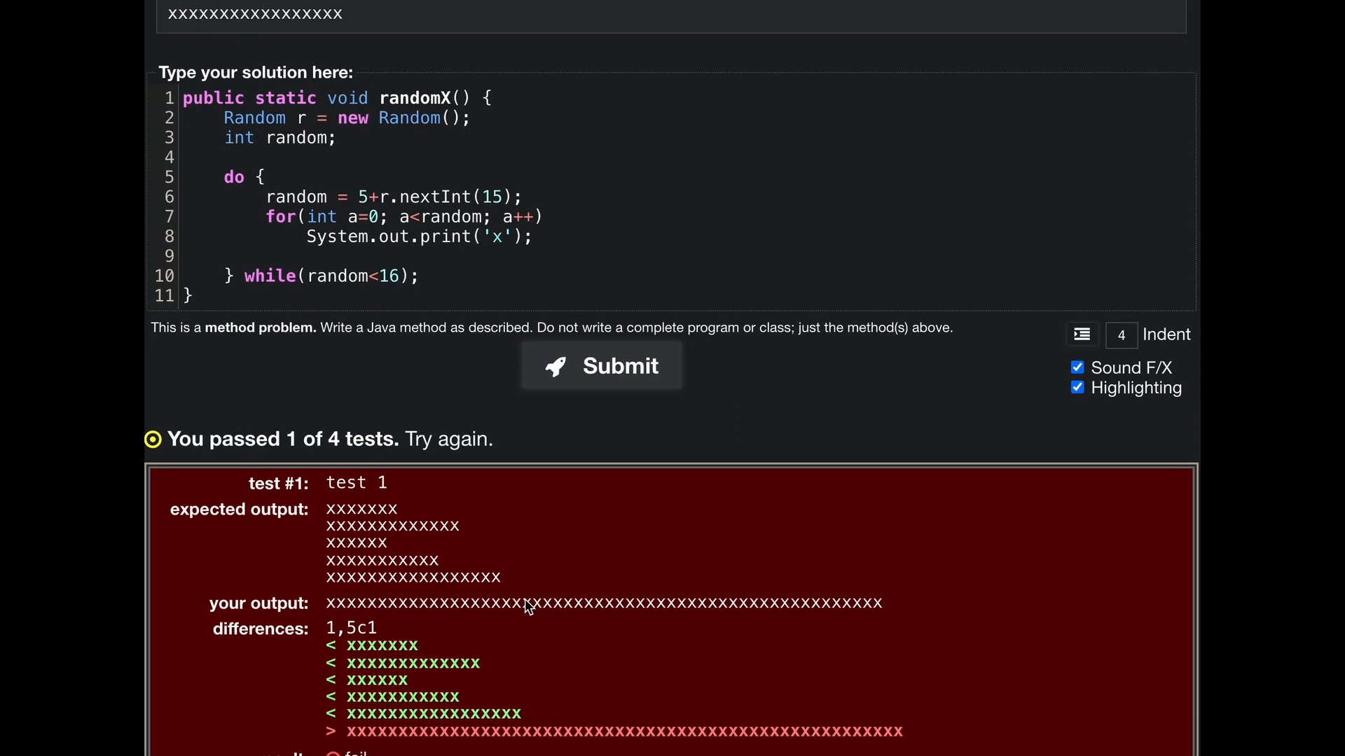
{"action": "scroll", "scroll_direction": "down", "scroll_amount": 3}
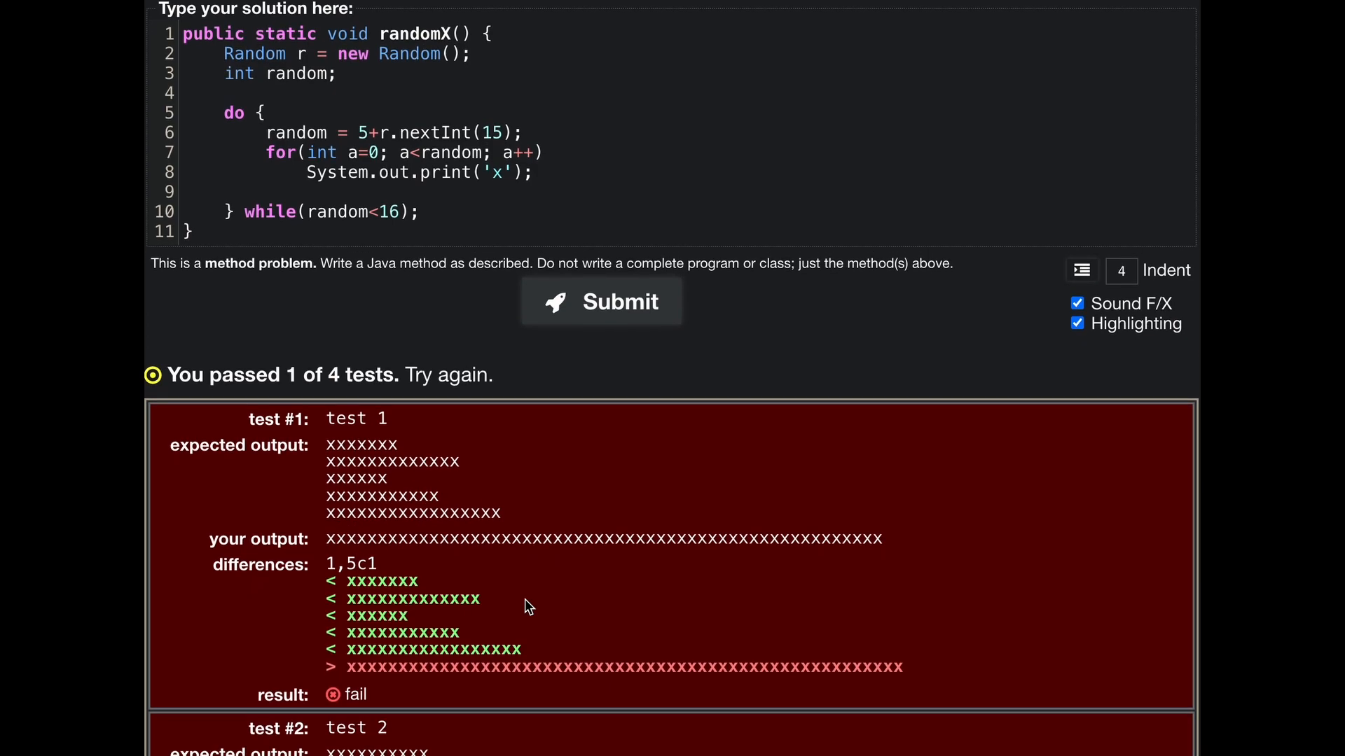
{"action": "left_click_drag", "start_coordinate": [348, 538], "coordinate": [540, 539]}
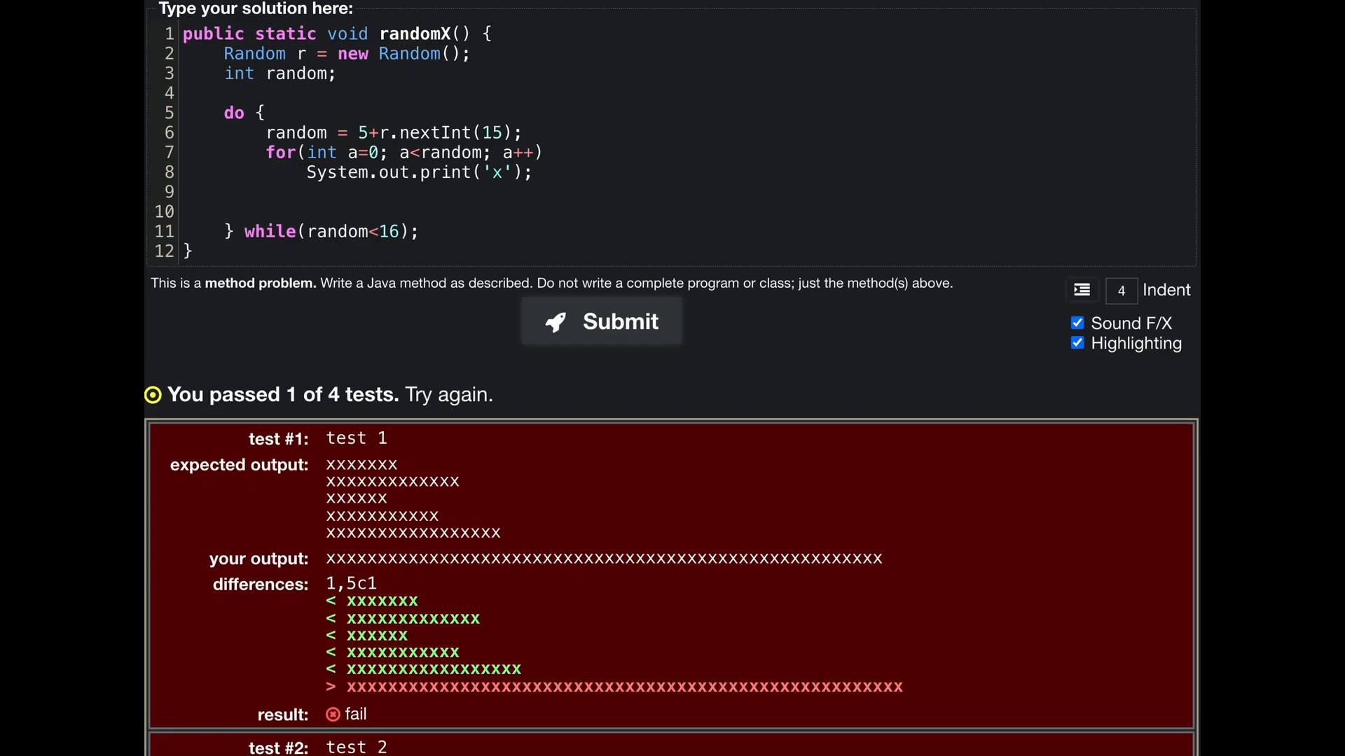
{"action": "type", "text": "Systemout.printl"}
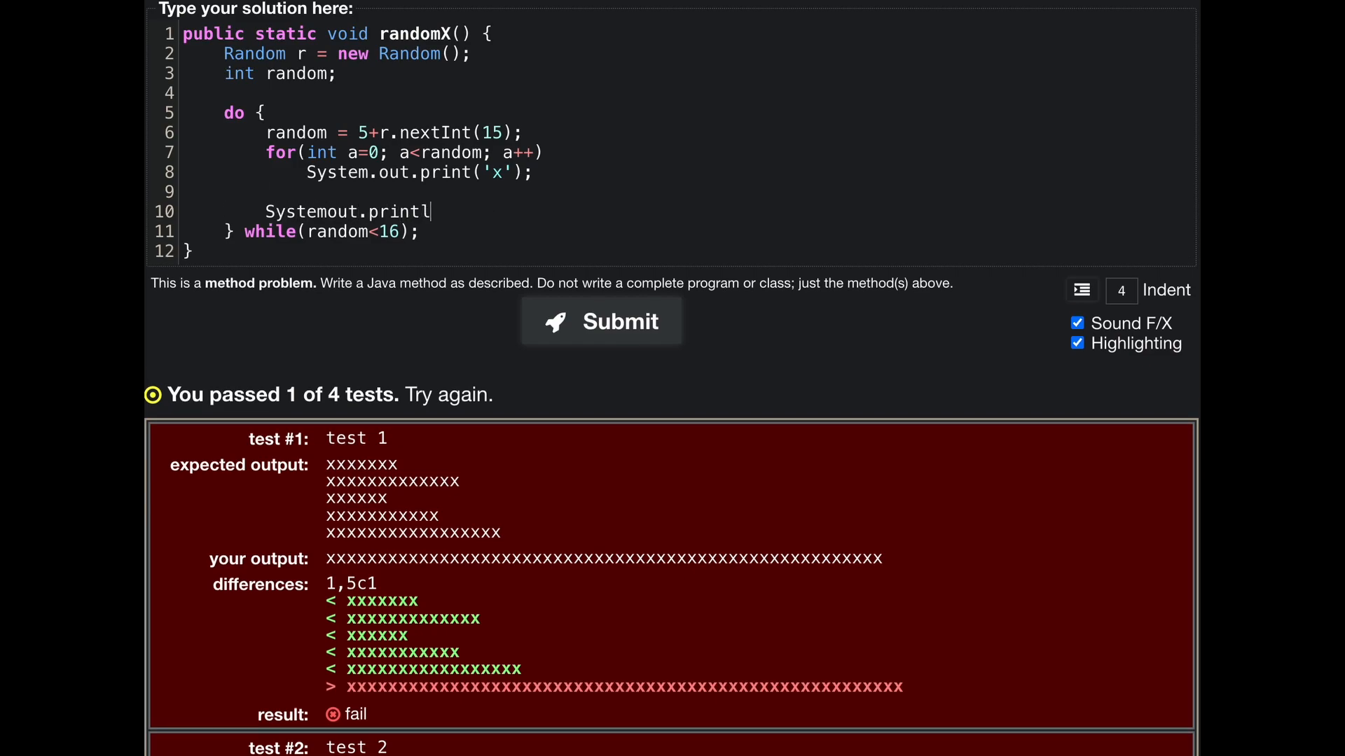
{"action": "type", "text": "n();"}
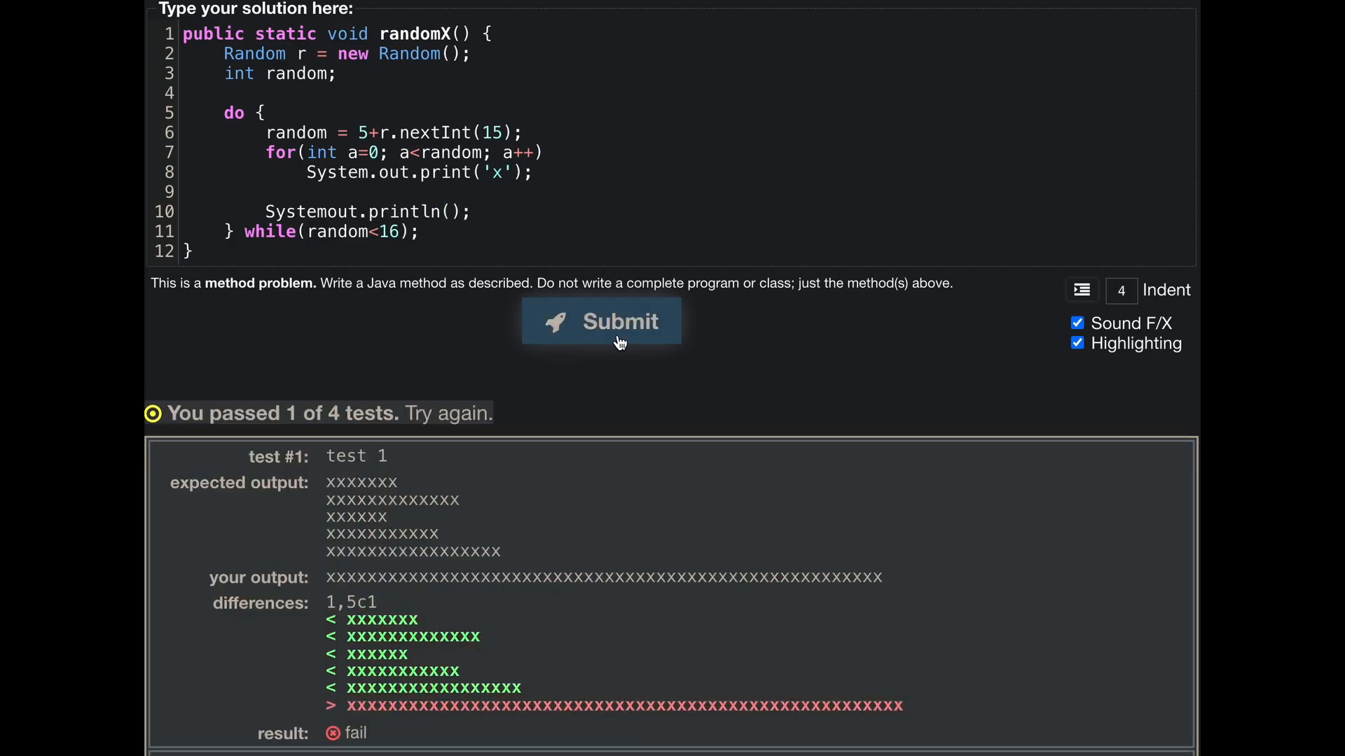
Fix Systemout to System.out.println() and resubmit until all 4 tests pass.
{"action": "left_click", "coordinate": [601, 321]}
{"action": "type", "text": "."}
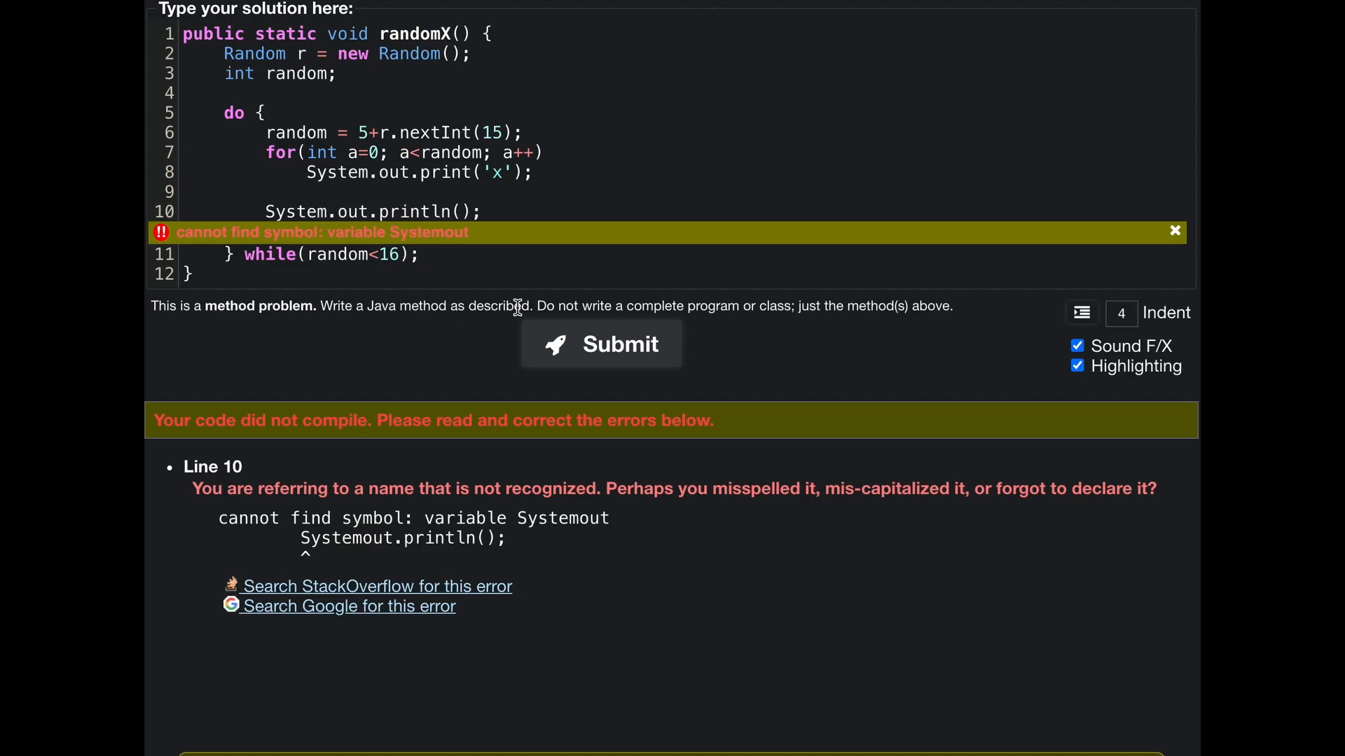
{"action": "left_click", "coordinate": [601, 344]}
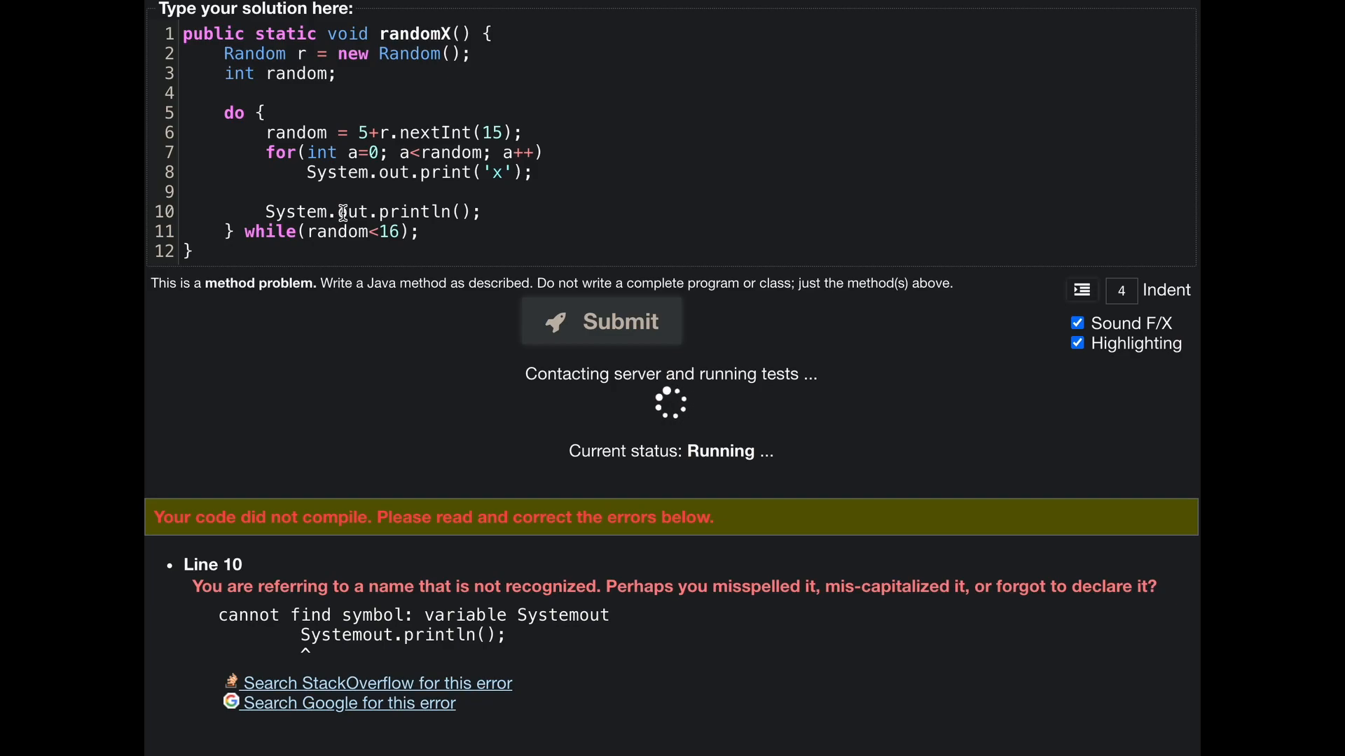
{"action": "left_click", "coordinate": [601, 321]}
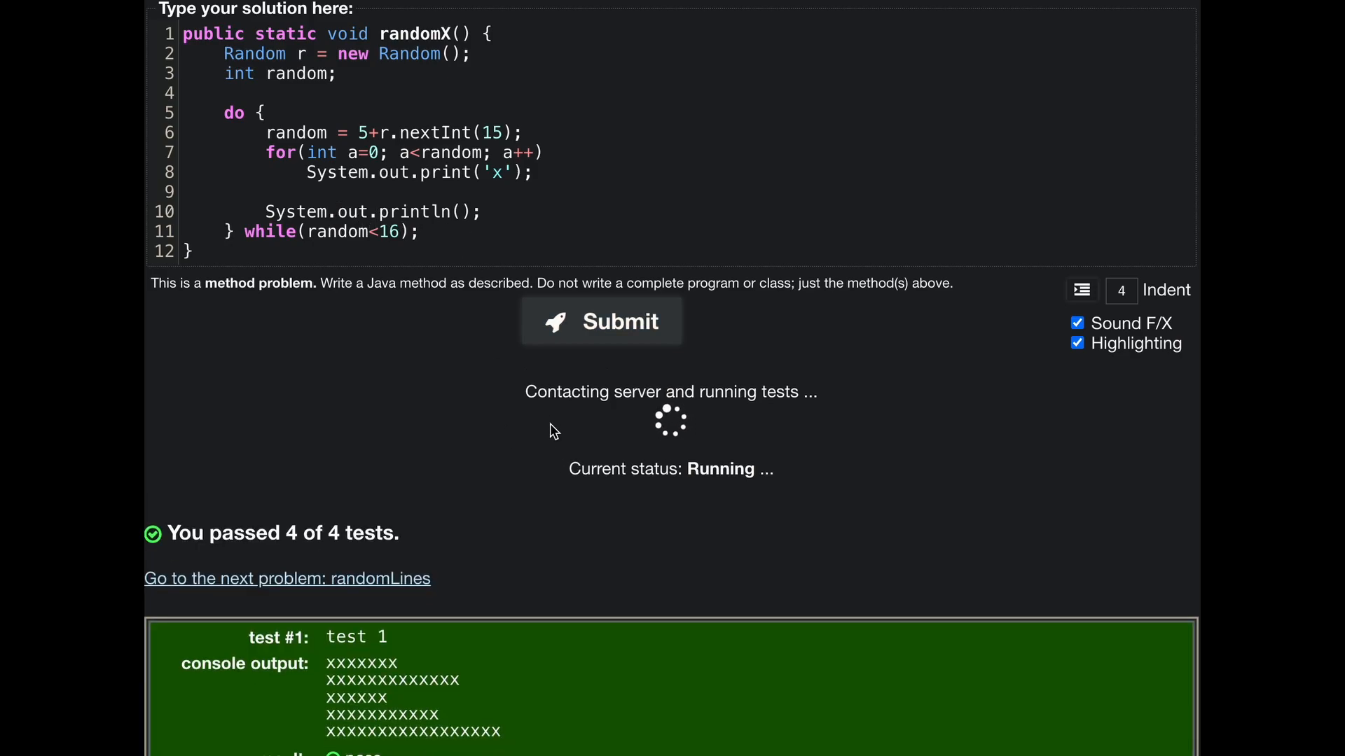
{"action": "scroll", "scroll_direction": "down", "scroll_amount": 3}
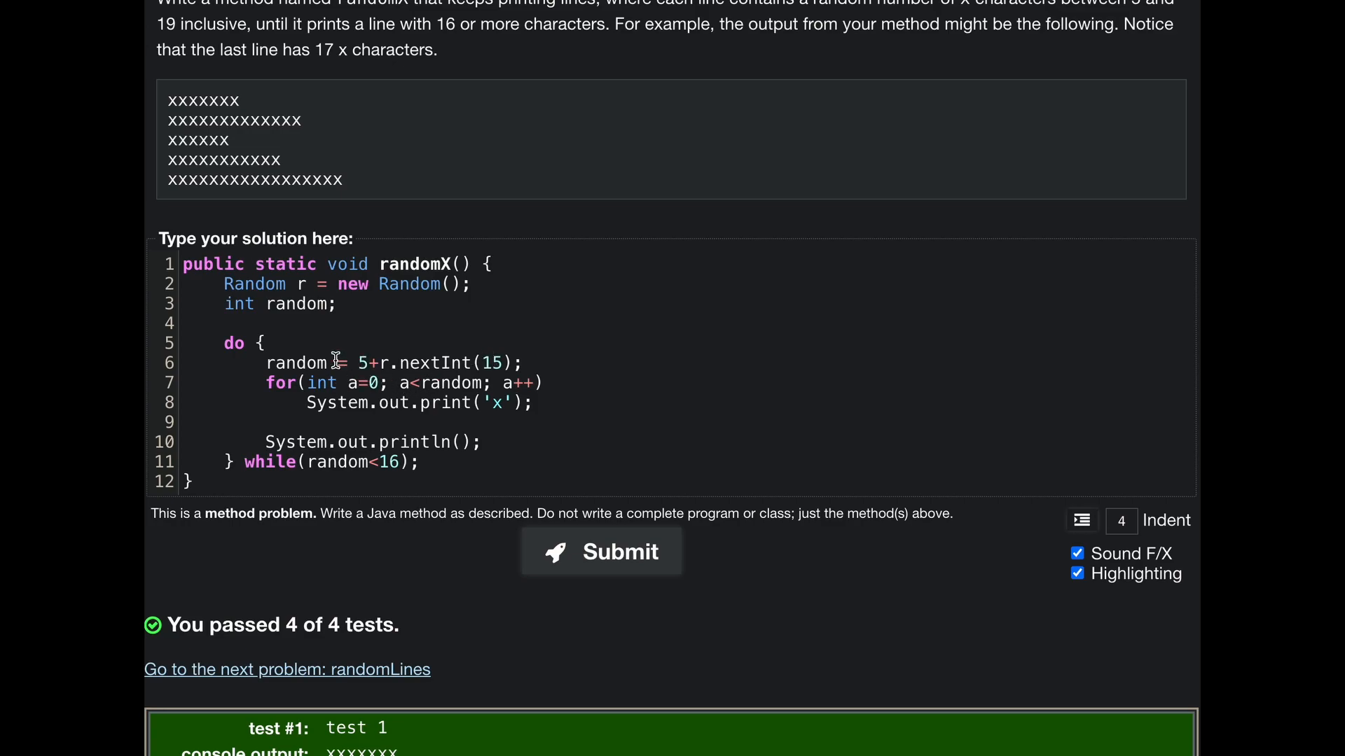
Comment out the random assignment, use 5+r.nextInt(15) as the for bound, and submit.
{"action": "type", "text": "//random = ;"}
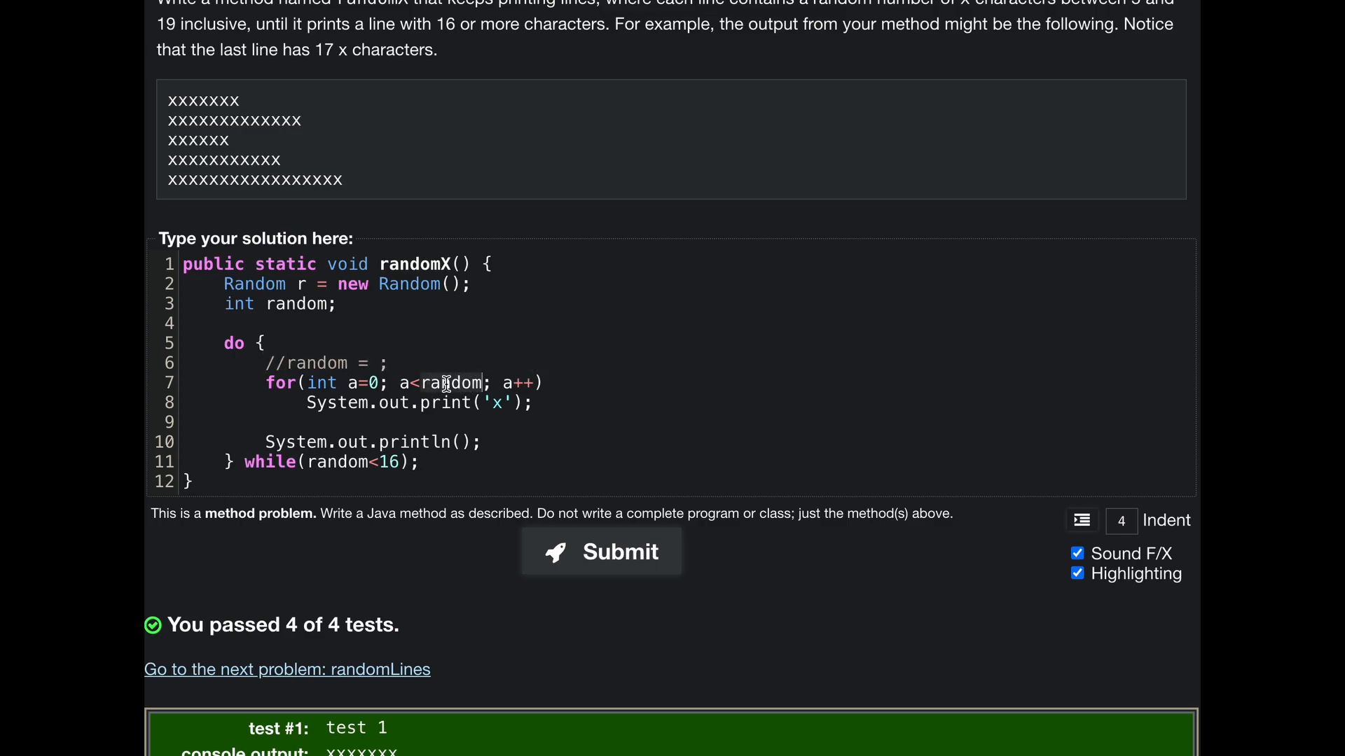
{"action": "type", "text": "5+r.nextInt(15)"}
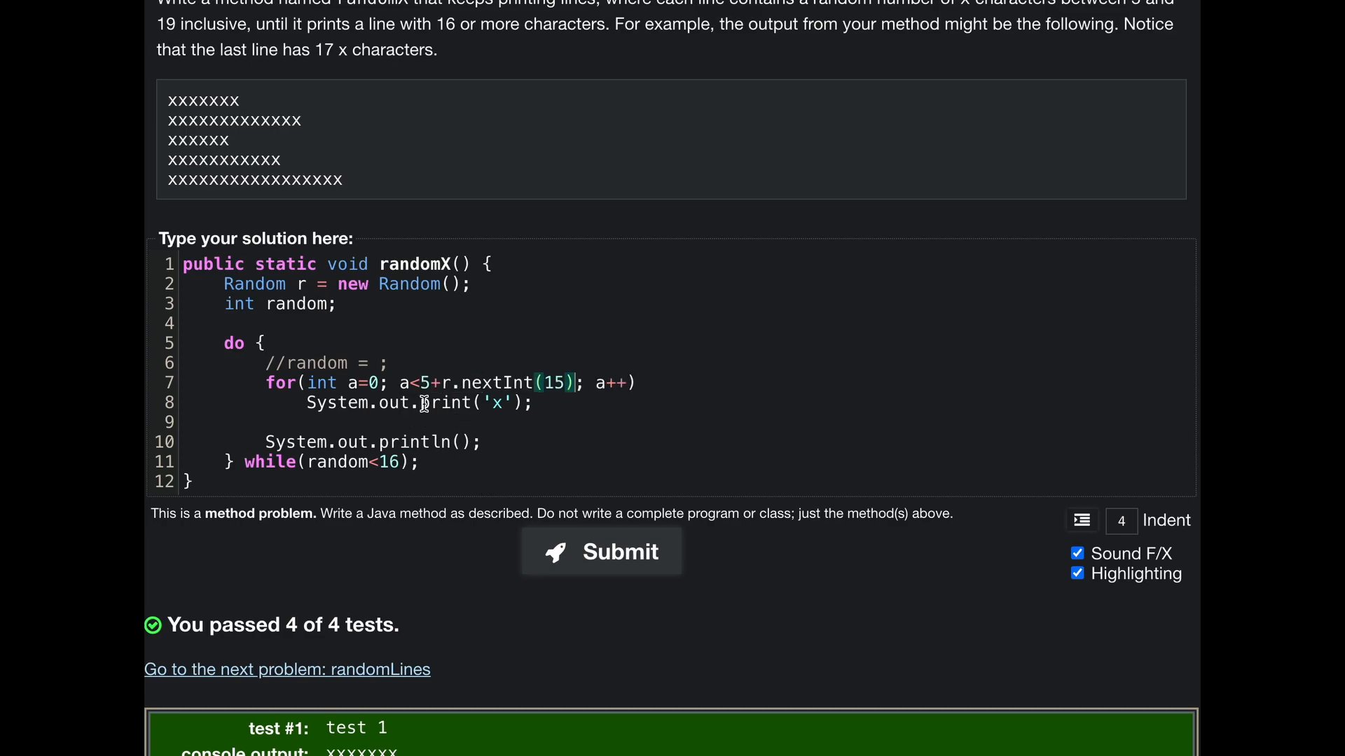
{"action": "left_click", "coordinate": [601, 551]}
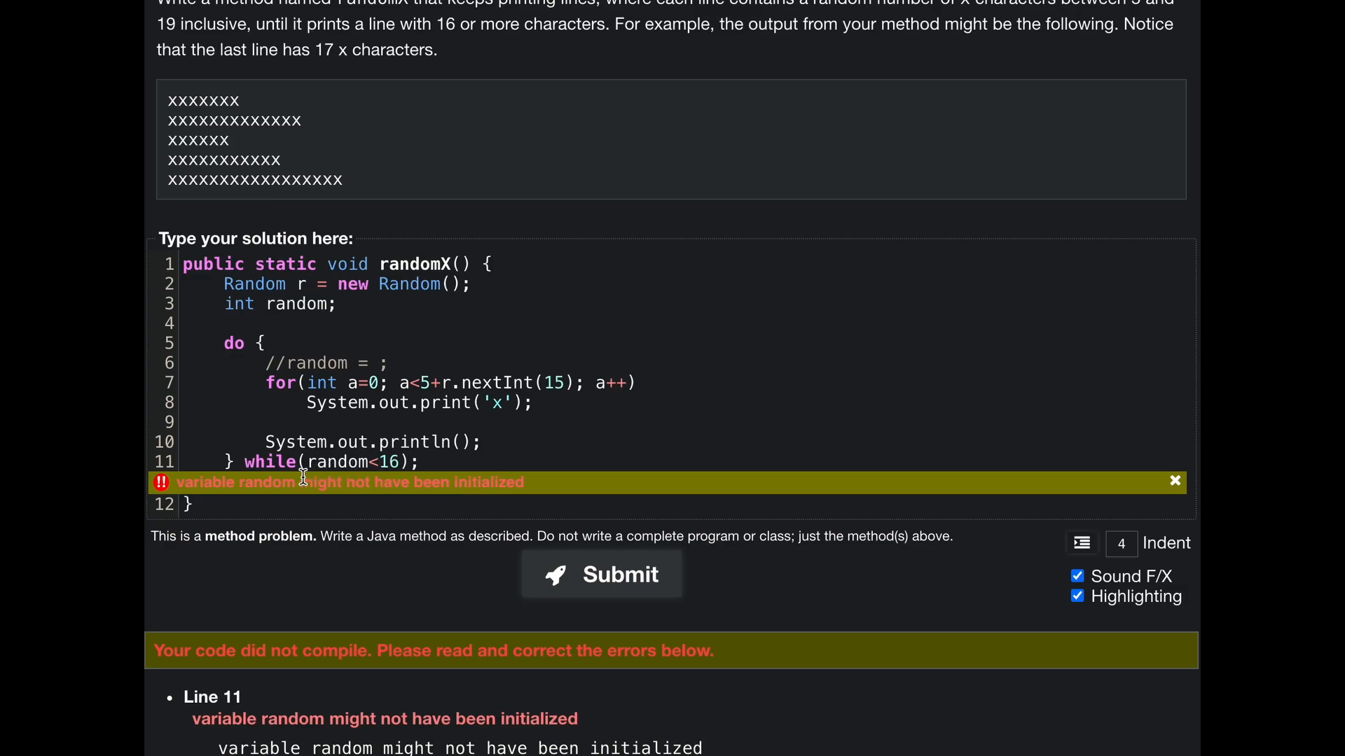
{"action": "mouse_move", "coordinate": [384, 474]}
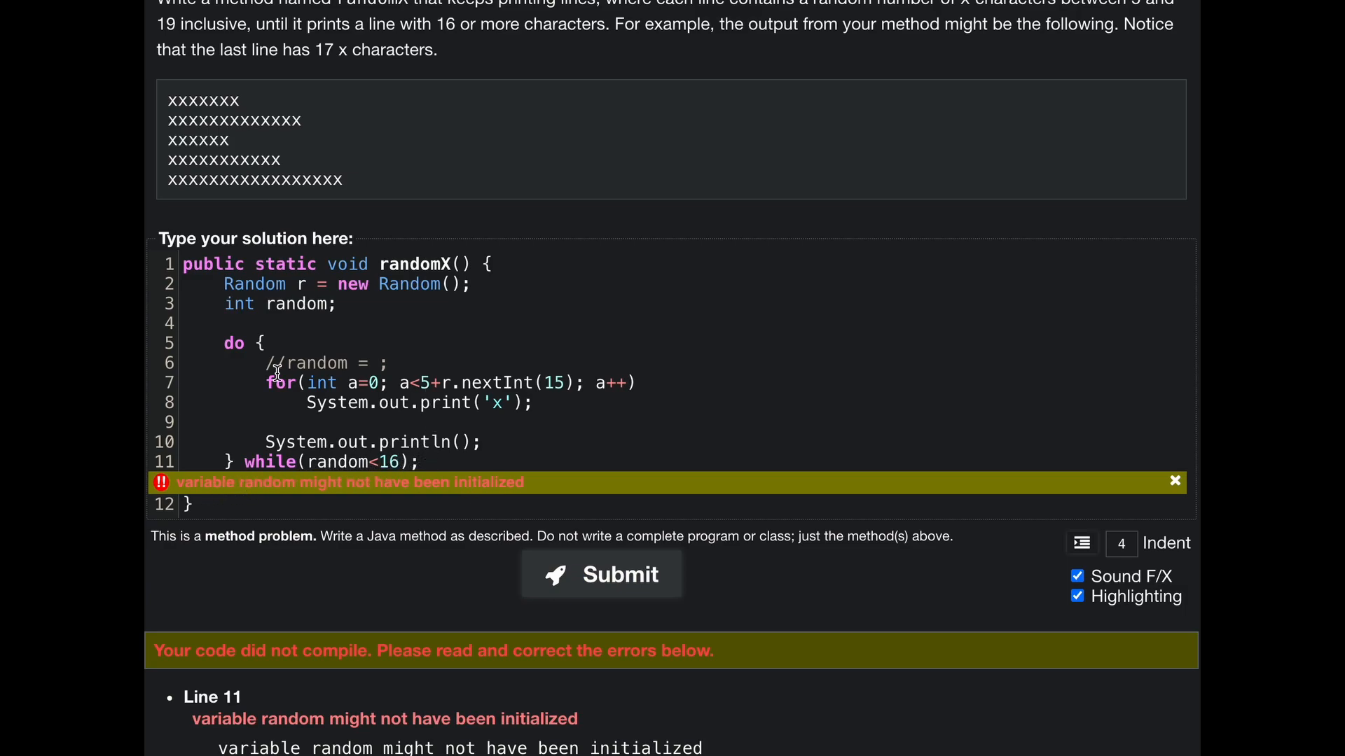
{"action": "double_click", "coordinate": [309, 303]}
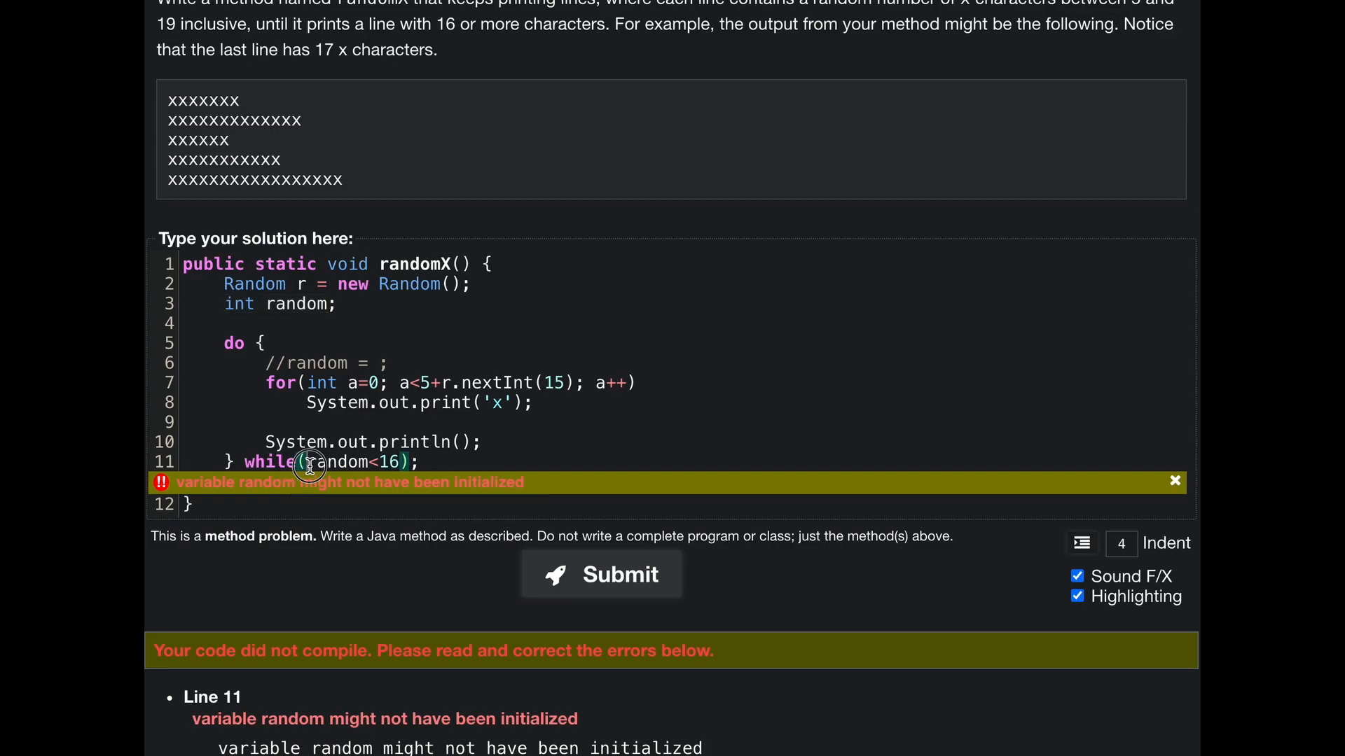
{"action": "mouse_move", "coordinate": [407, 380]}
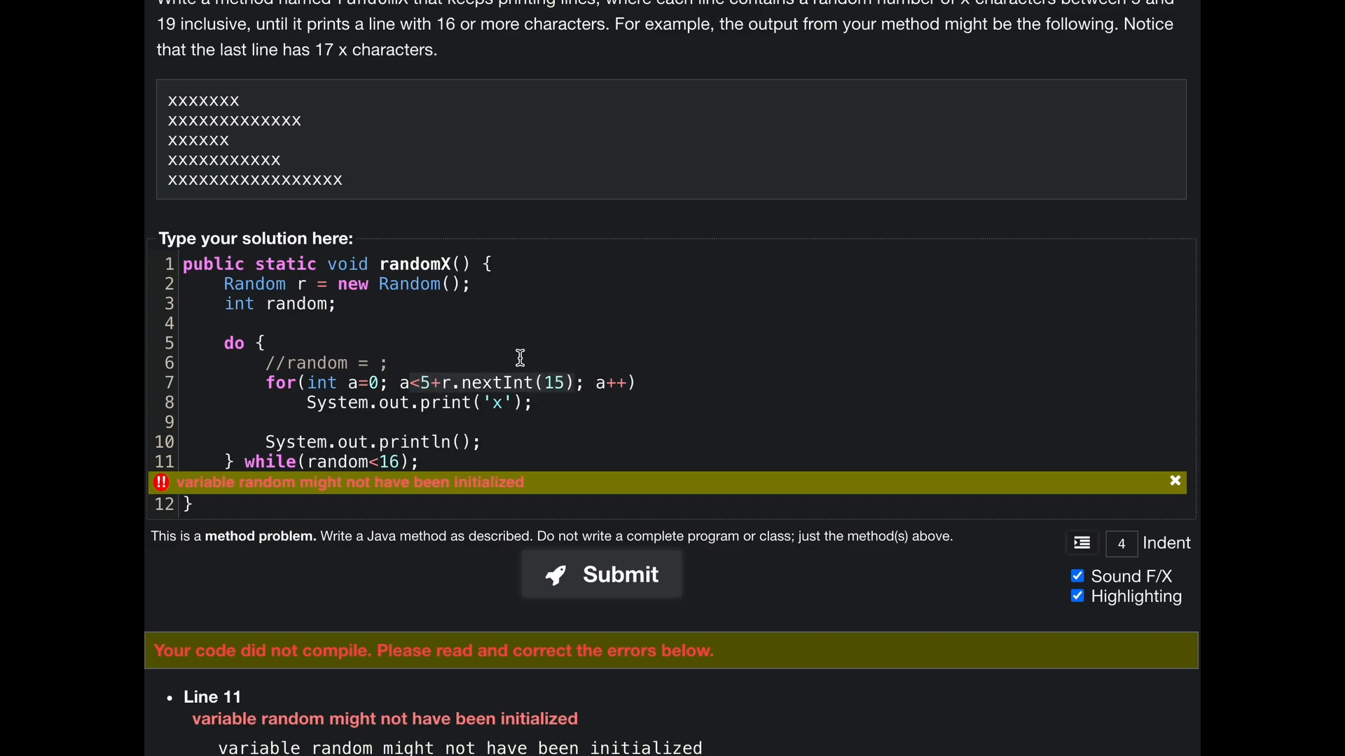
{"action": "mouse_move", "coordinate": [319, 300]}
{"action": "type", "text": "5+r.nextInt(15)"}
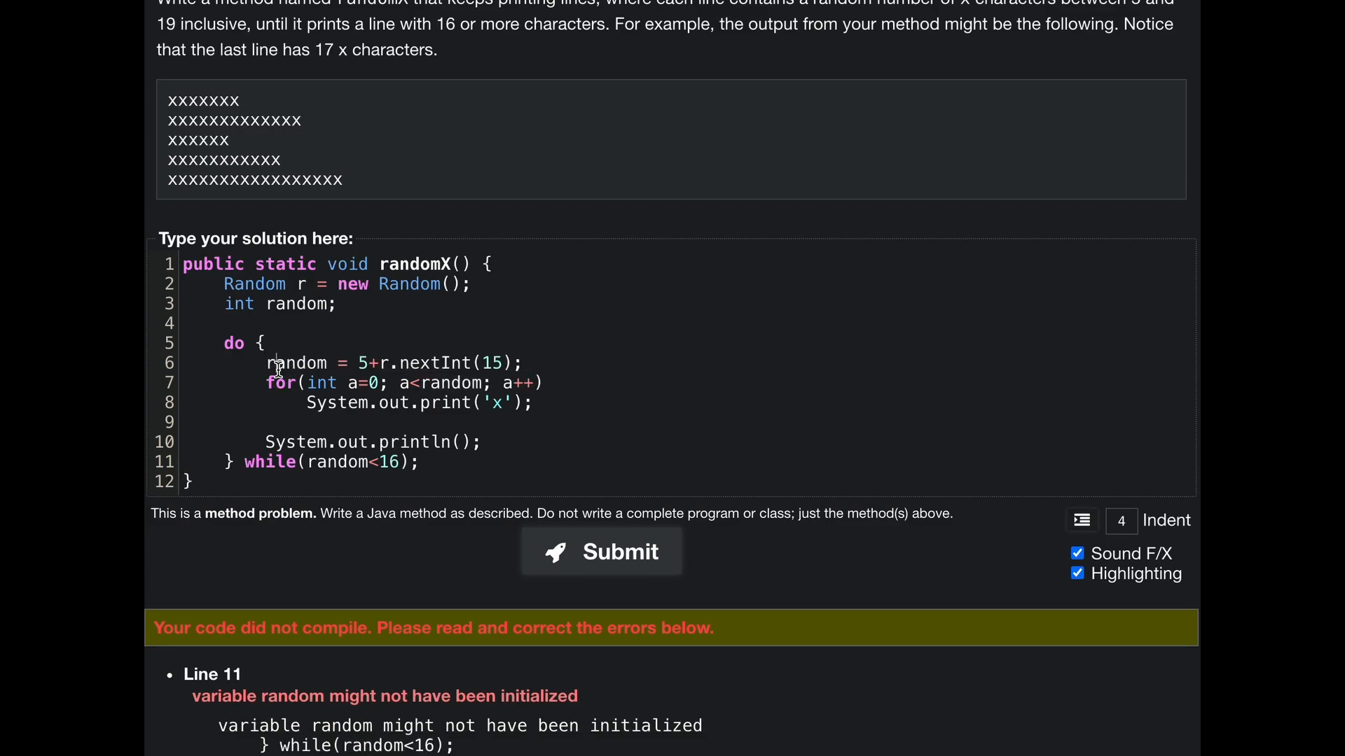
Restore random = 5+r.nextInt(15) and the a<random loop bound, then resubmit for testing.
{"action": "left_click", "coordinate": [343, 363]}
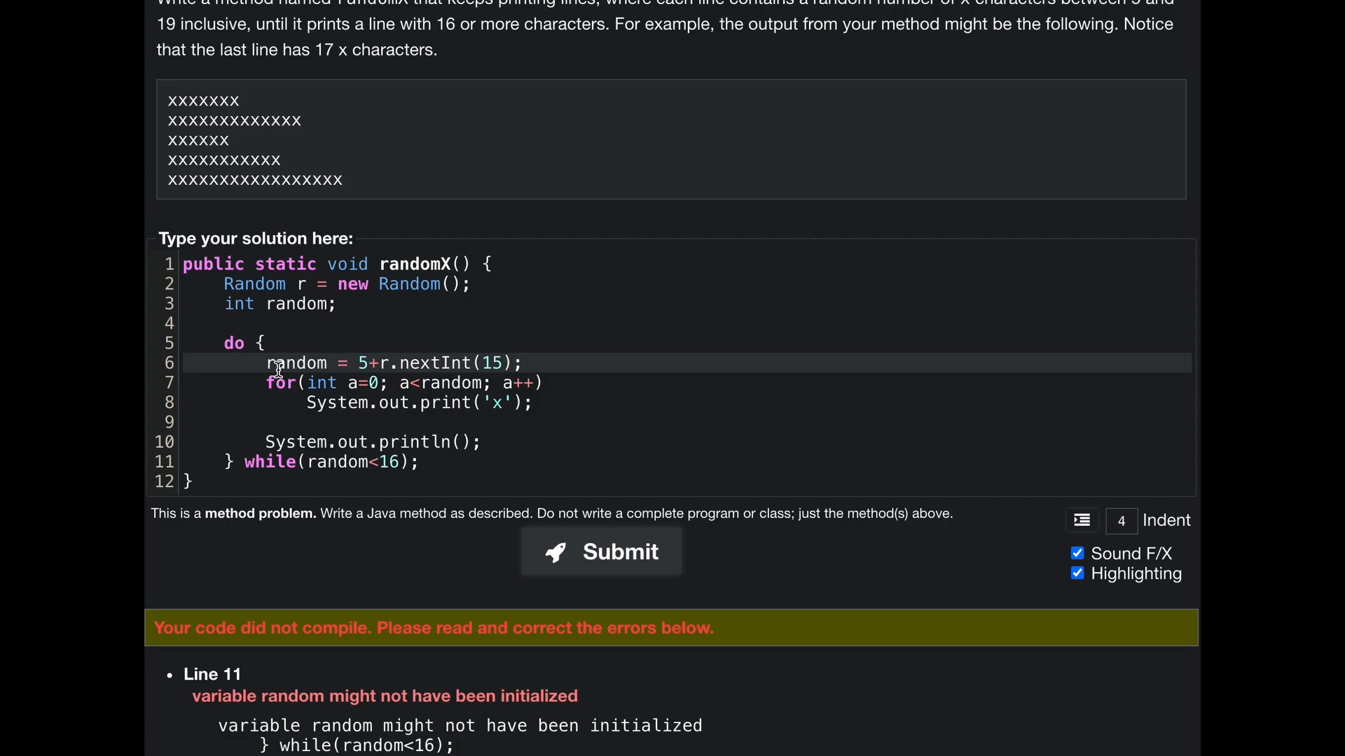
{"action": "mouse_move", "coordinate": [458, 402]}
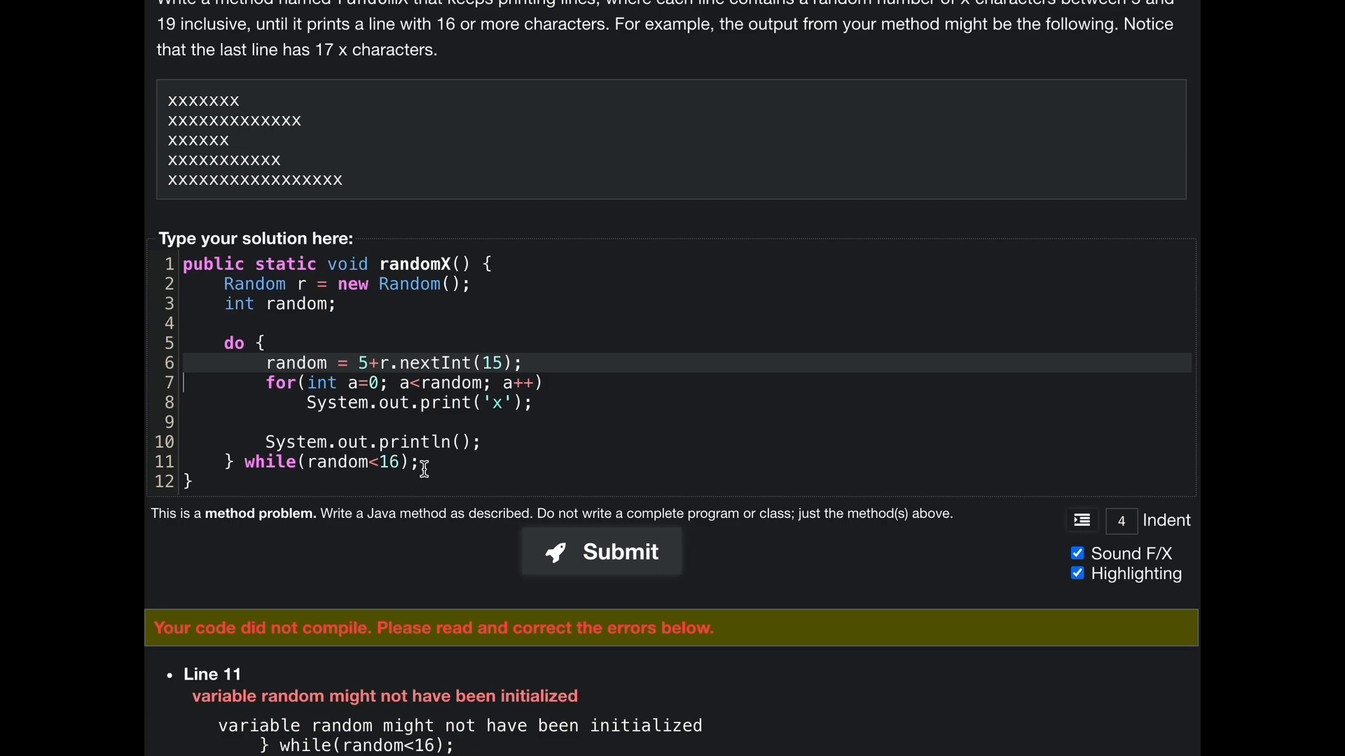
{"action": "mouse_move", "coordinate": [510, 382]}
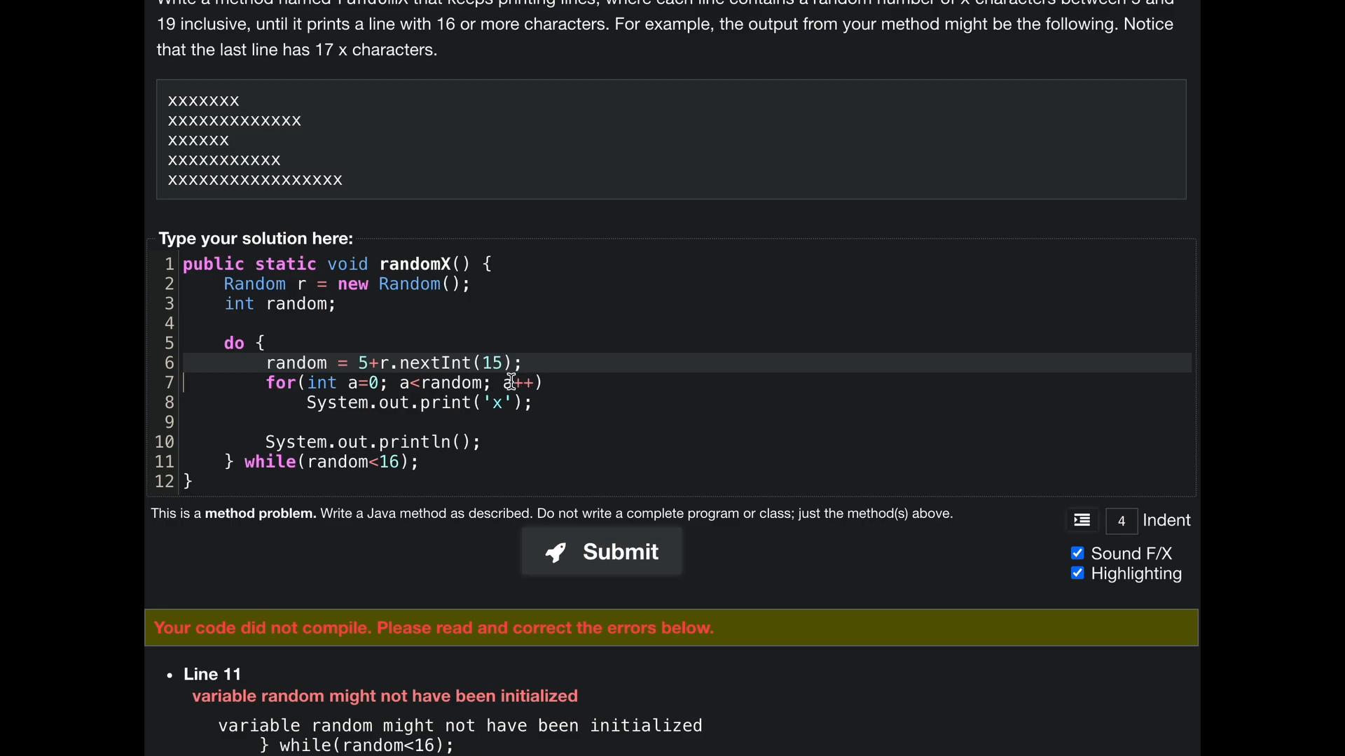
{"action": "mouse_move", "coordinate": [508, 538]}
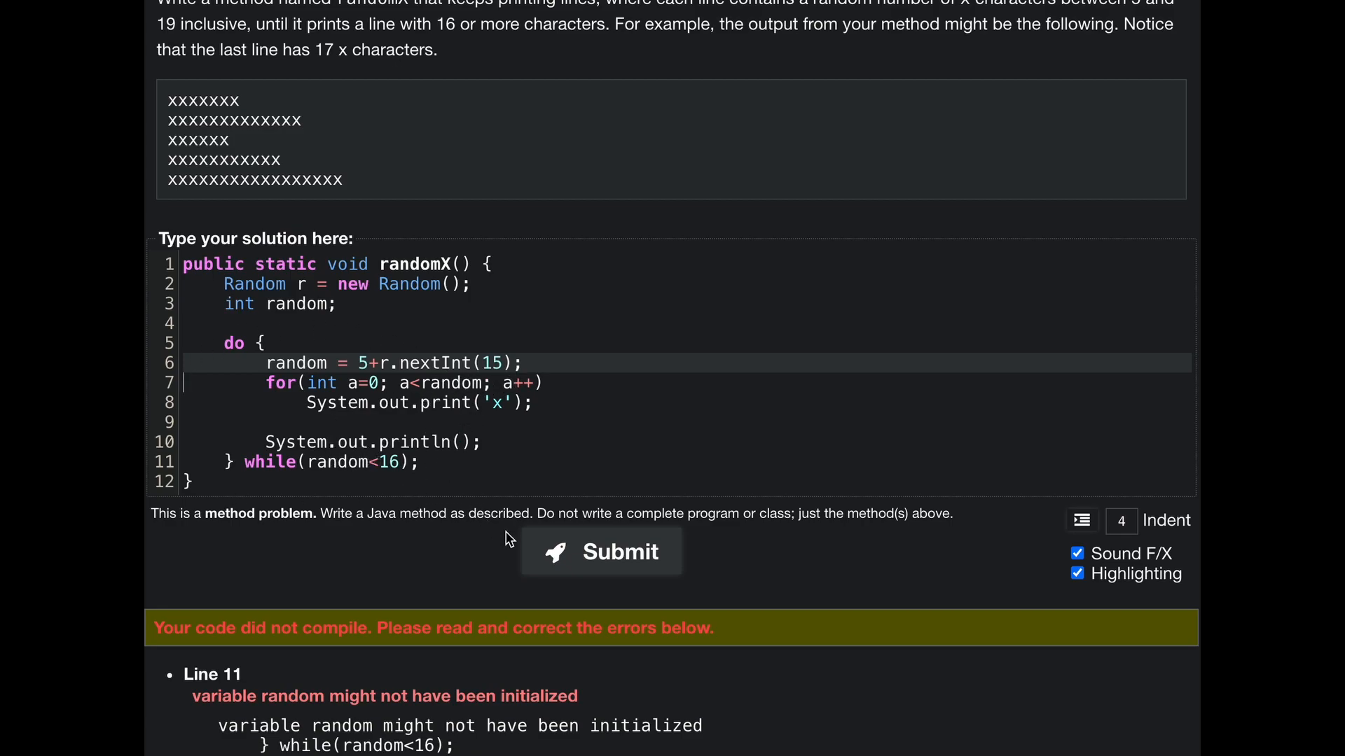
{"action": "left_click", "coordinate": [600, 551]}
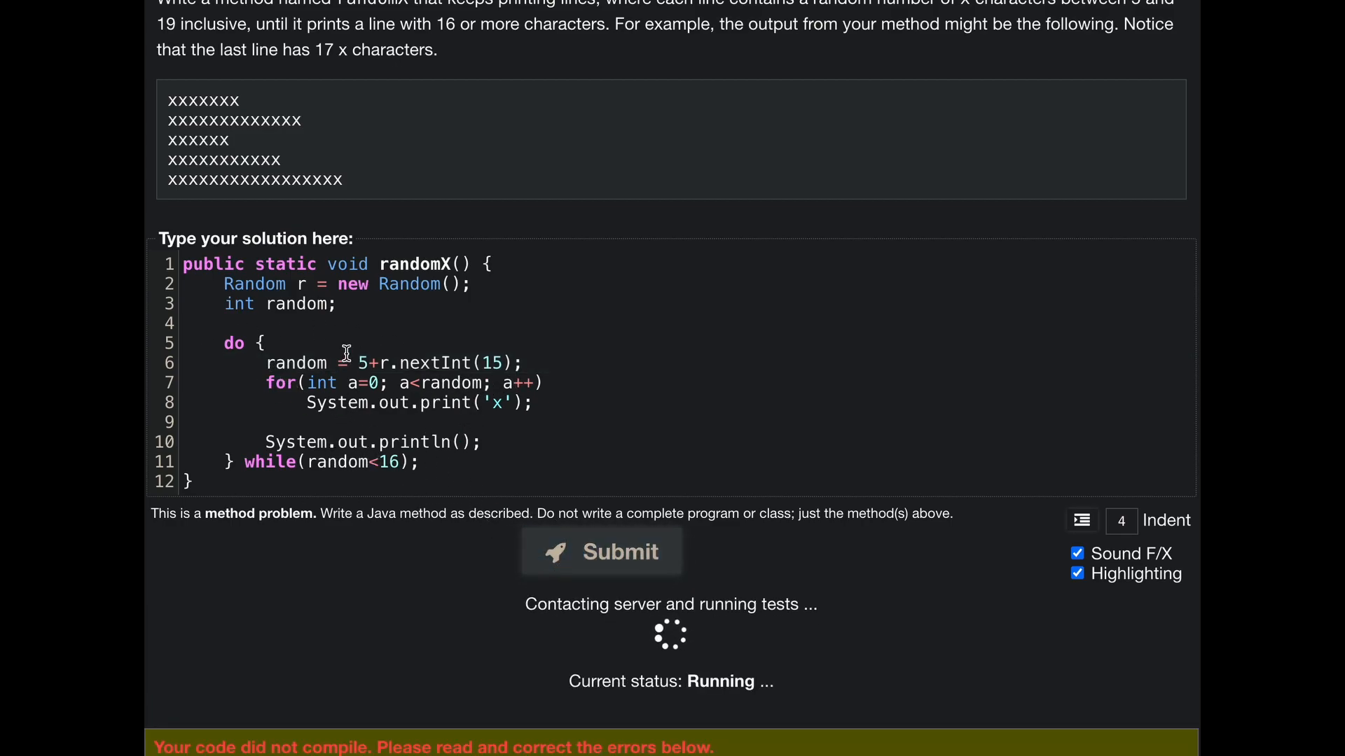
{"action": "scroll", "scroll_direction": "down", "scroll_amount": 3}
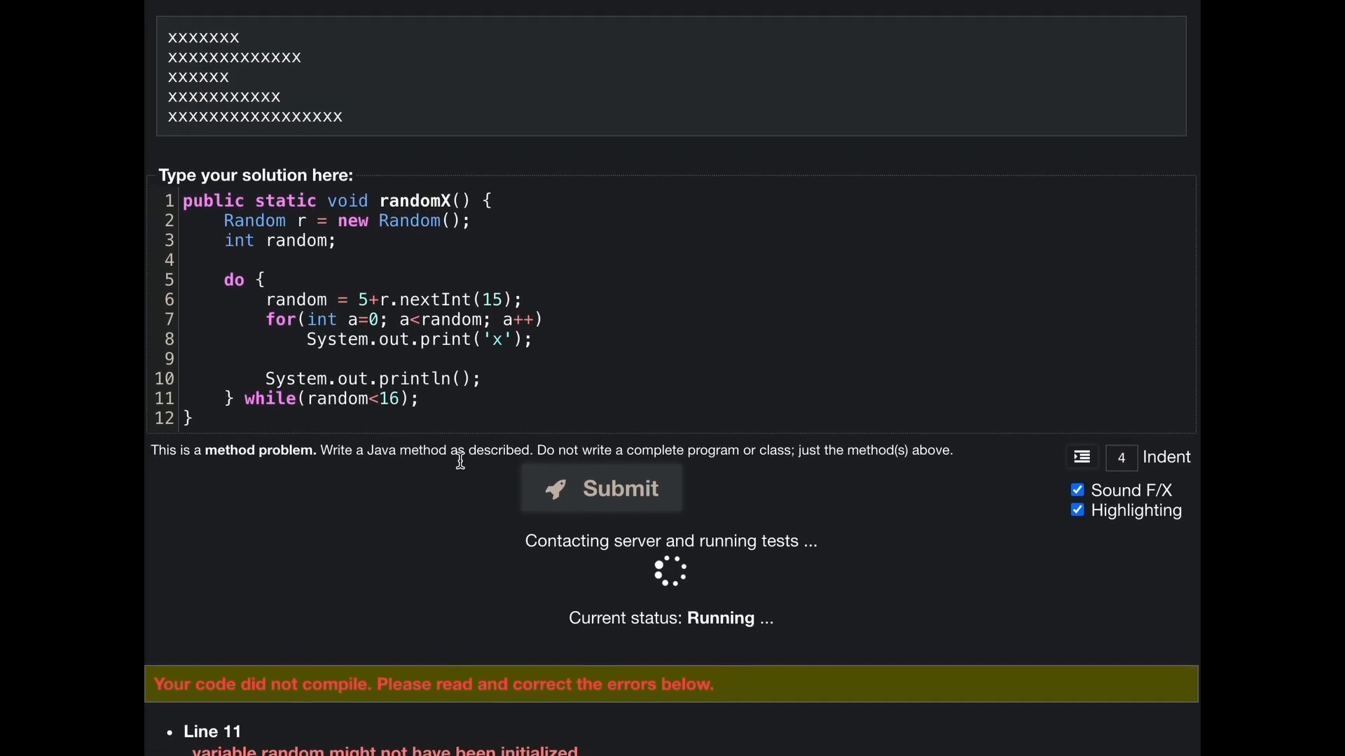